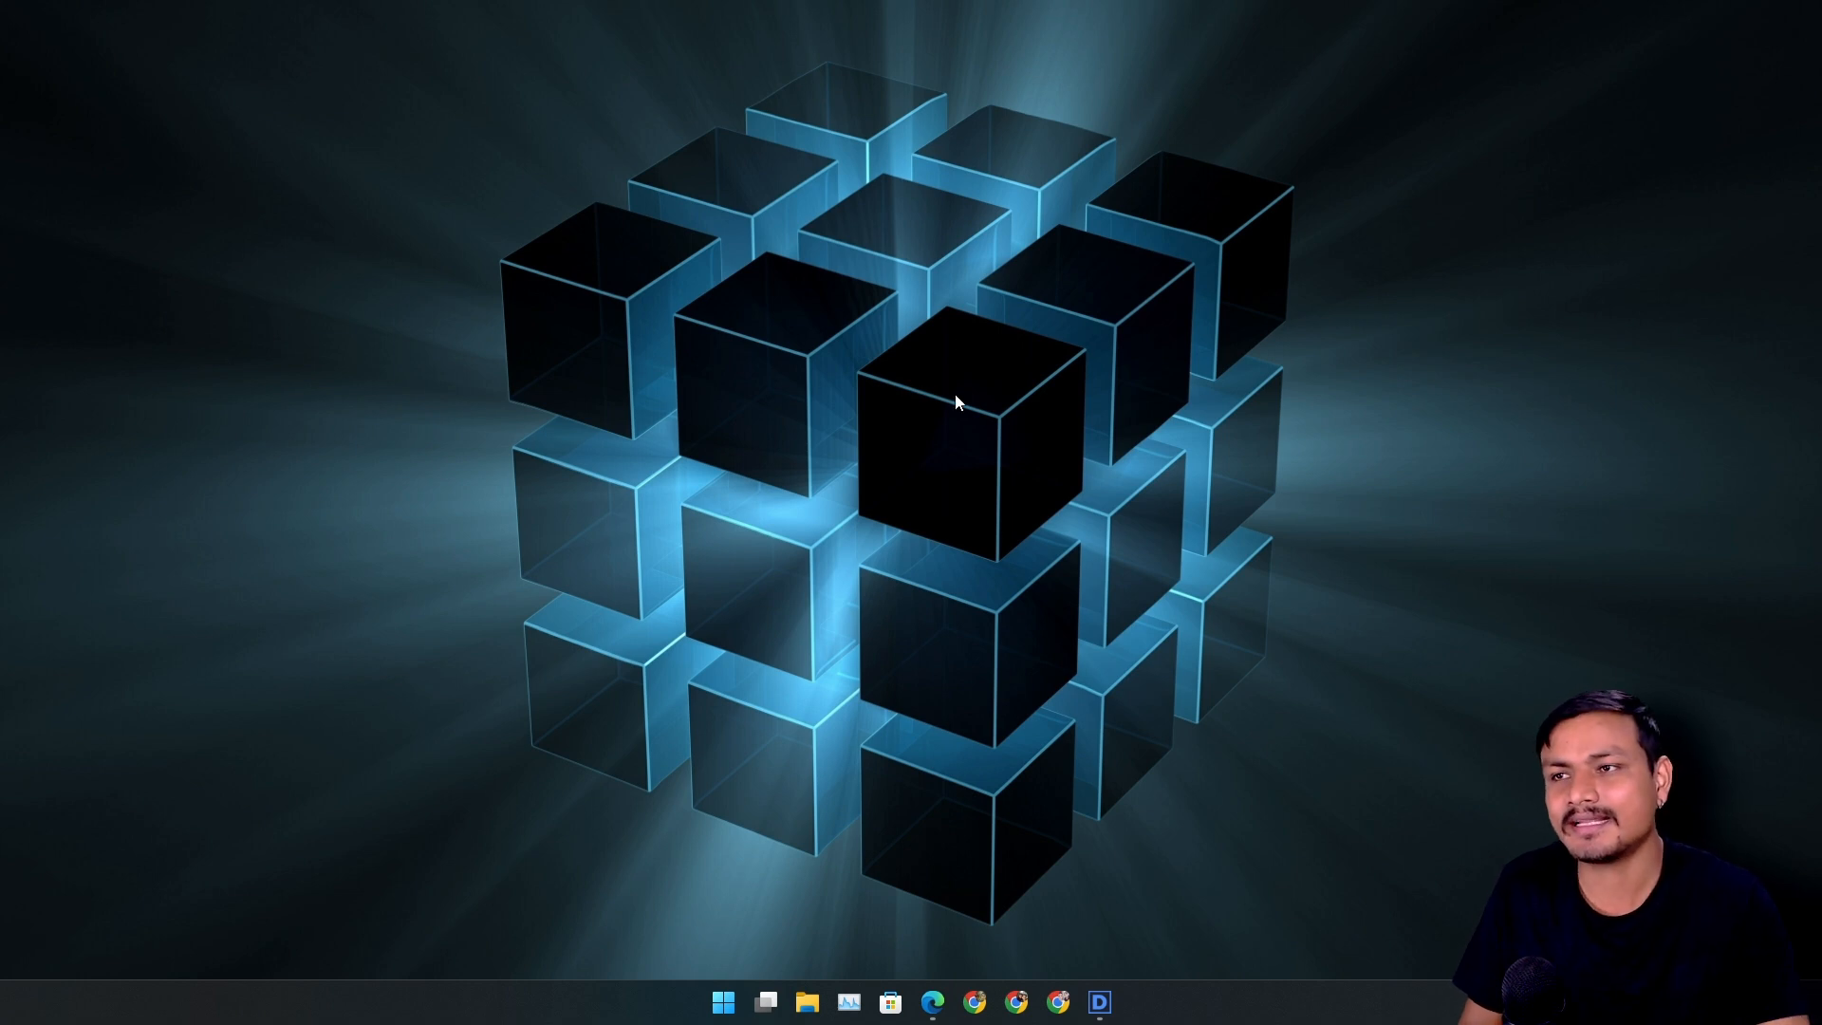
mouse_move(976, 437)
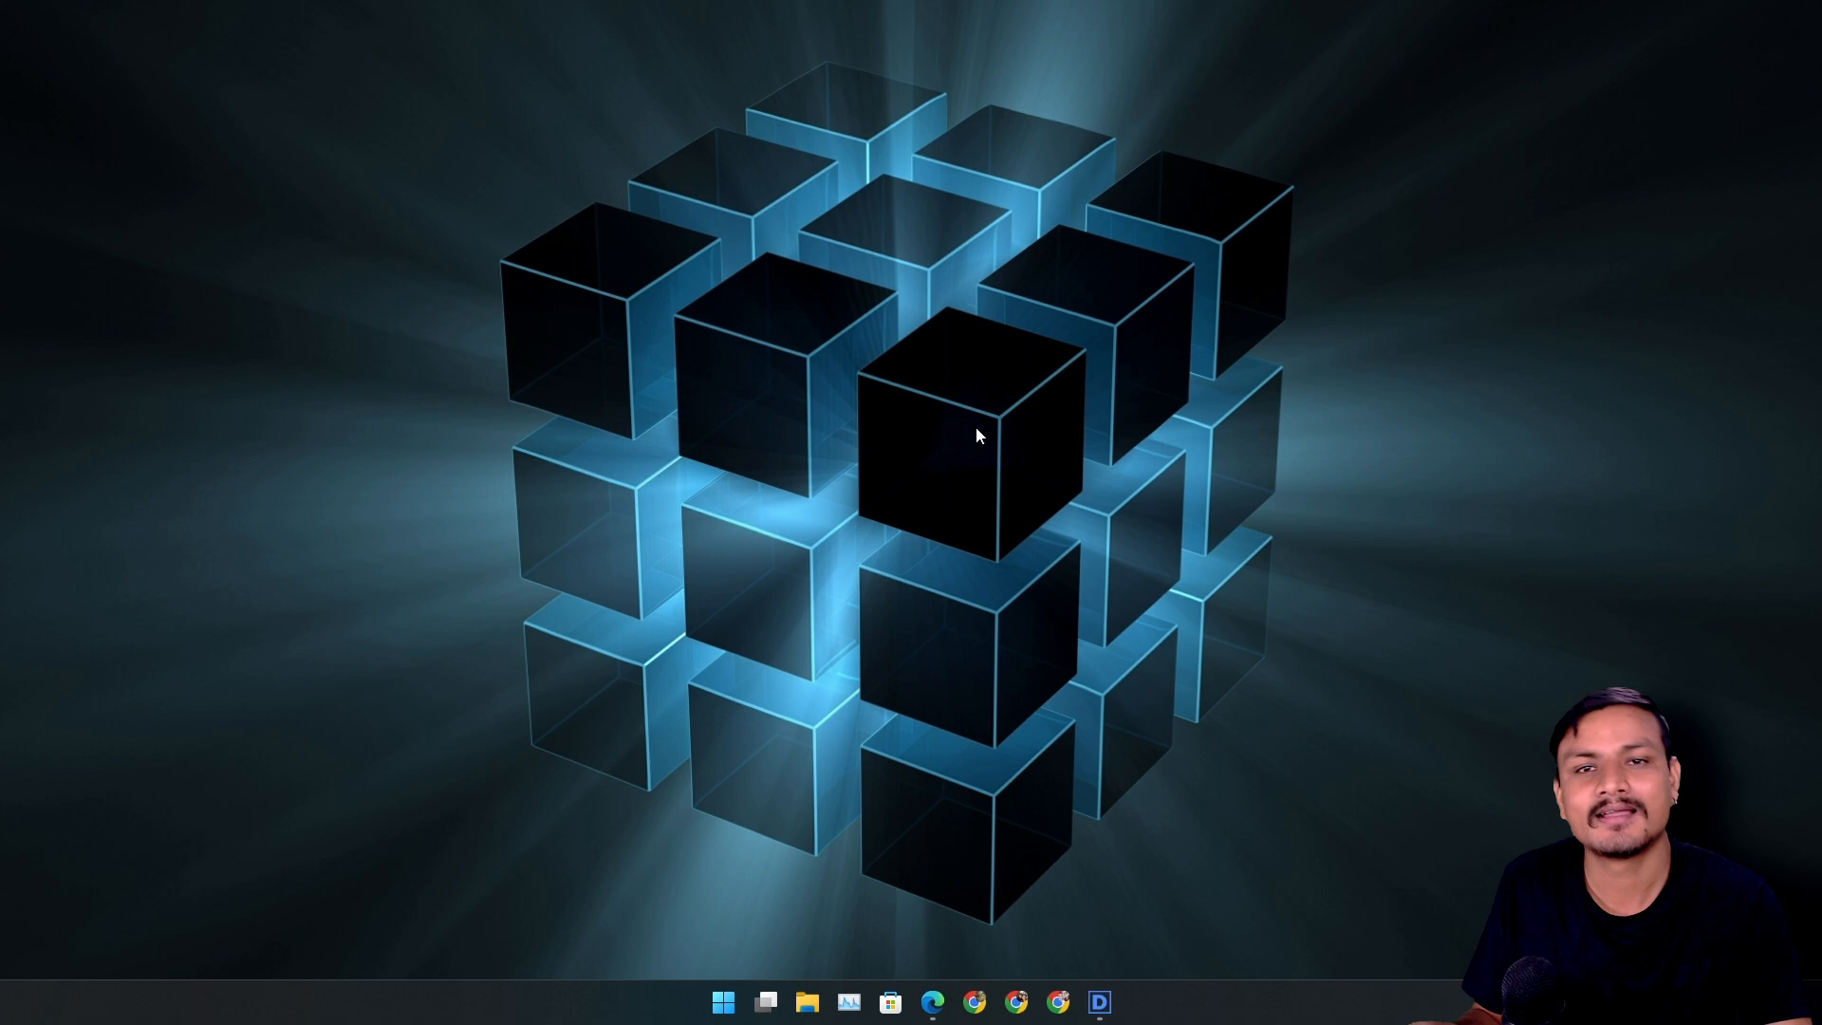
mouse_move(1011, 307)
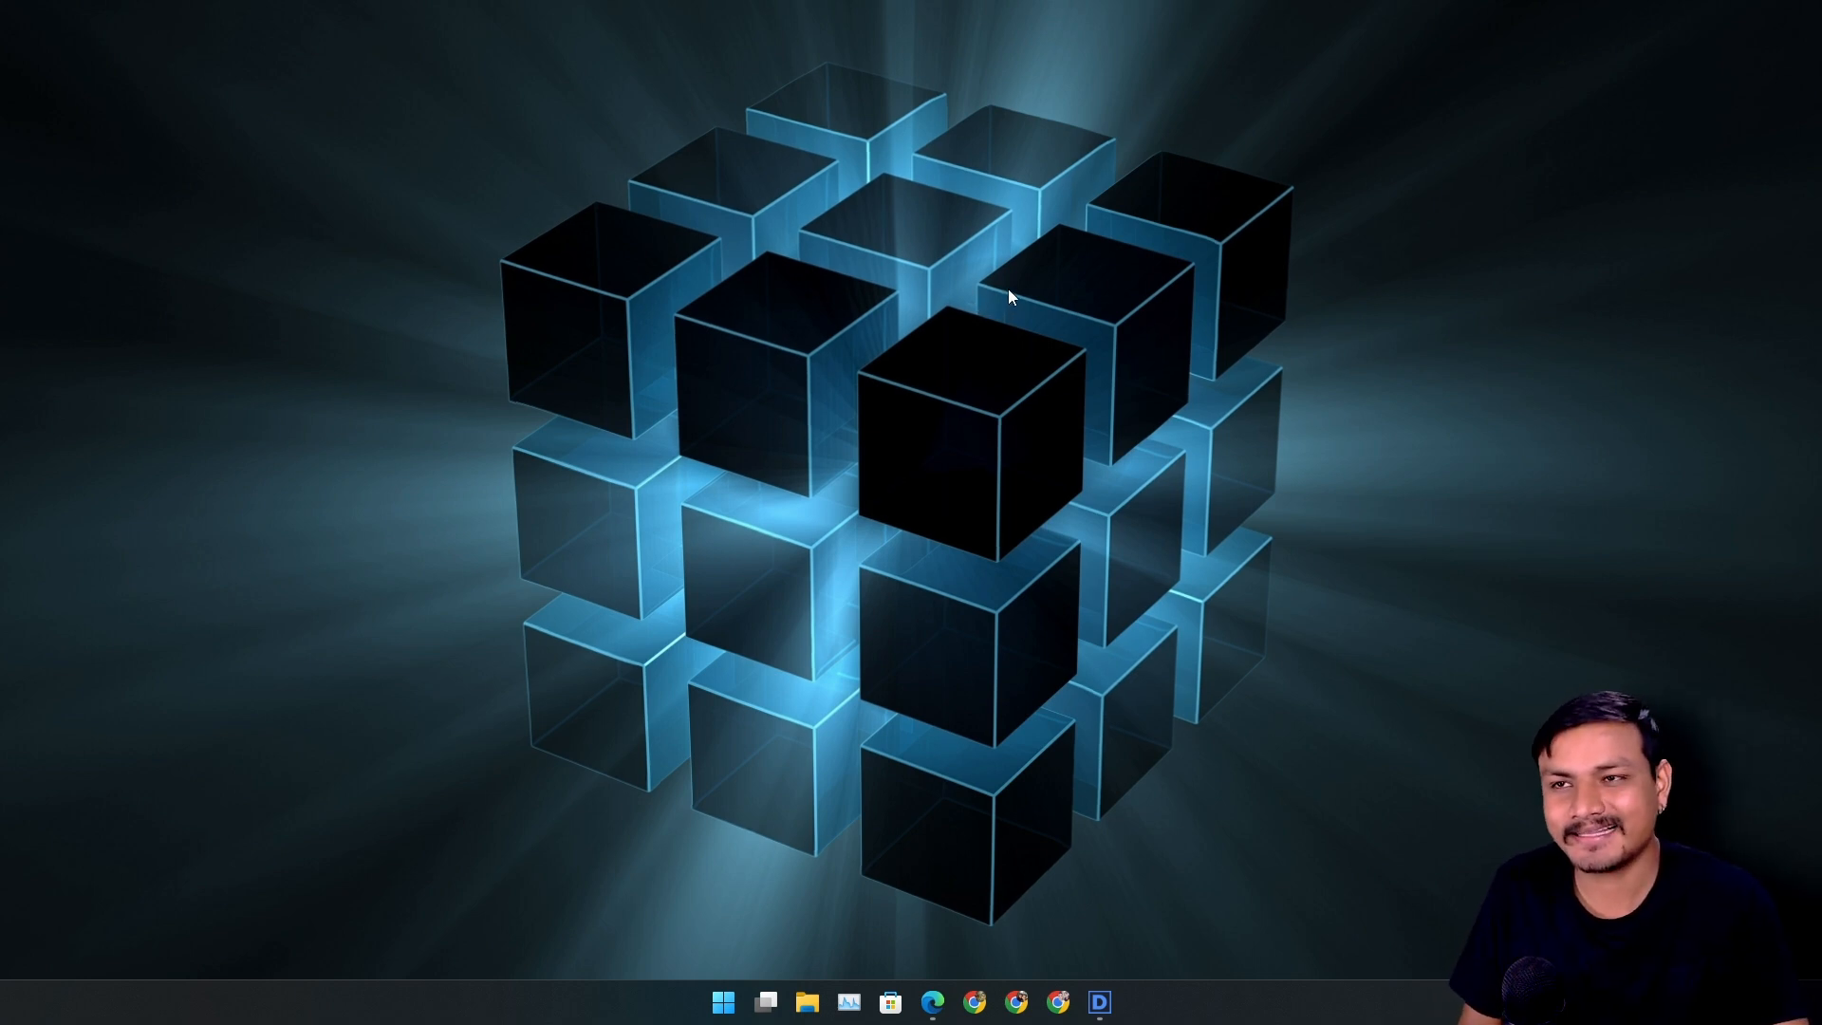
mouse_move(996, 344)
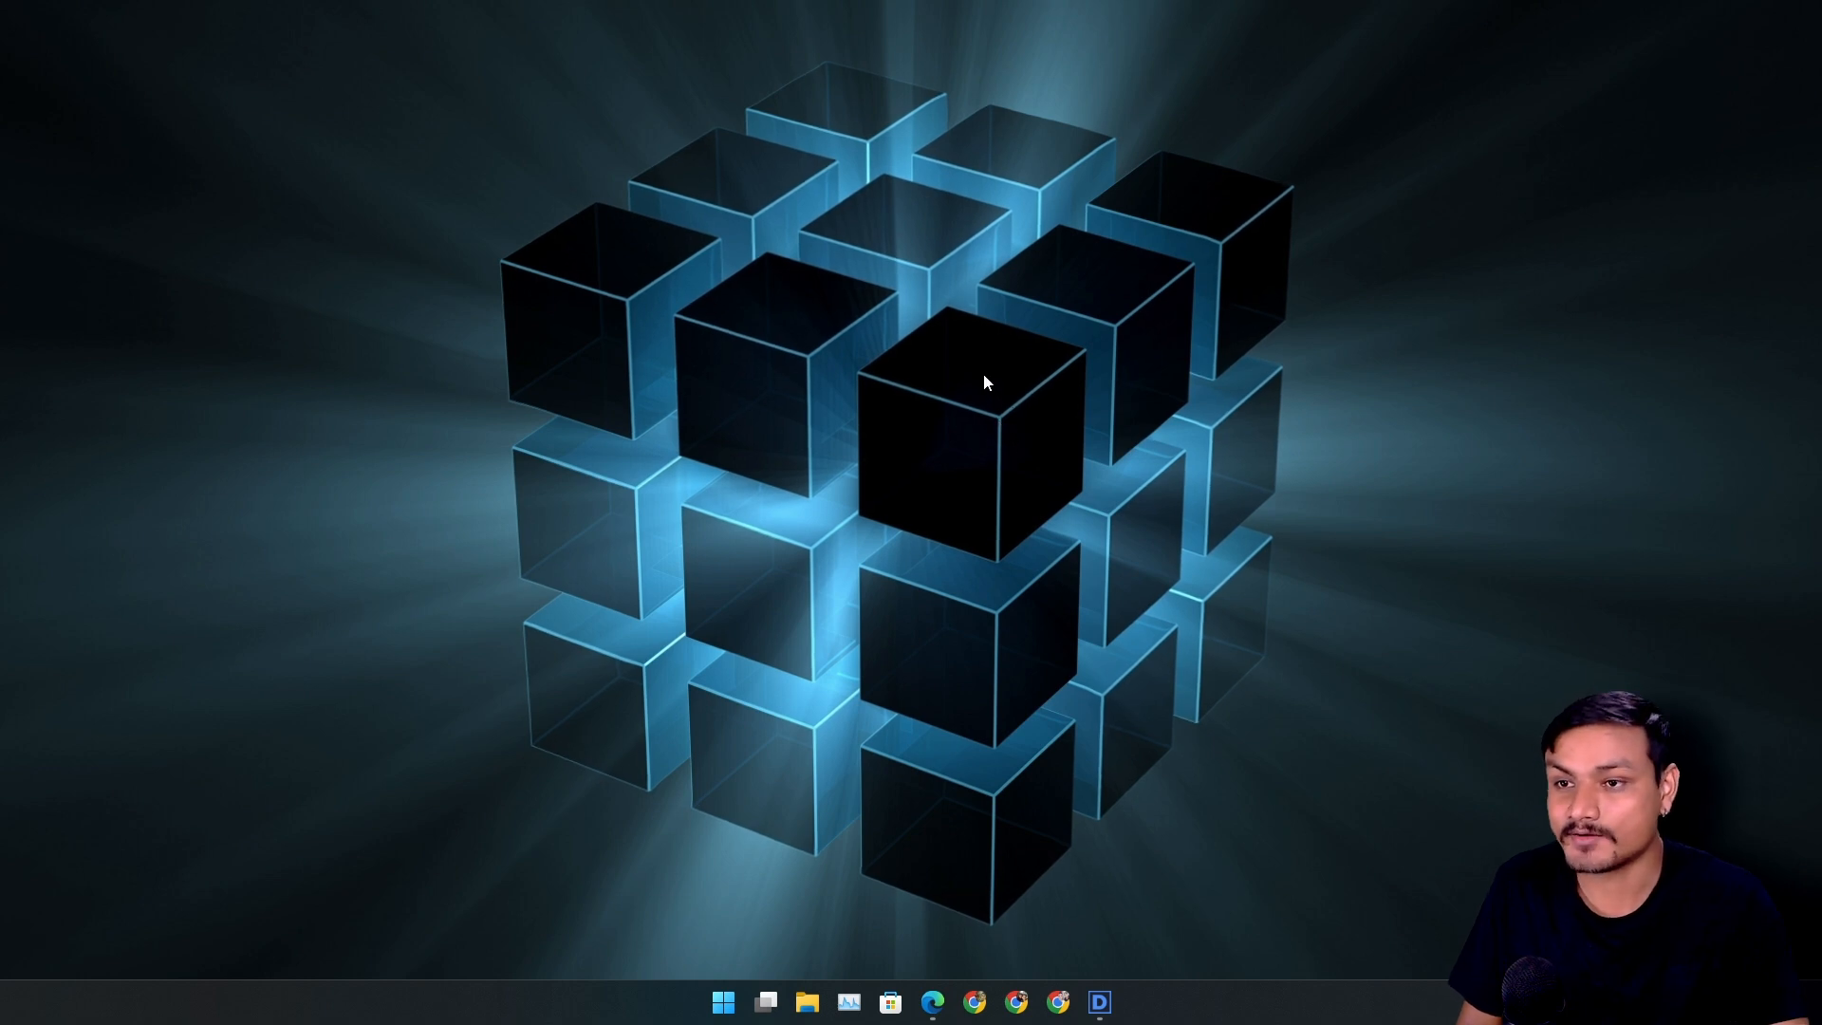
mouse_move(952, 323)
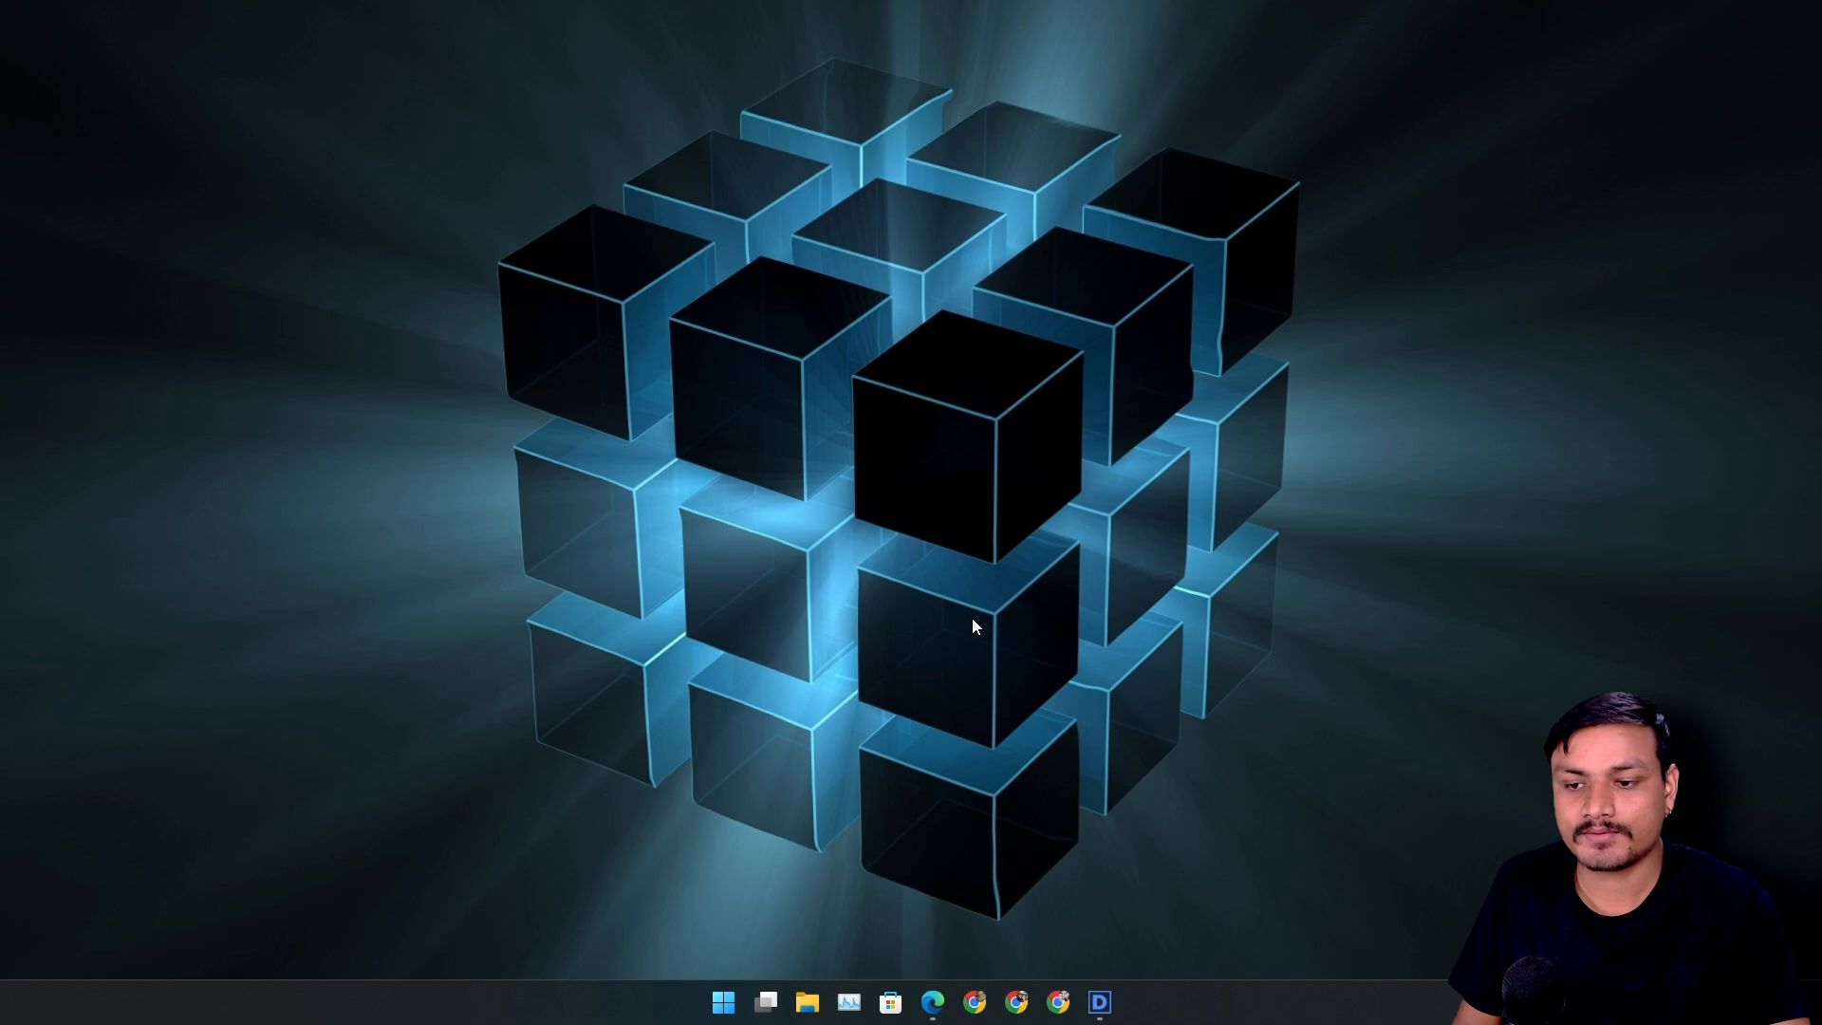
Step: Browse defenderui.com in Edge, scrolling through the free download and security profile screenshots
click(932, 1002)
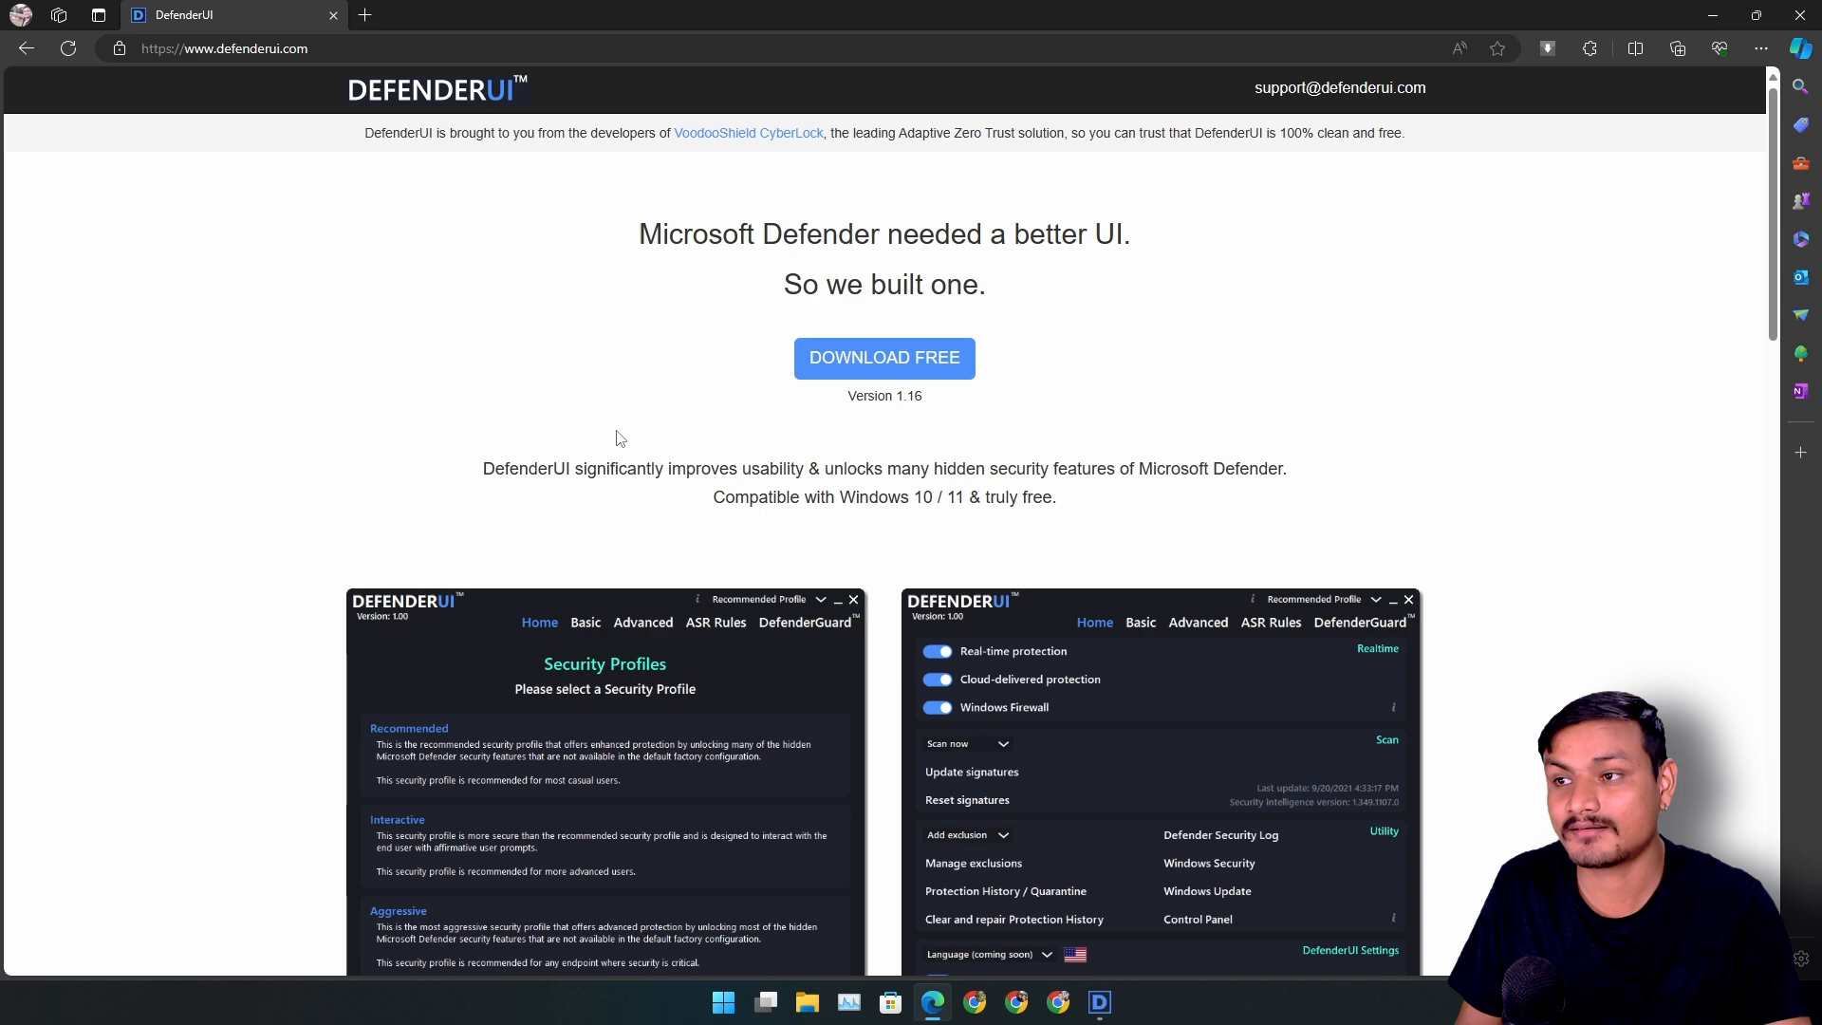
scroll(down, 3)
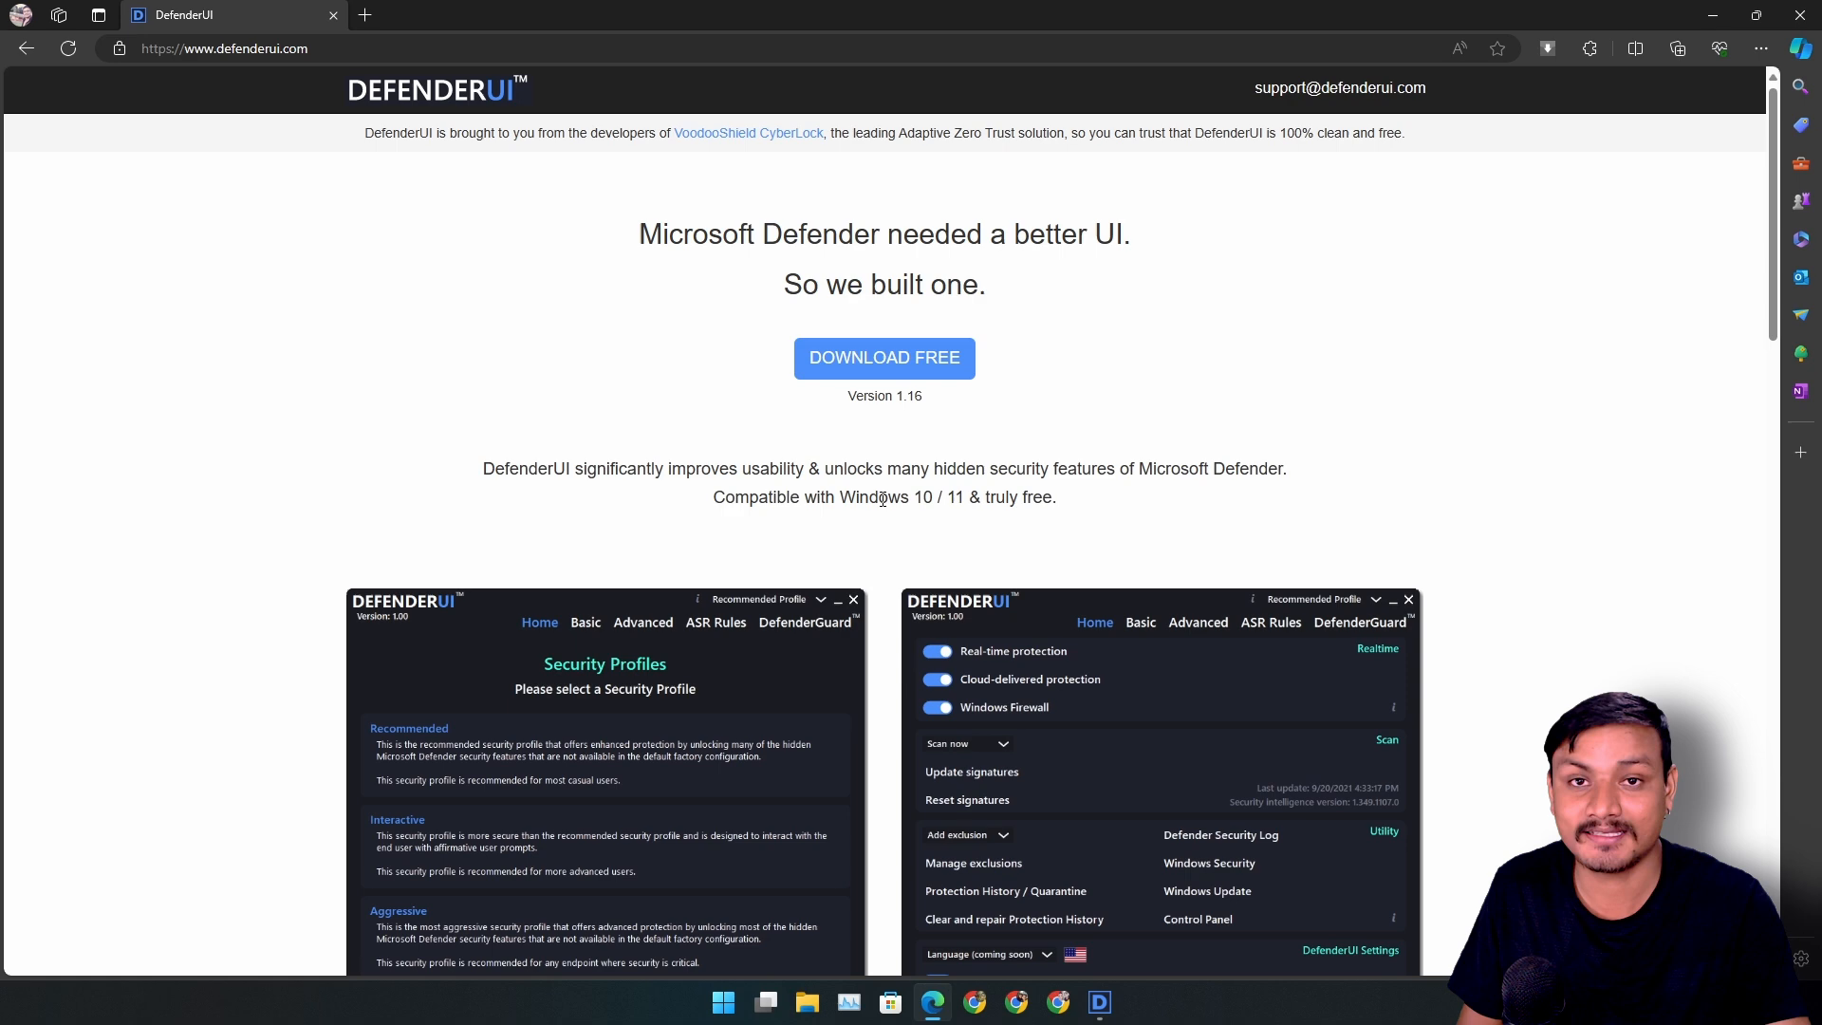
mouse_move(892, 547)
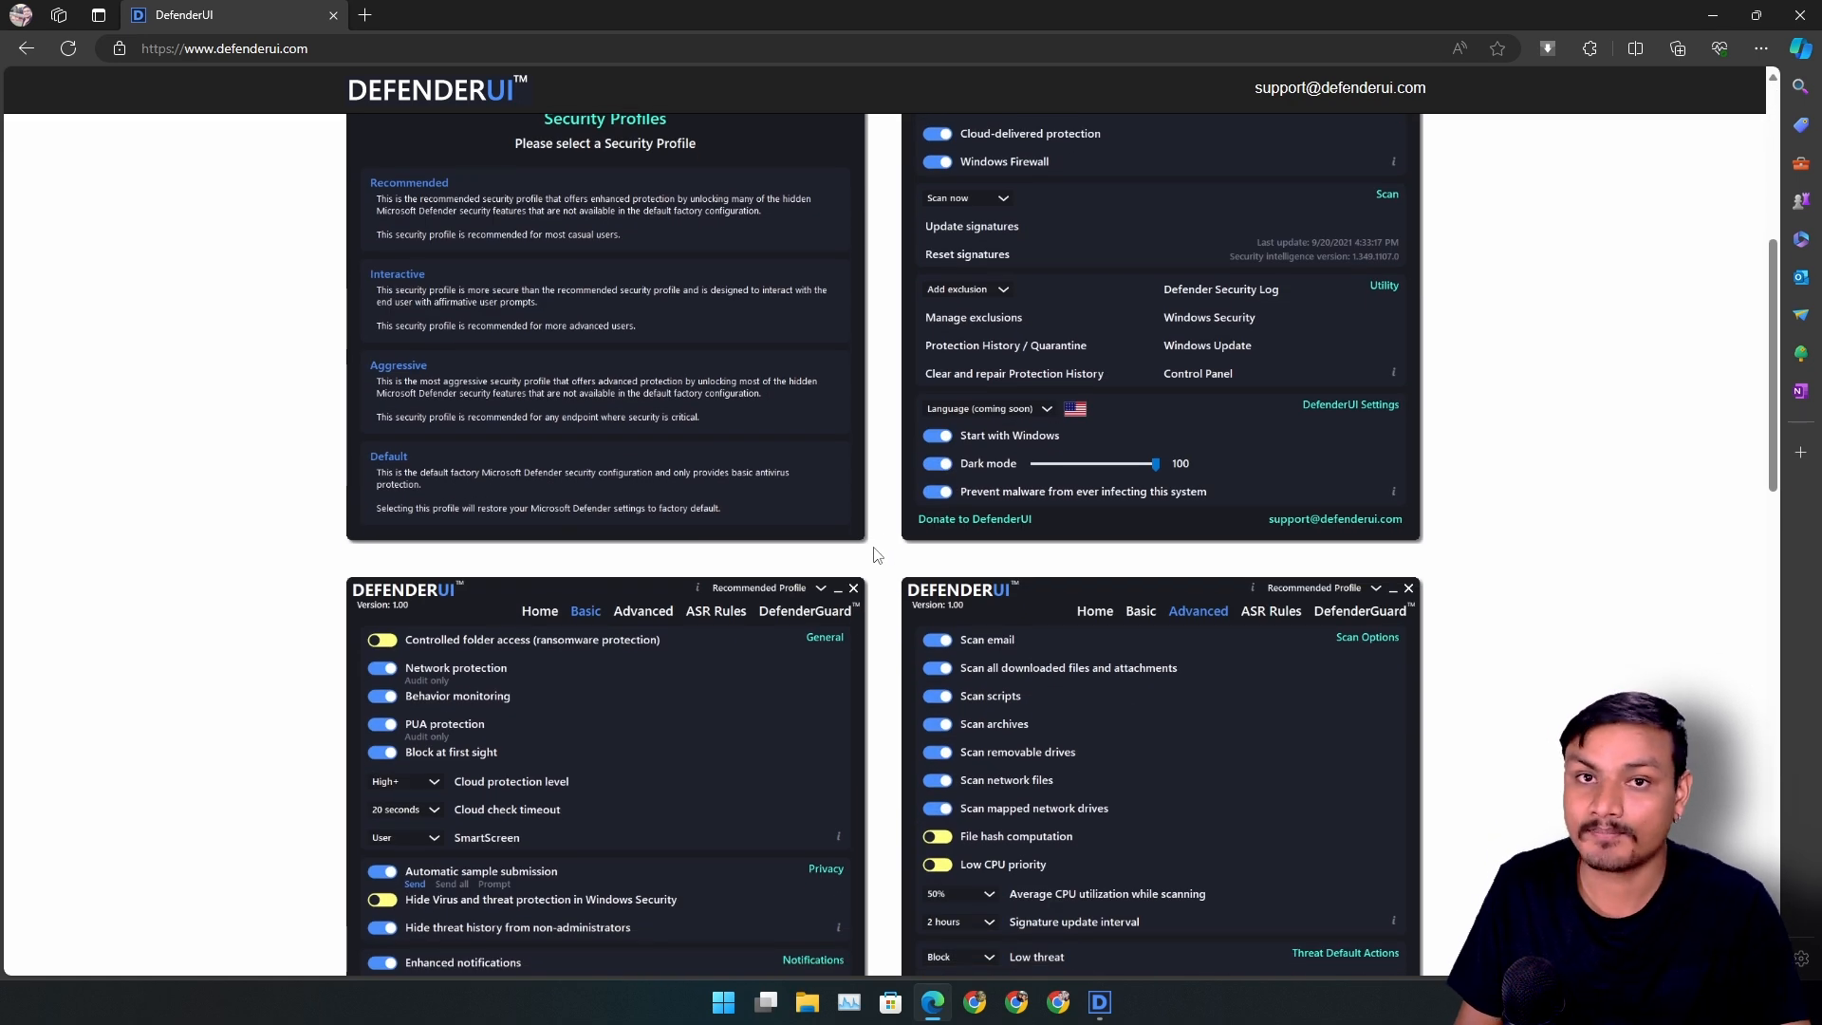
scroll(up, 3)
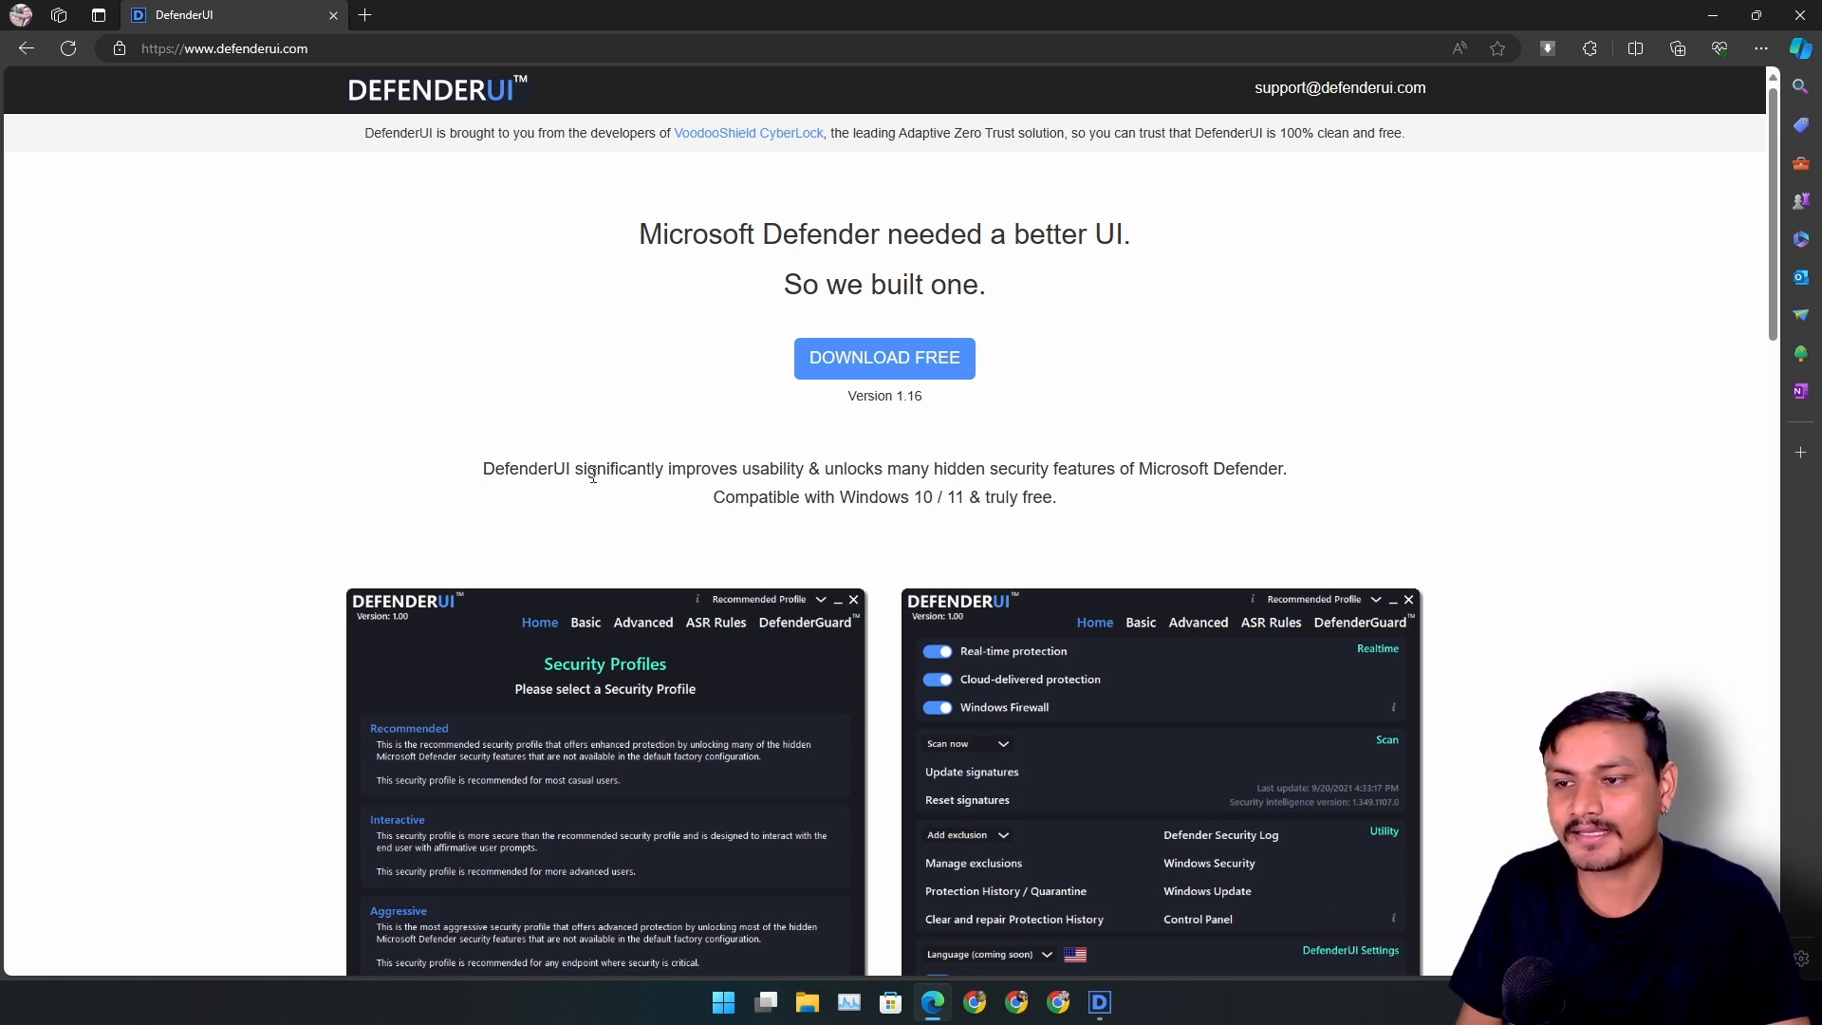
scroll(down, 3)
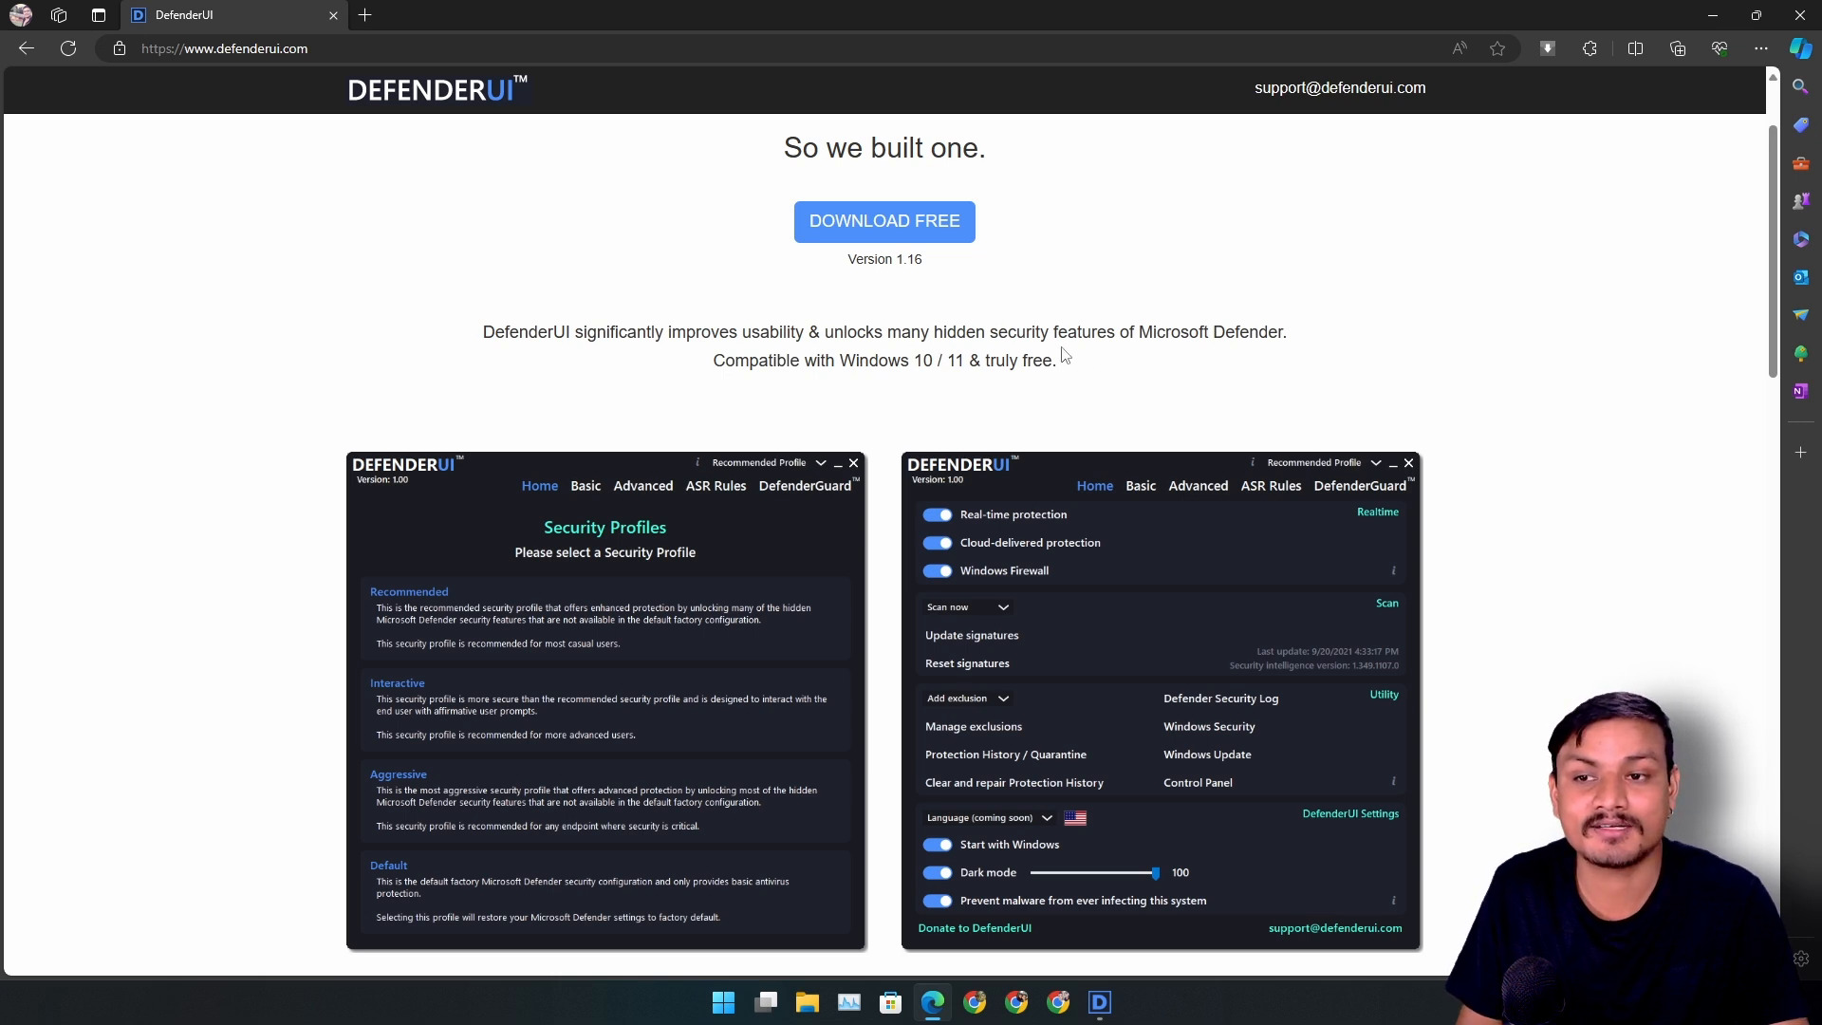
mouse_move(1296, 345)
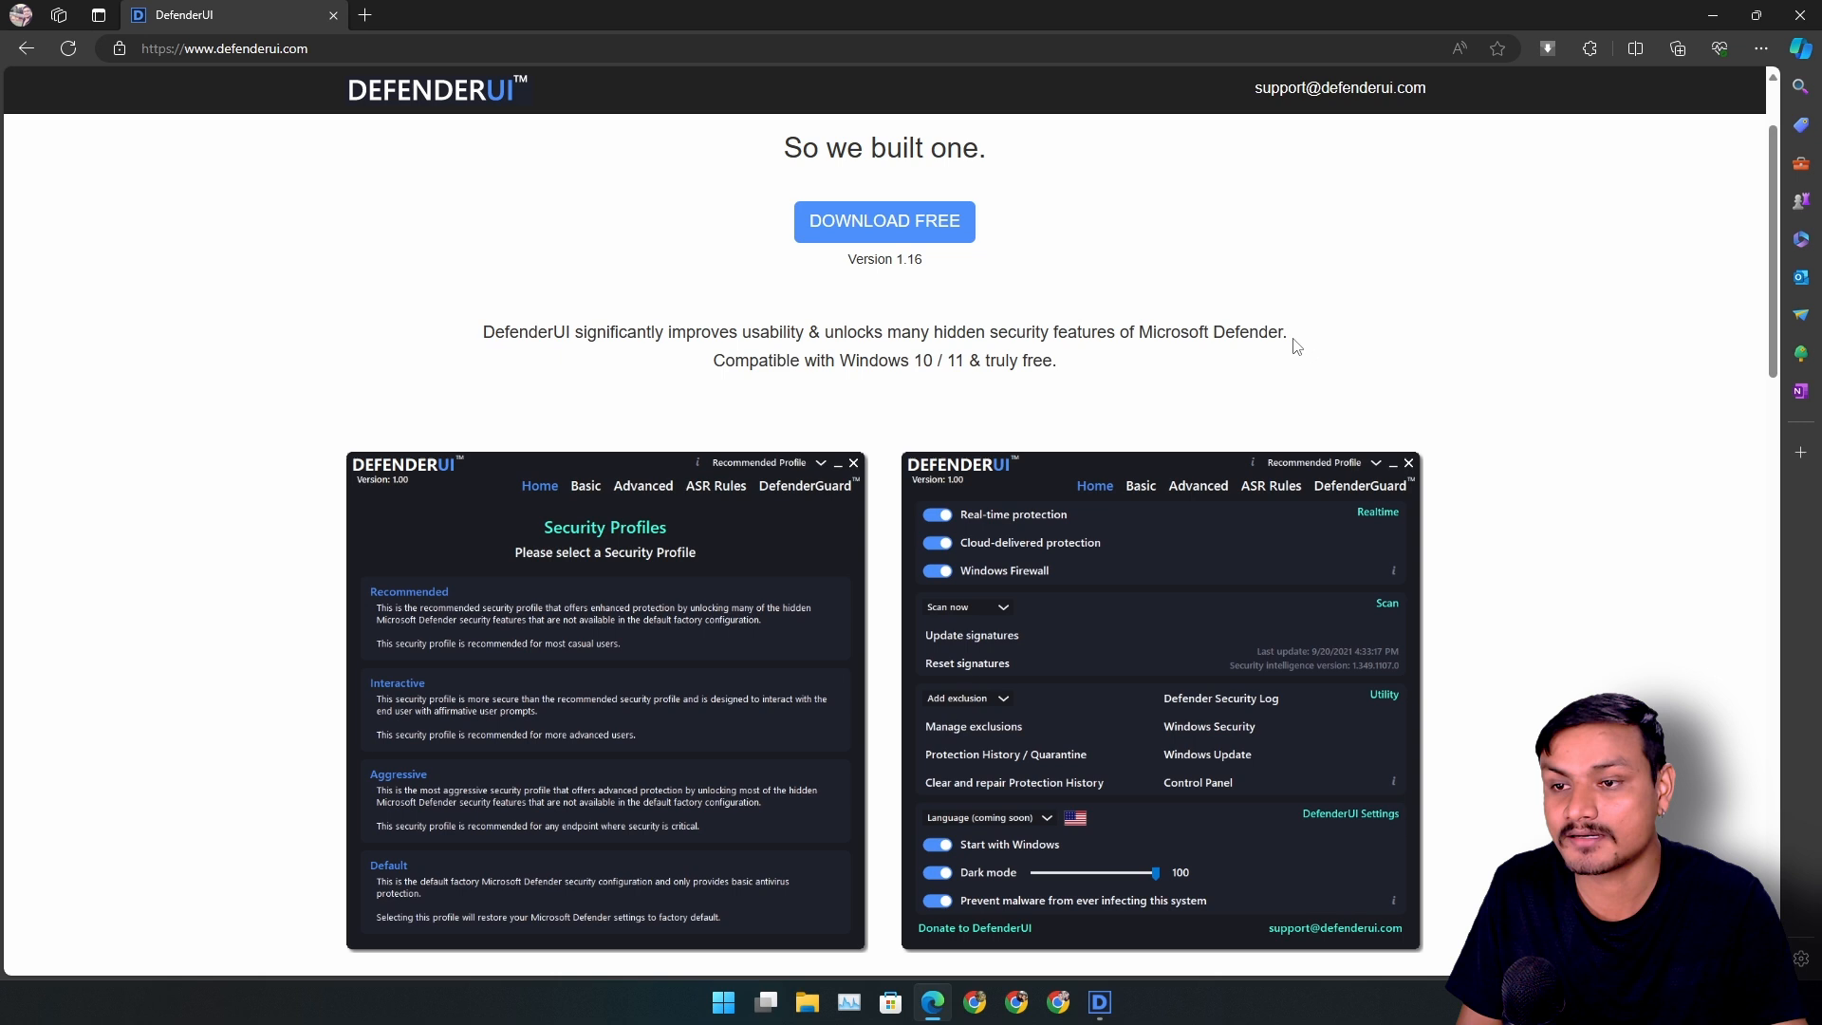
mouse_move(924, 389)
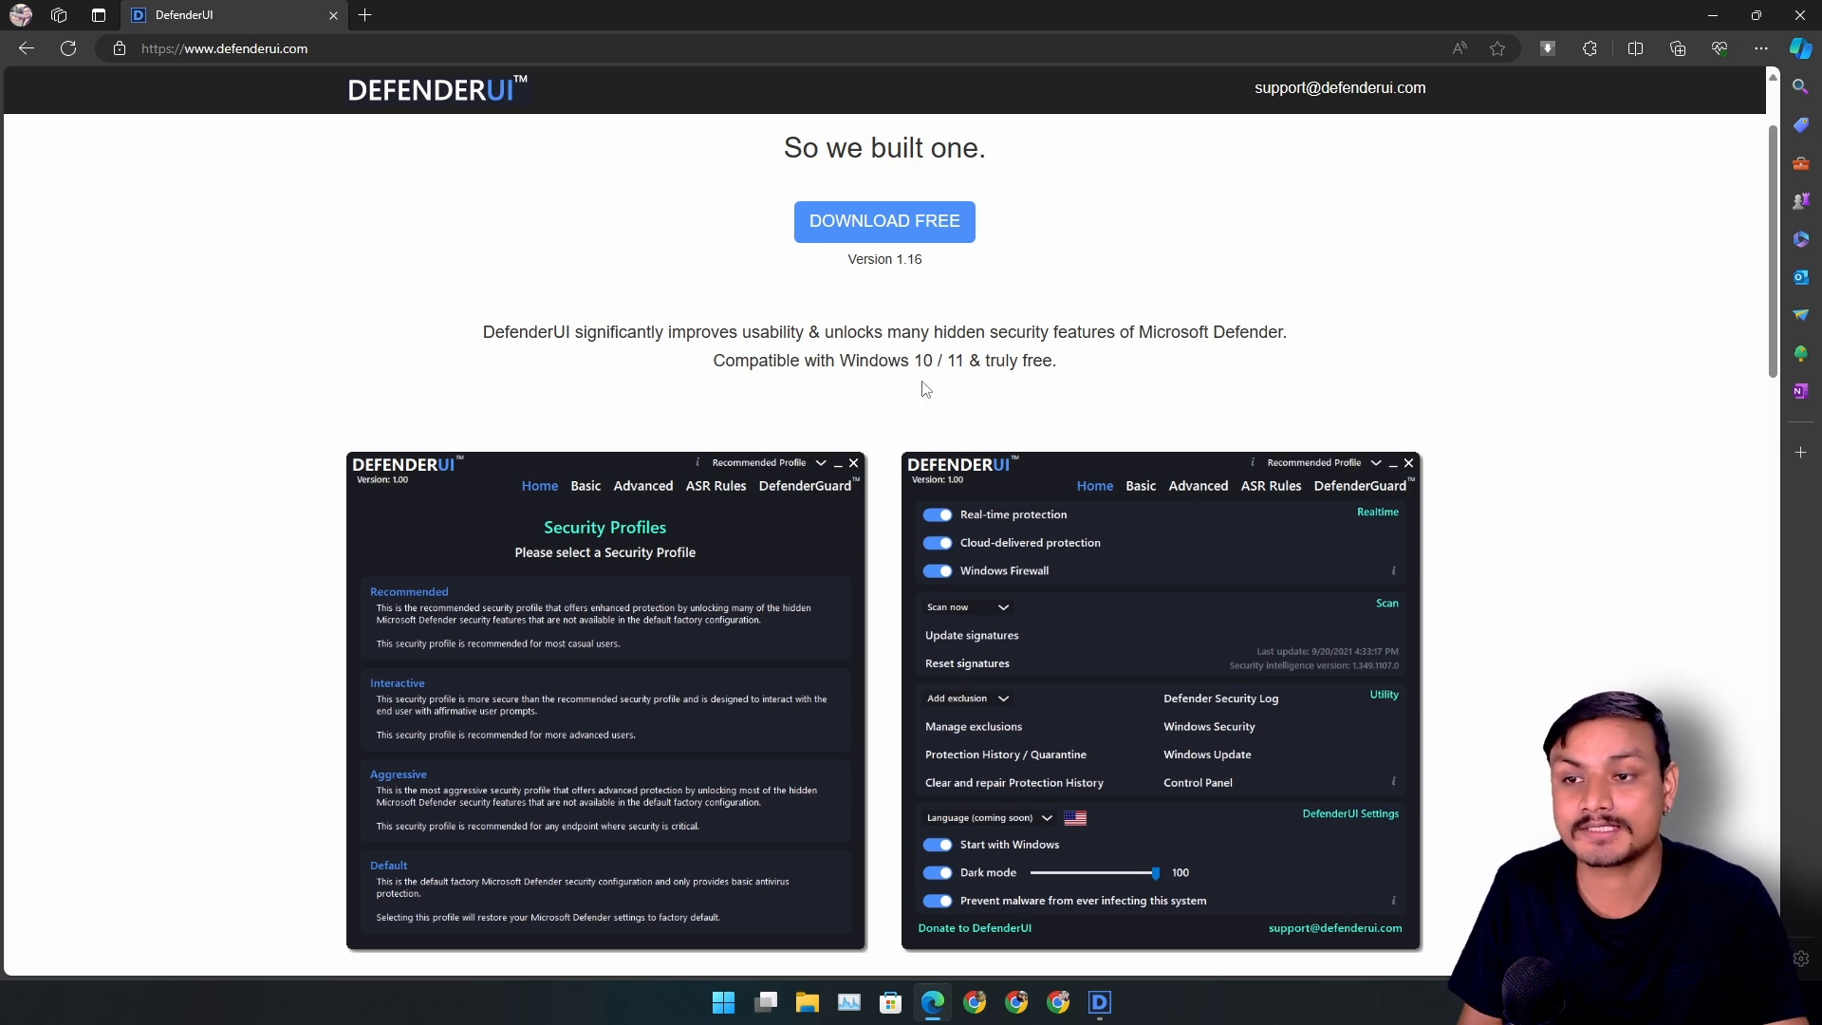
mouse_move(1059, 372)
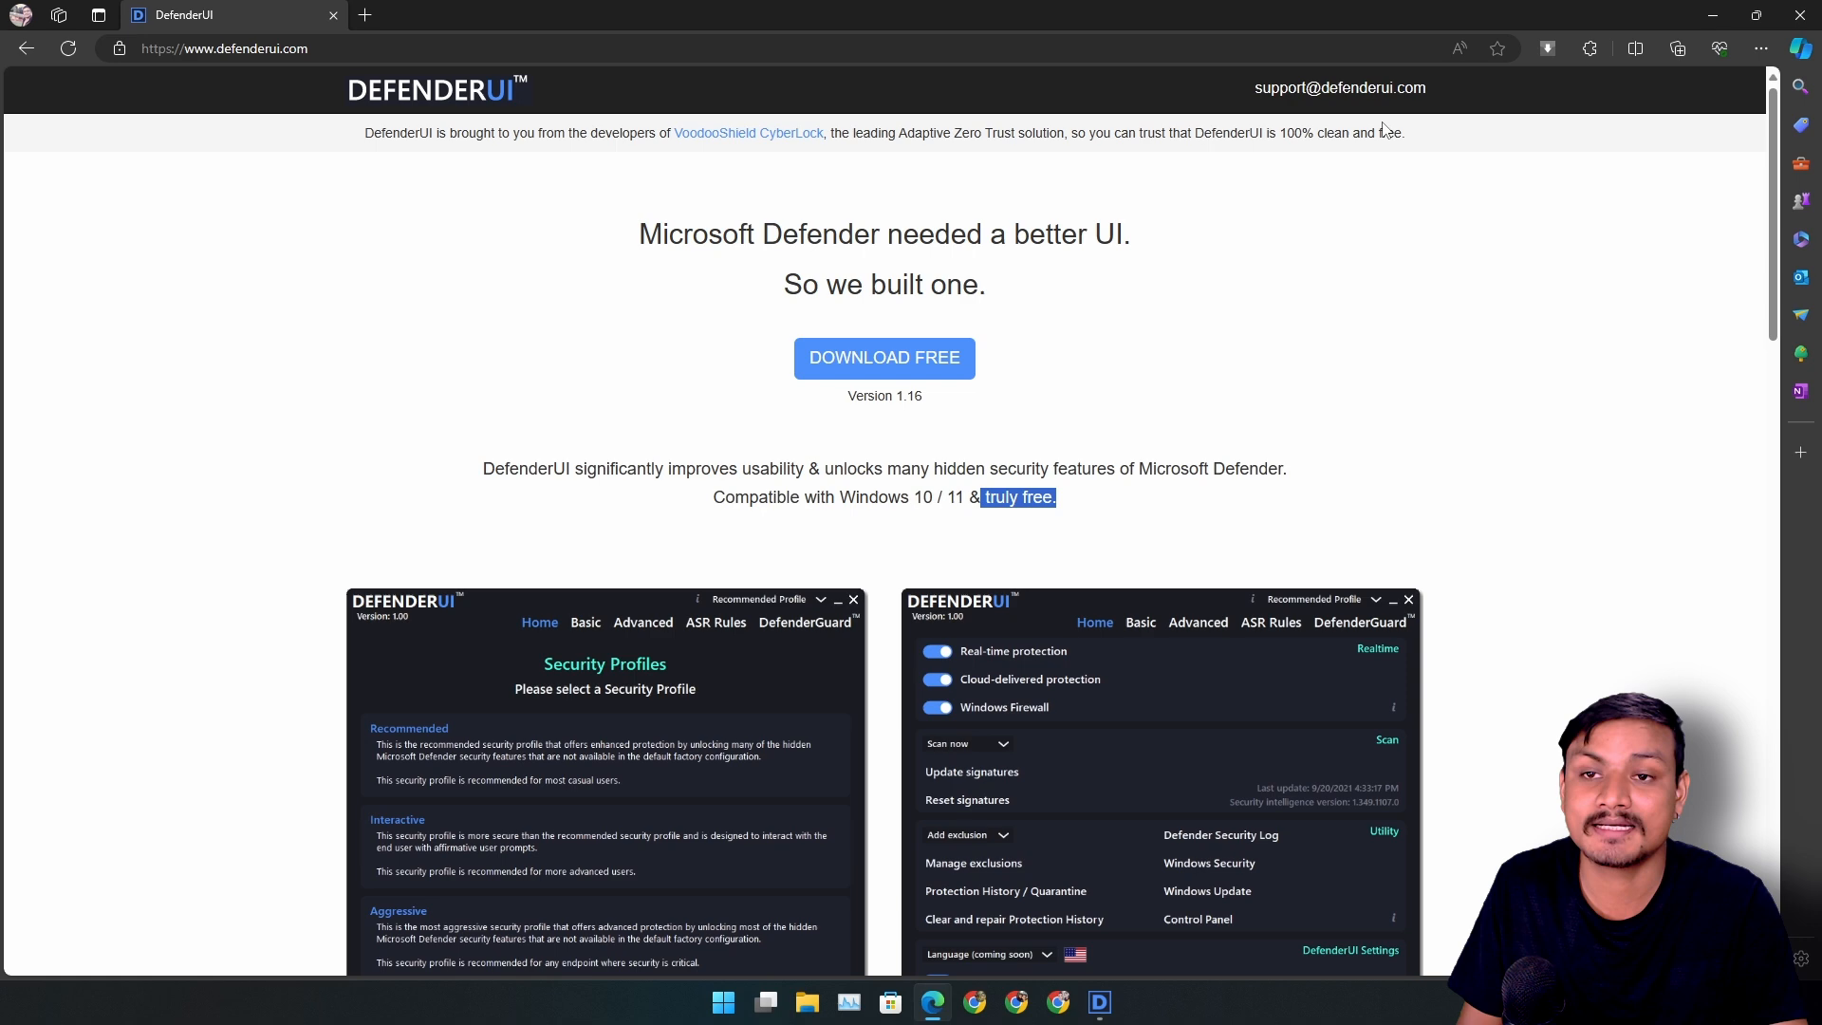
scroll(down, 3)
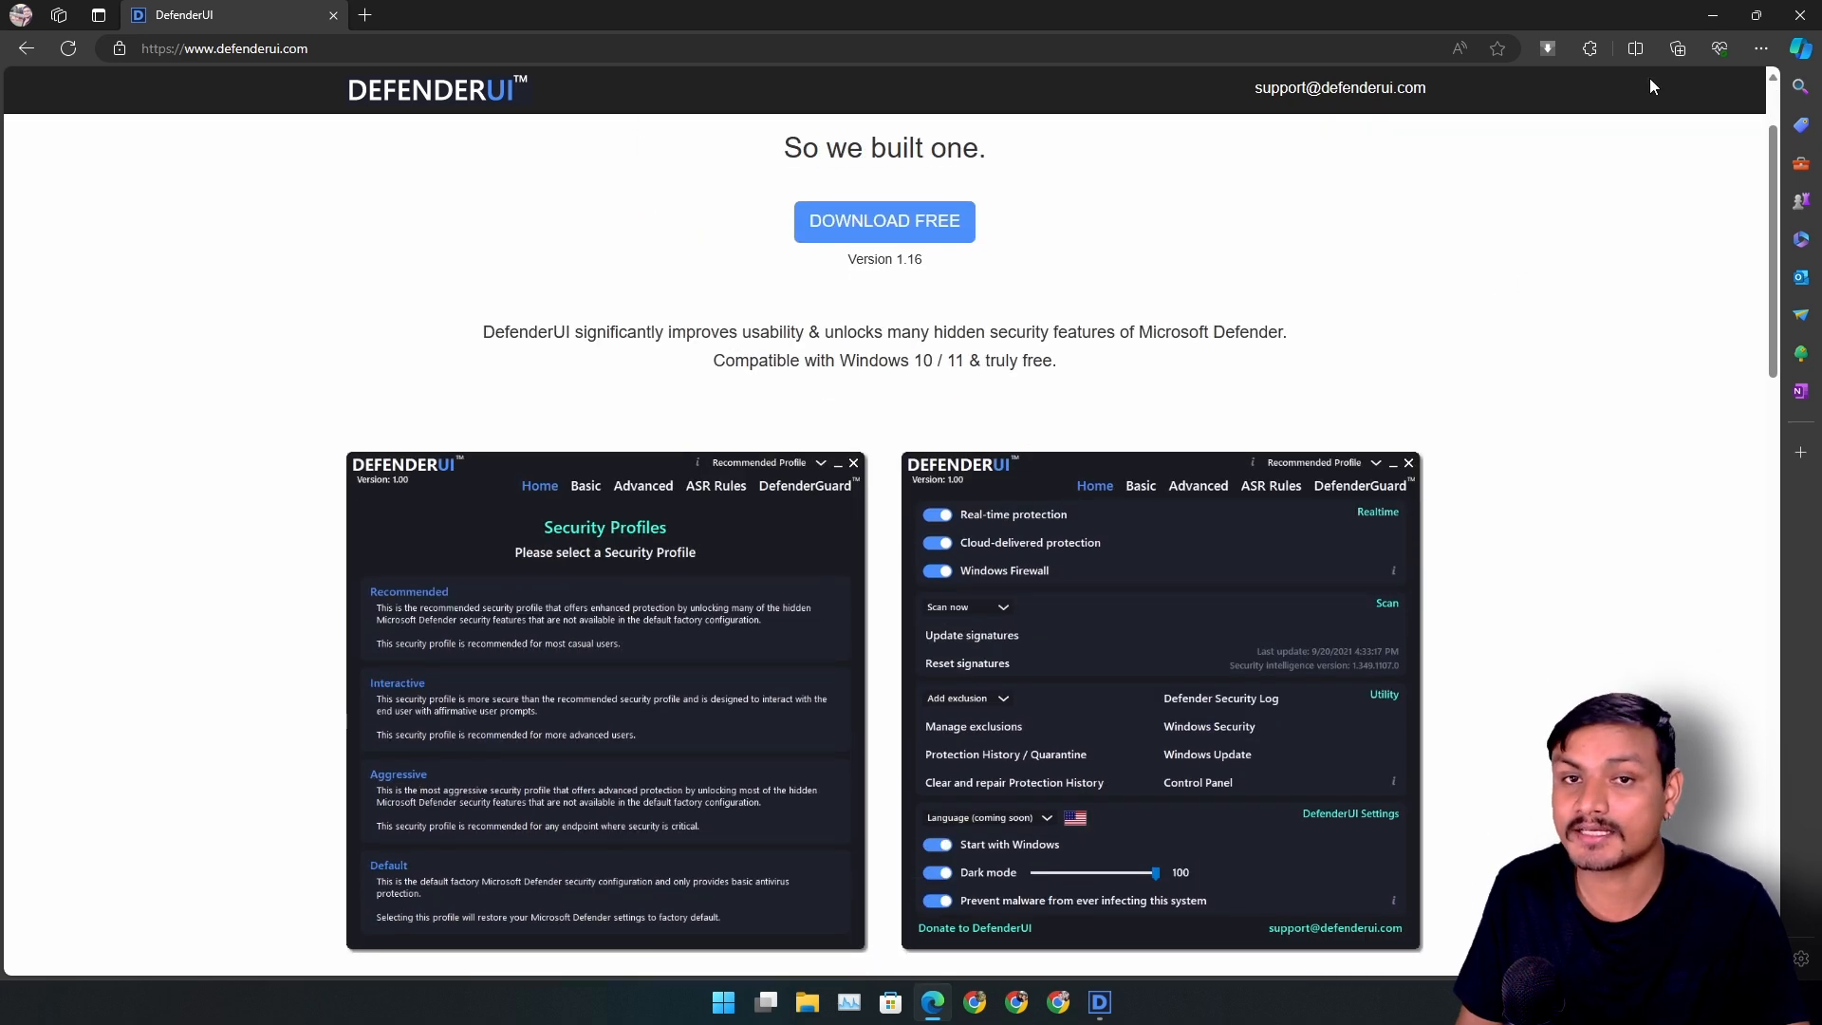
Step: Show DefenderUI's welcome screen of security profiles and expand the profile list
click(1097, 1002)
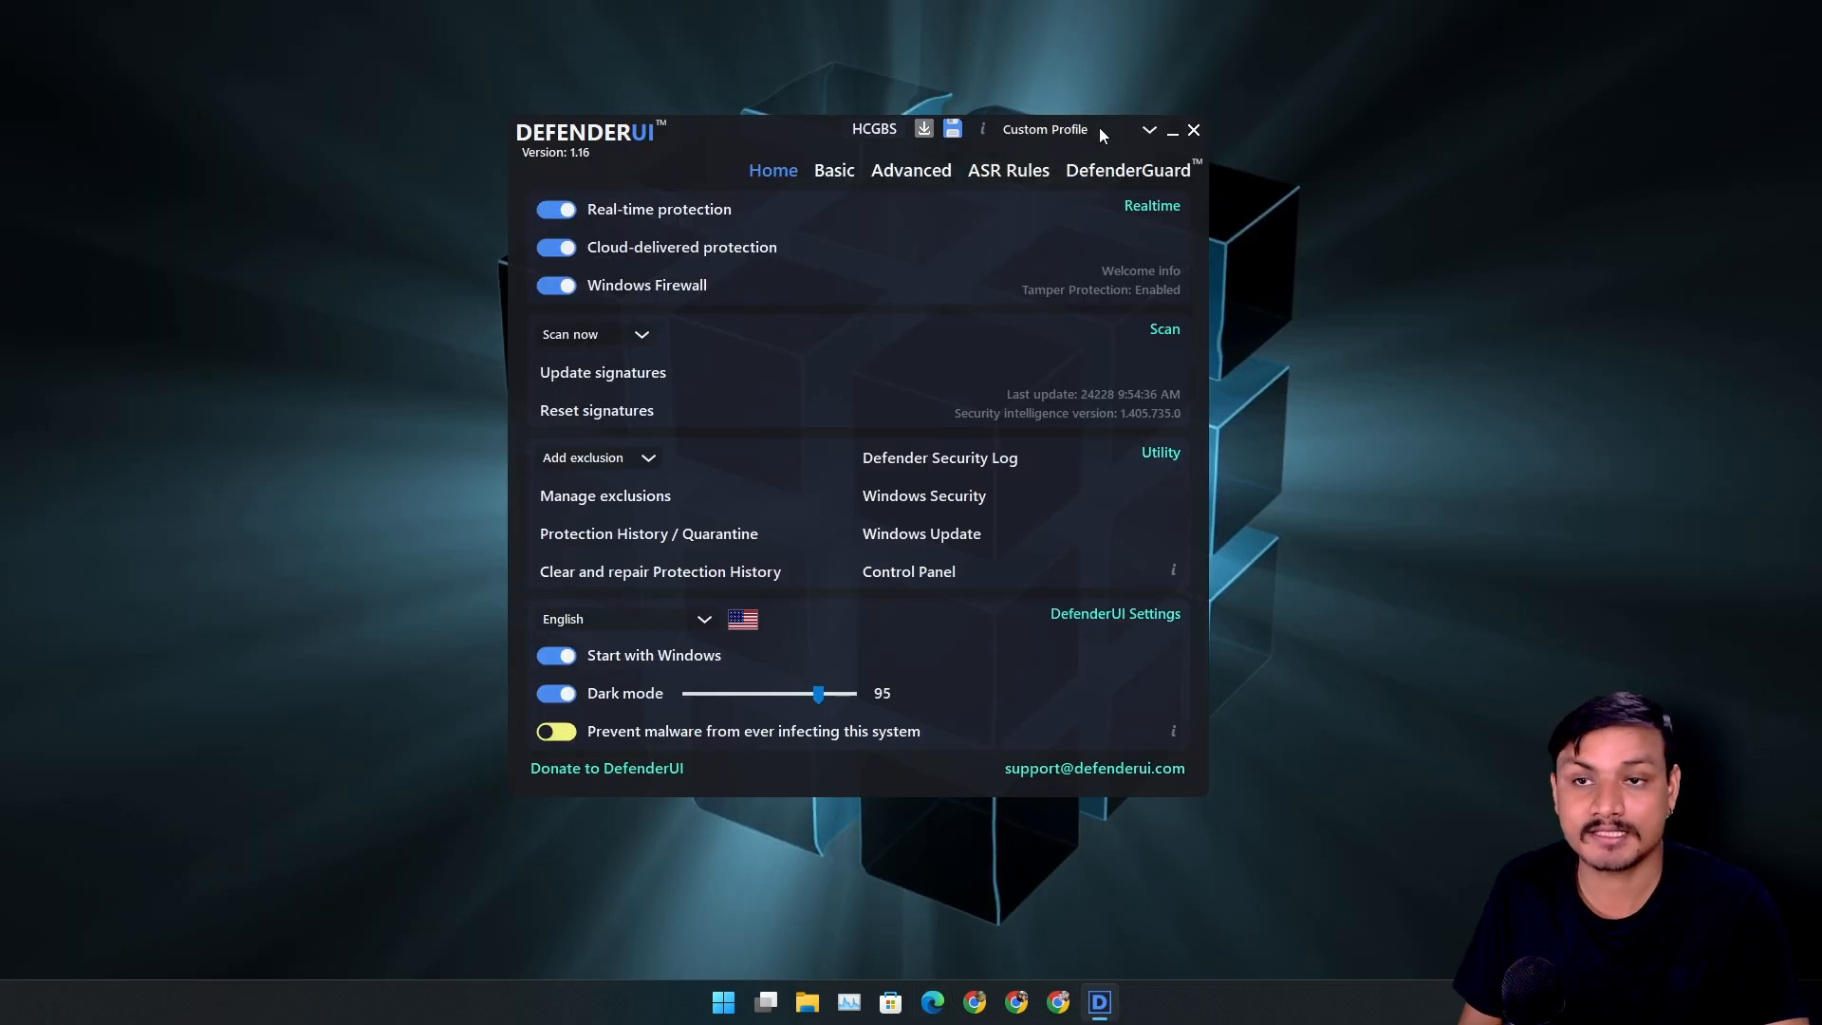
click(981, 129)
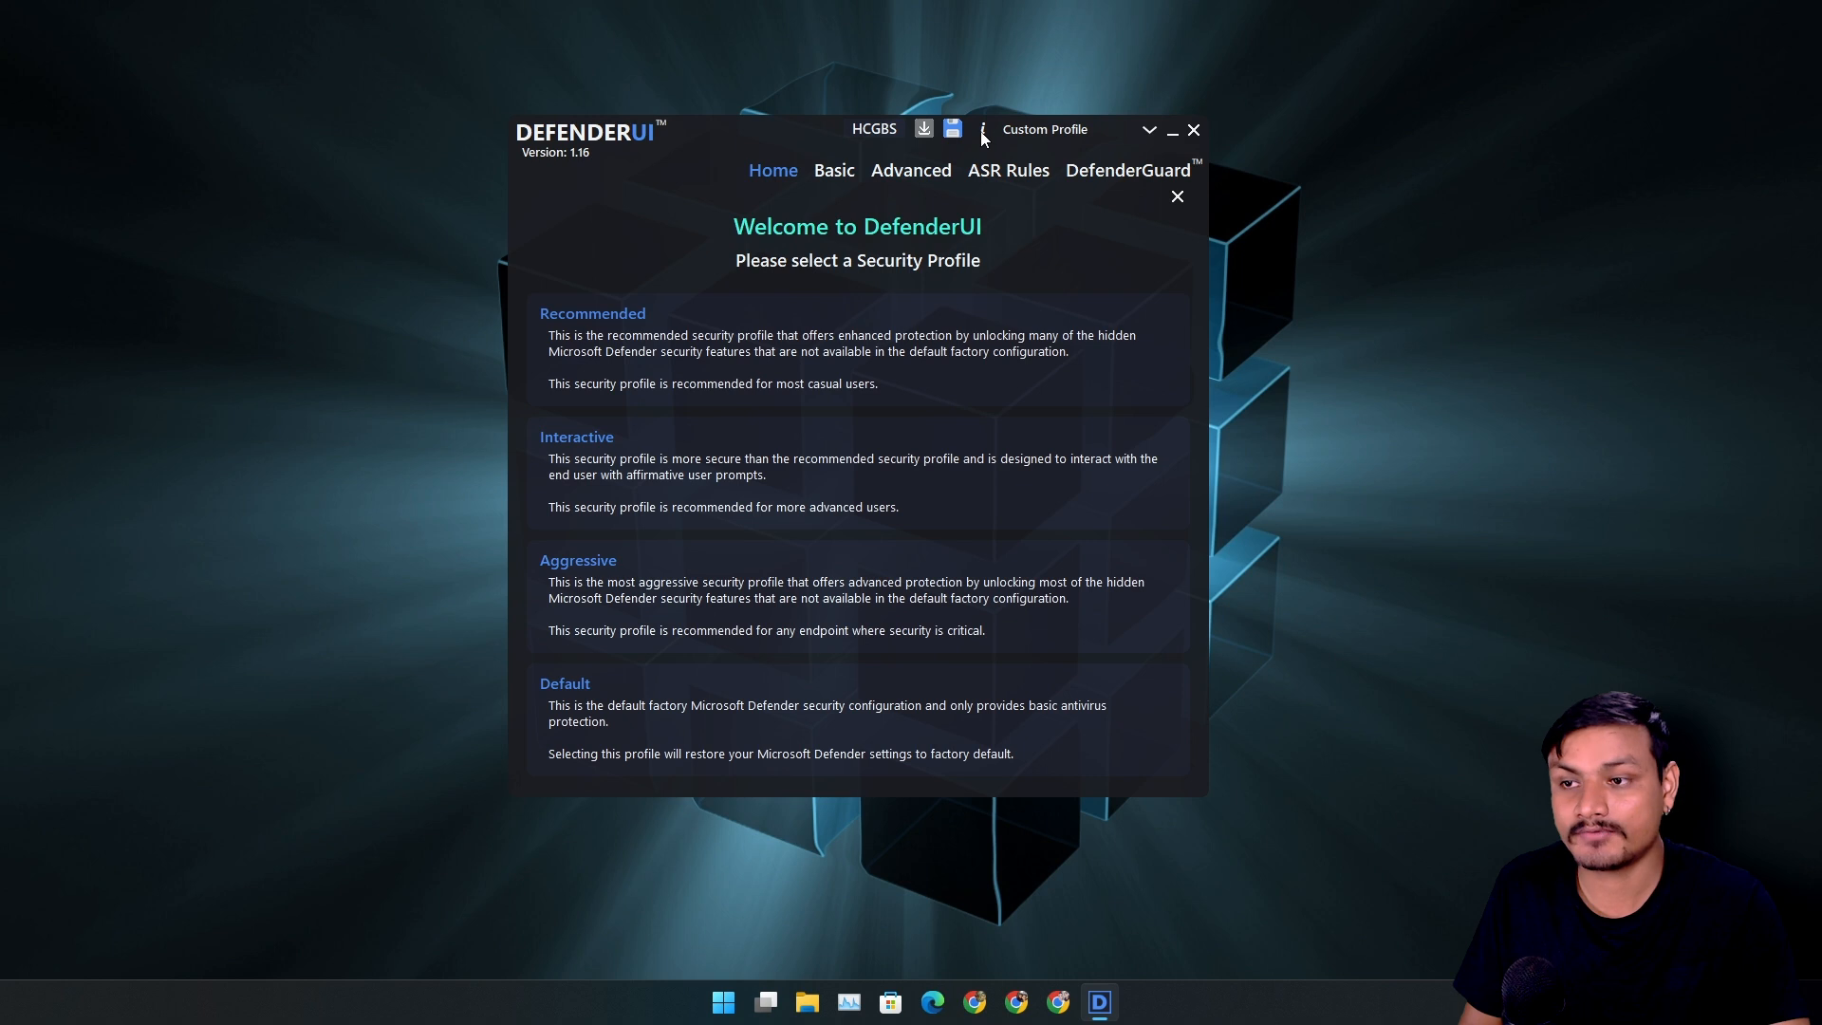
mouse_move(970, 258)
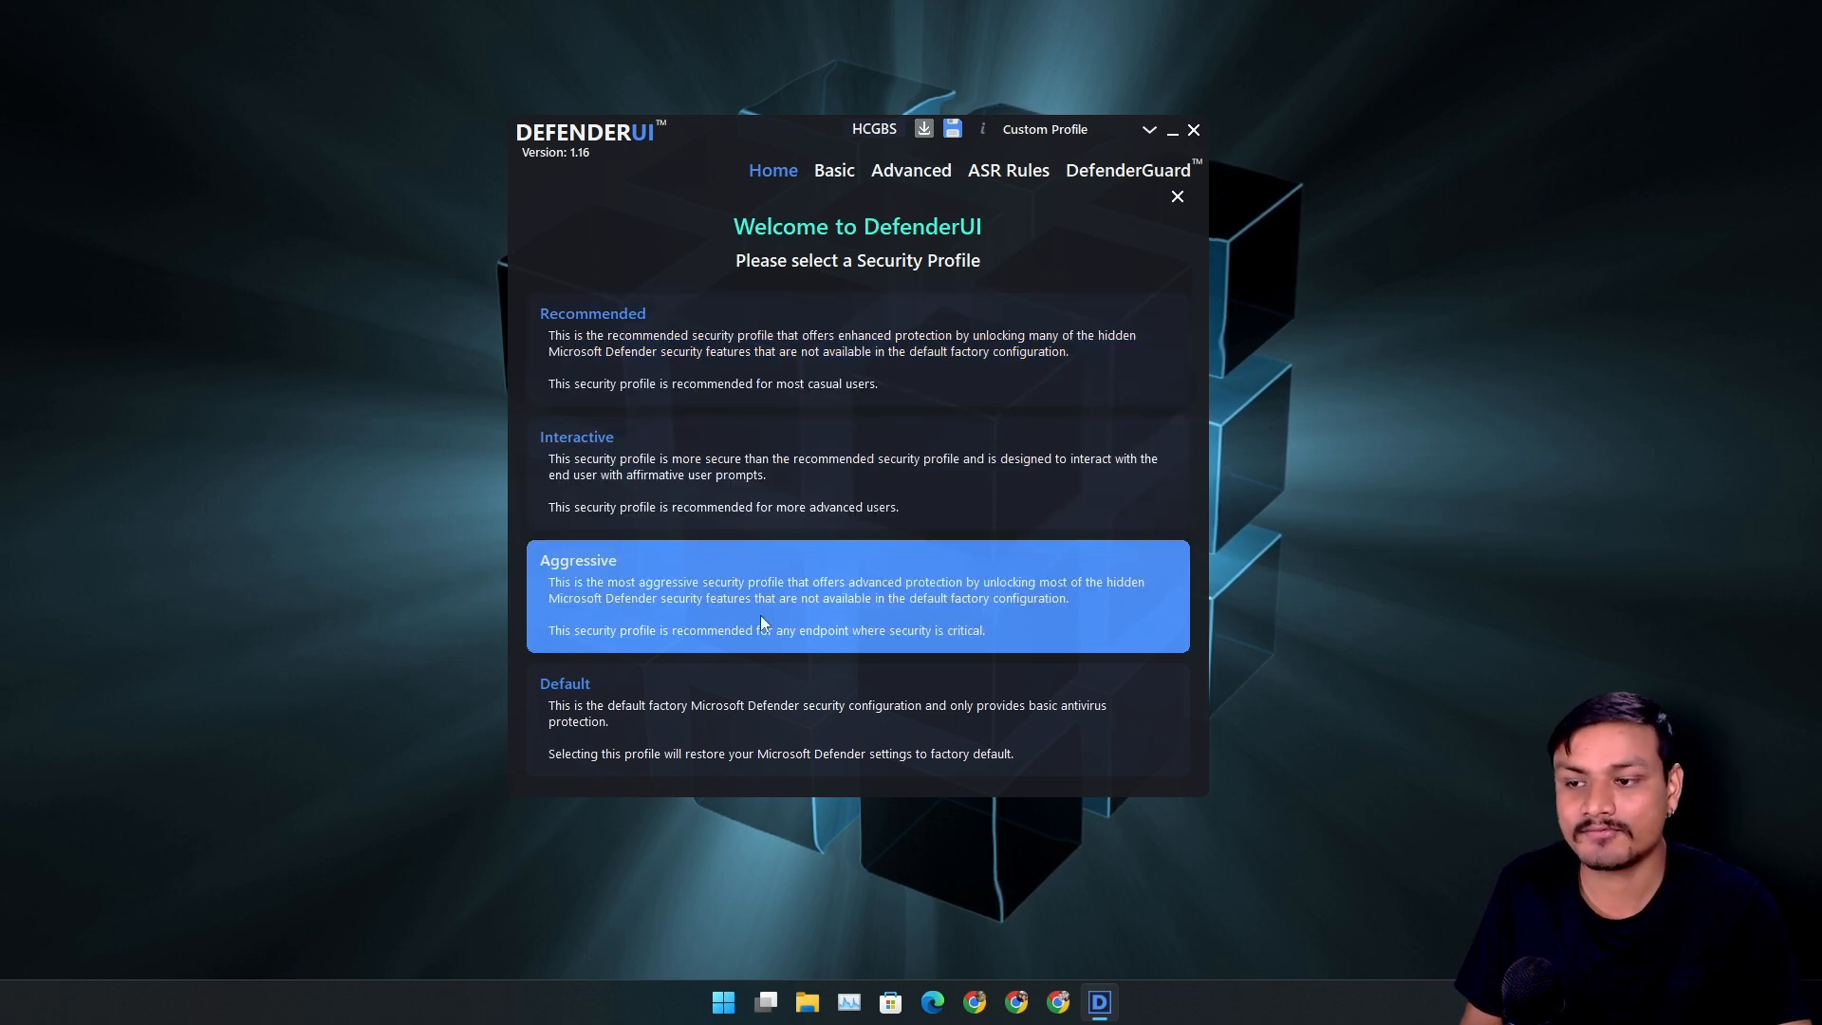
mouse_move(753, 687)
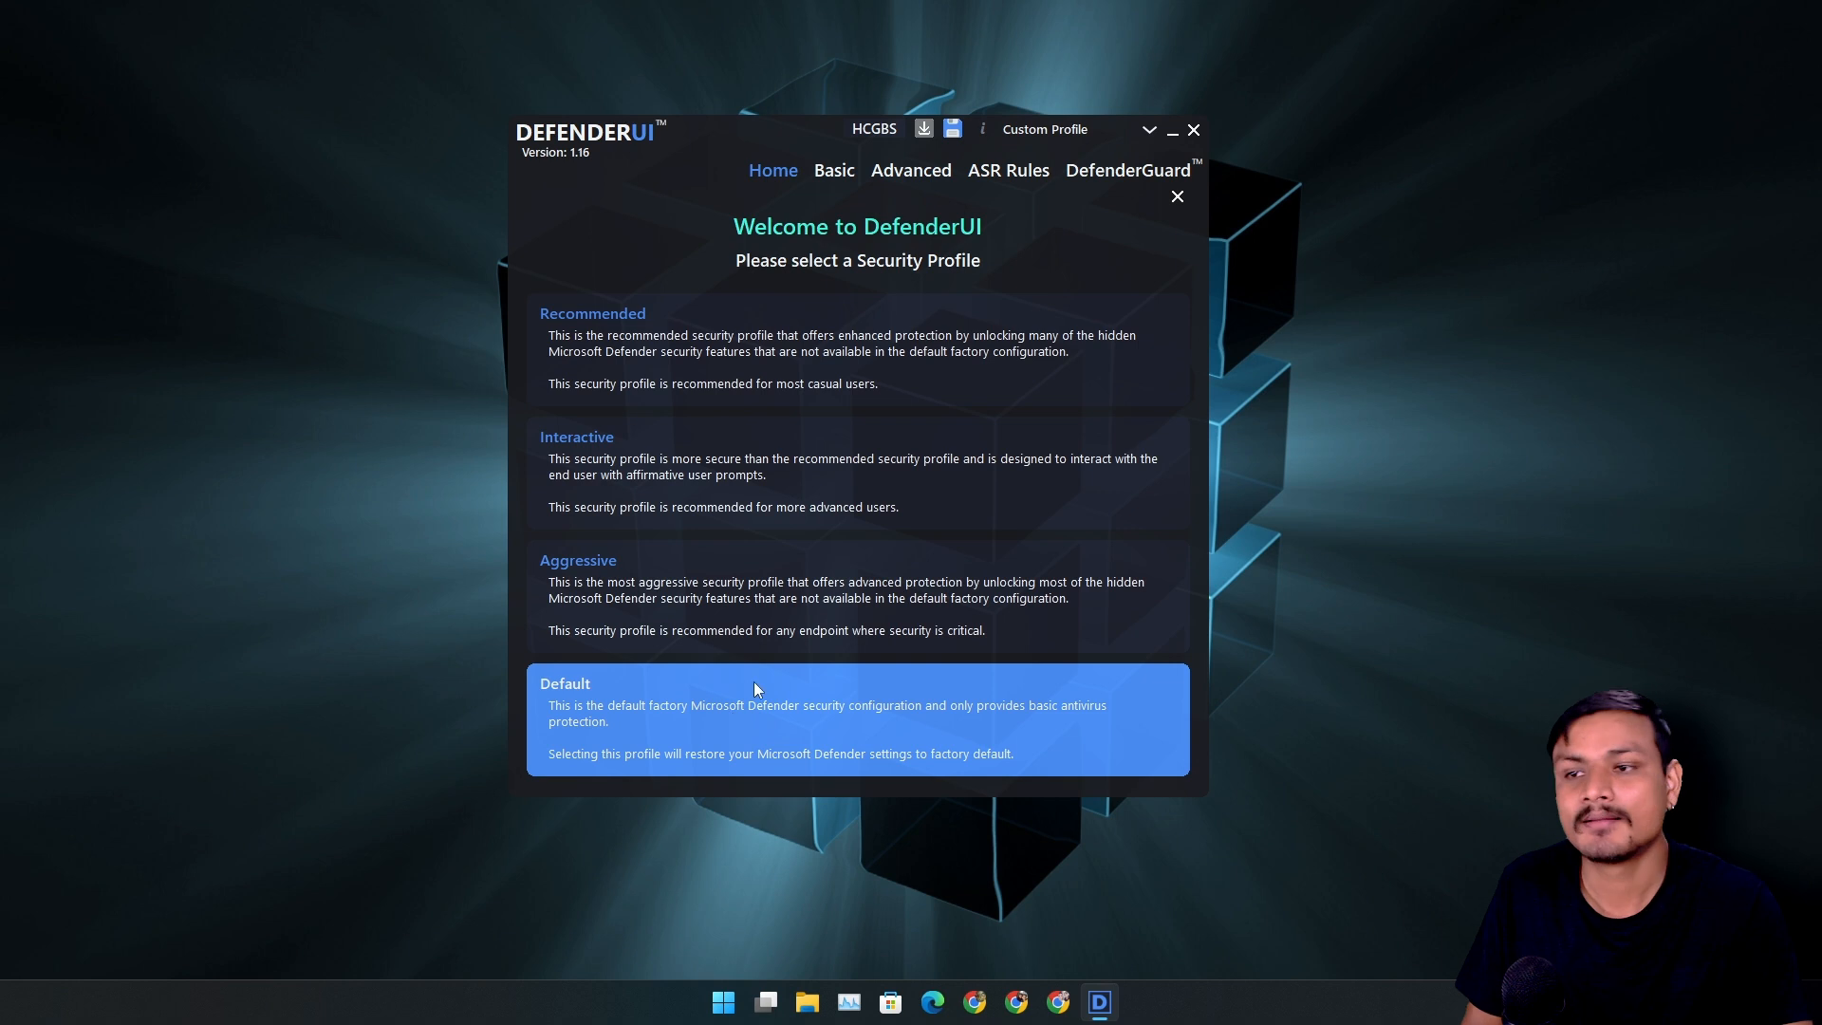
click(1148, 129)
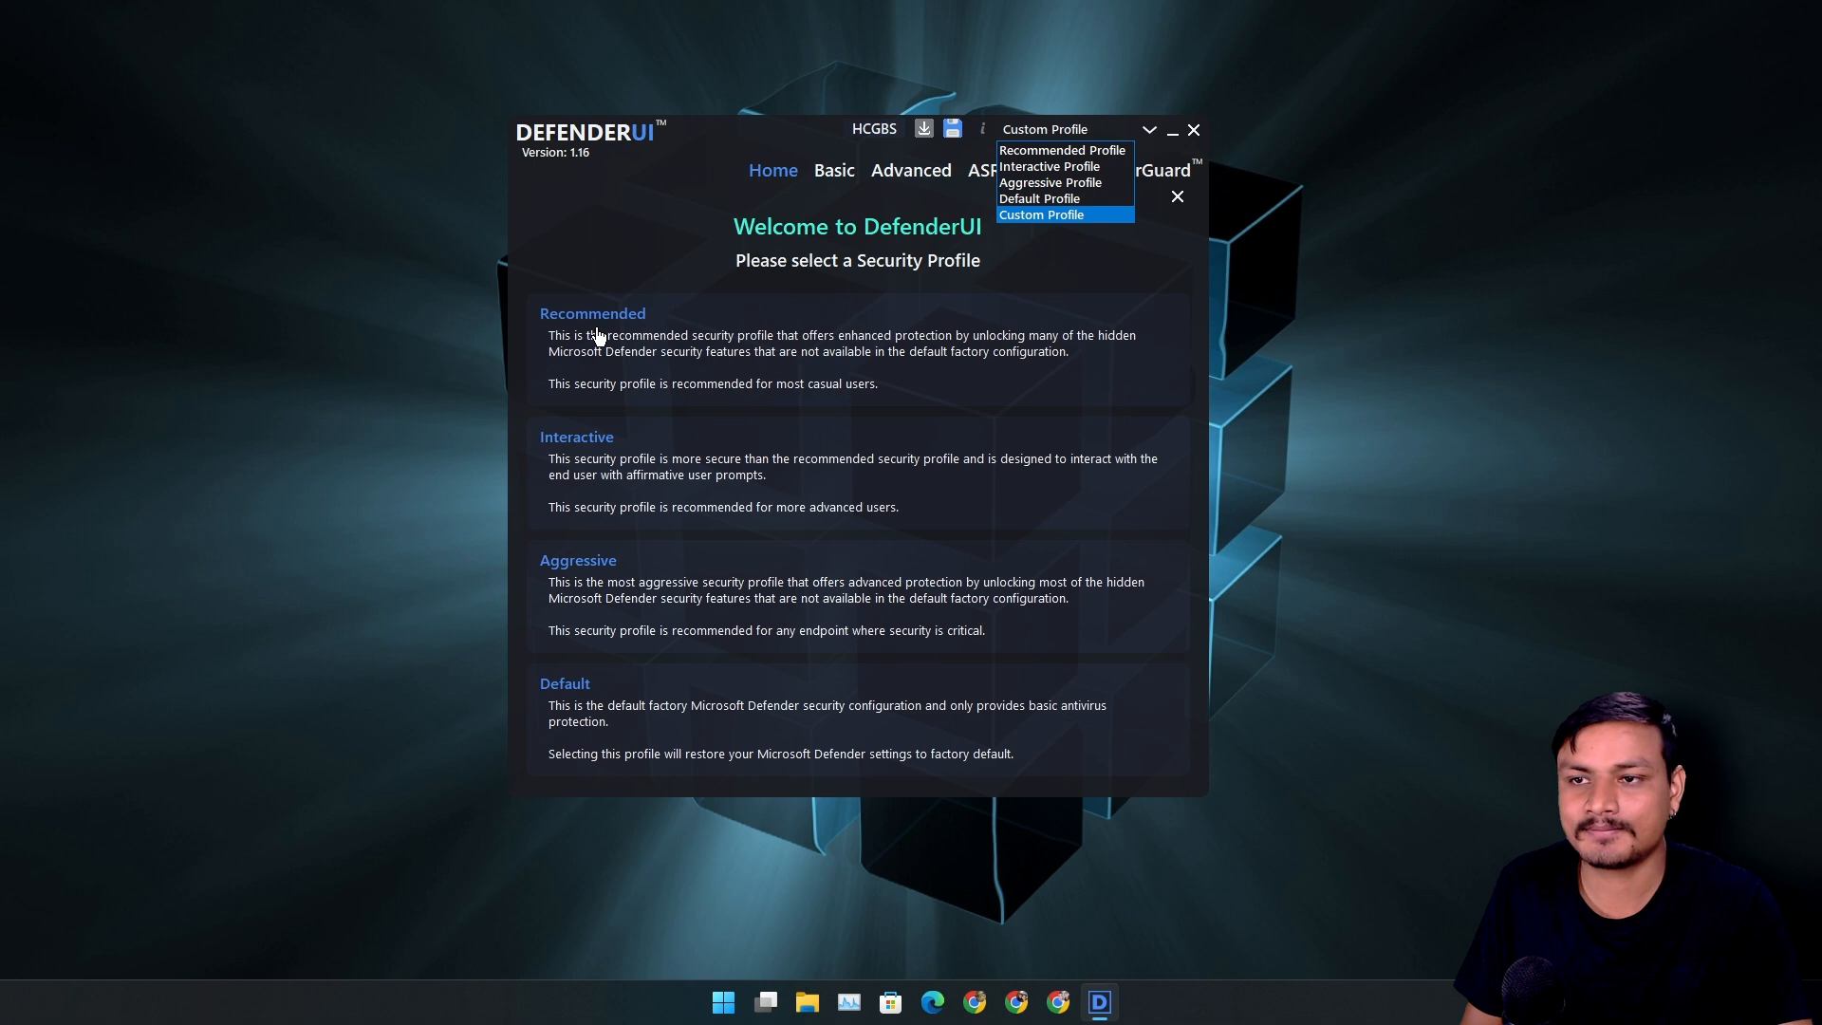
Step: Apply the Recommended Profile and bring up the Windows Security overview
click(1063, 150)
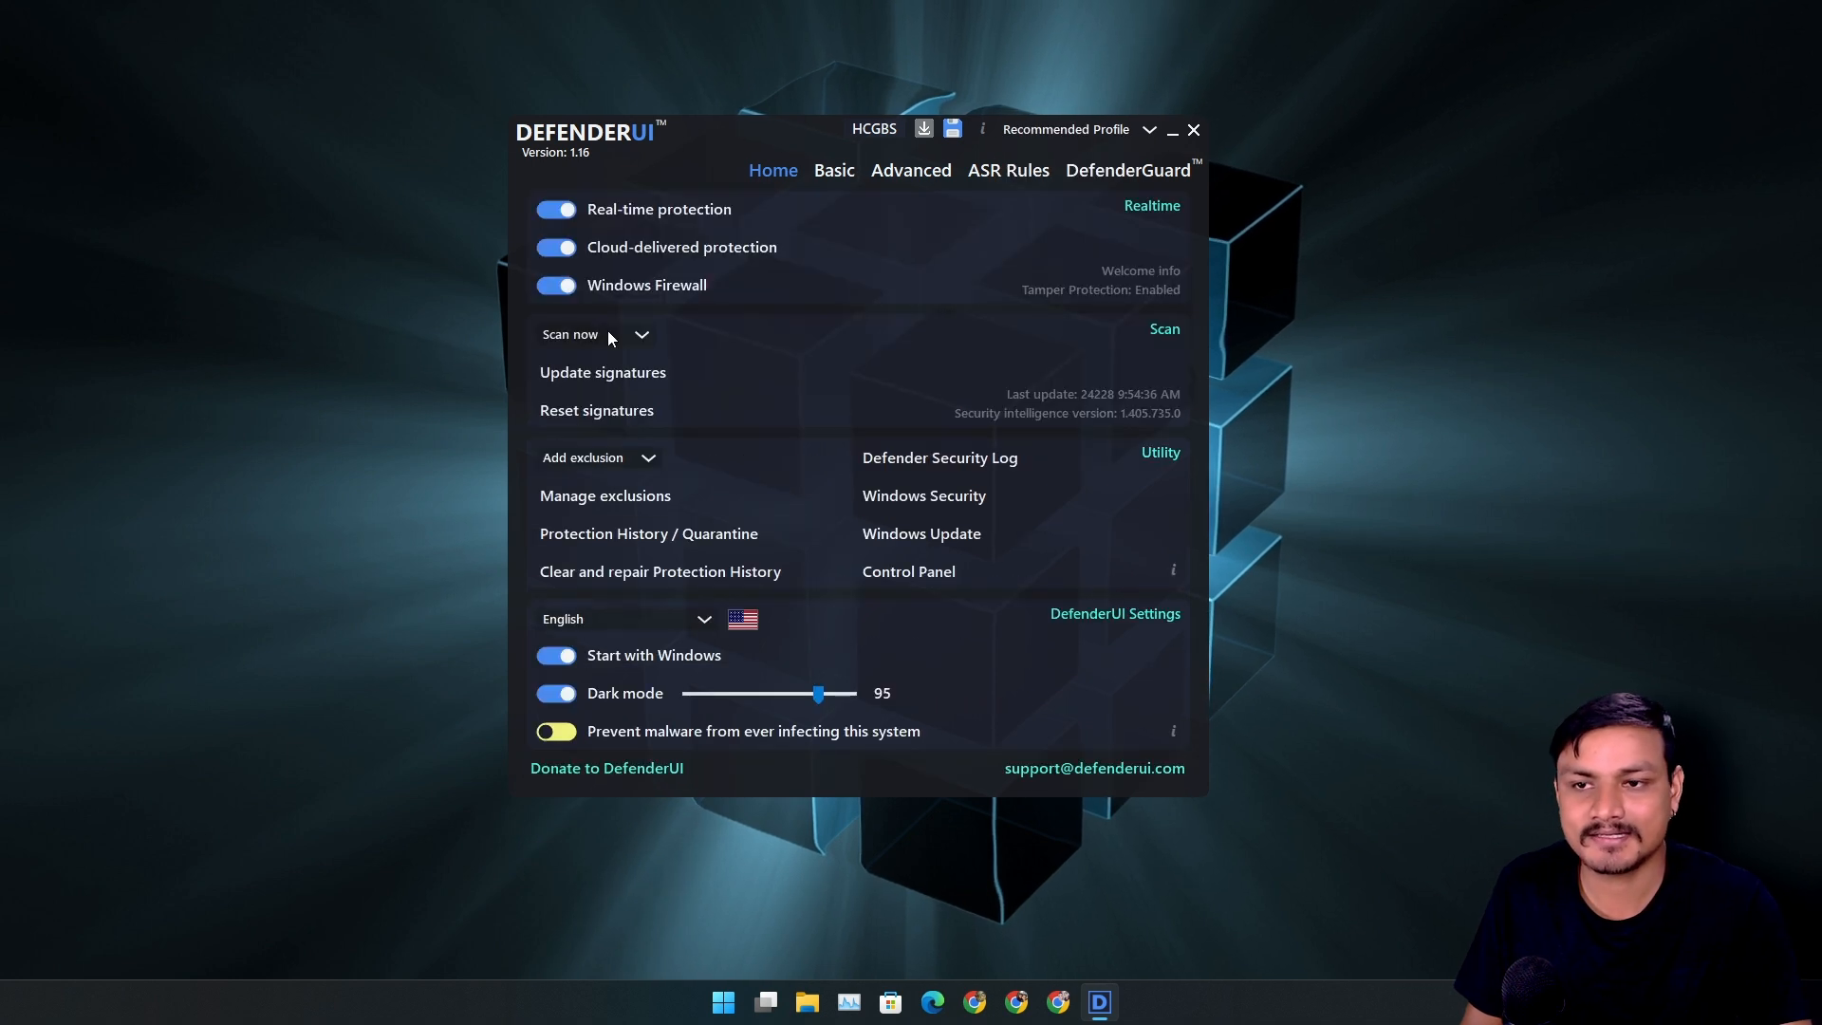
mouse_move(717, 264)
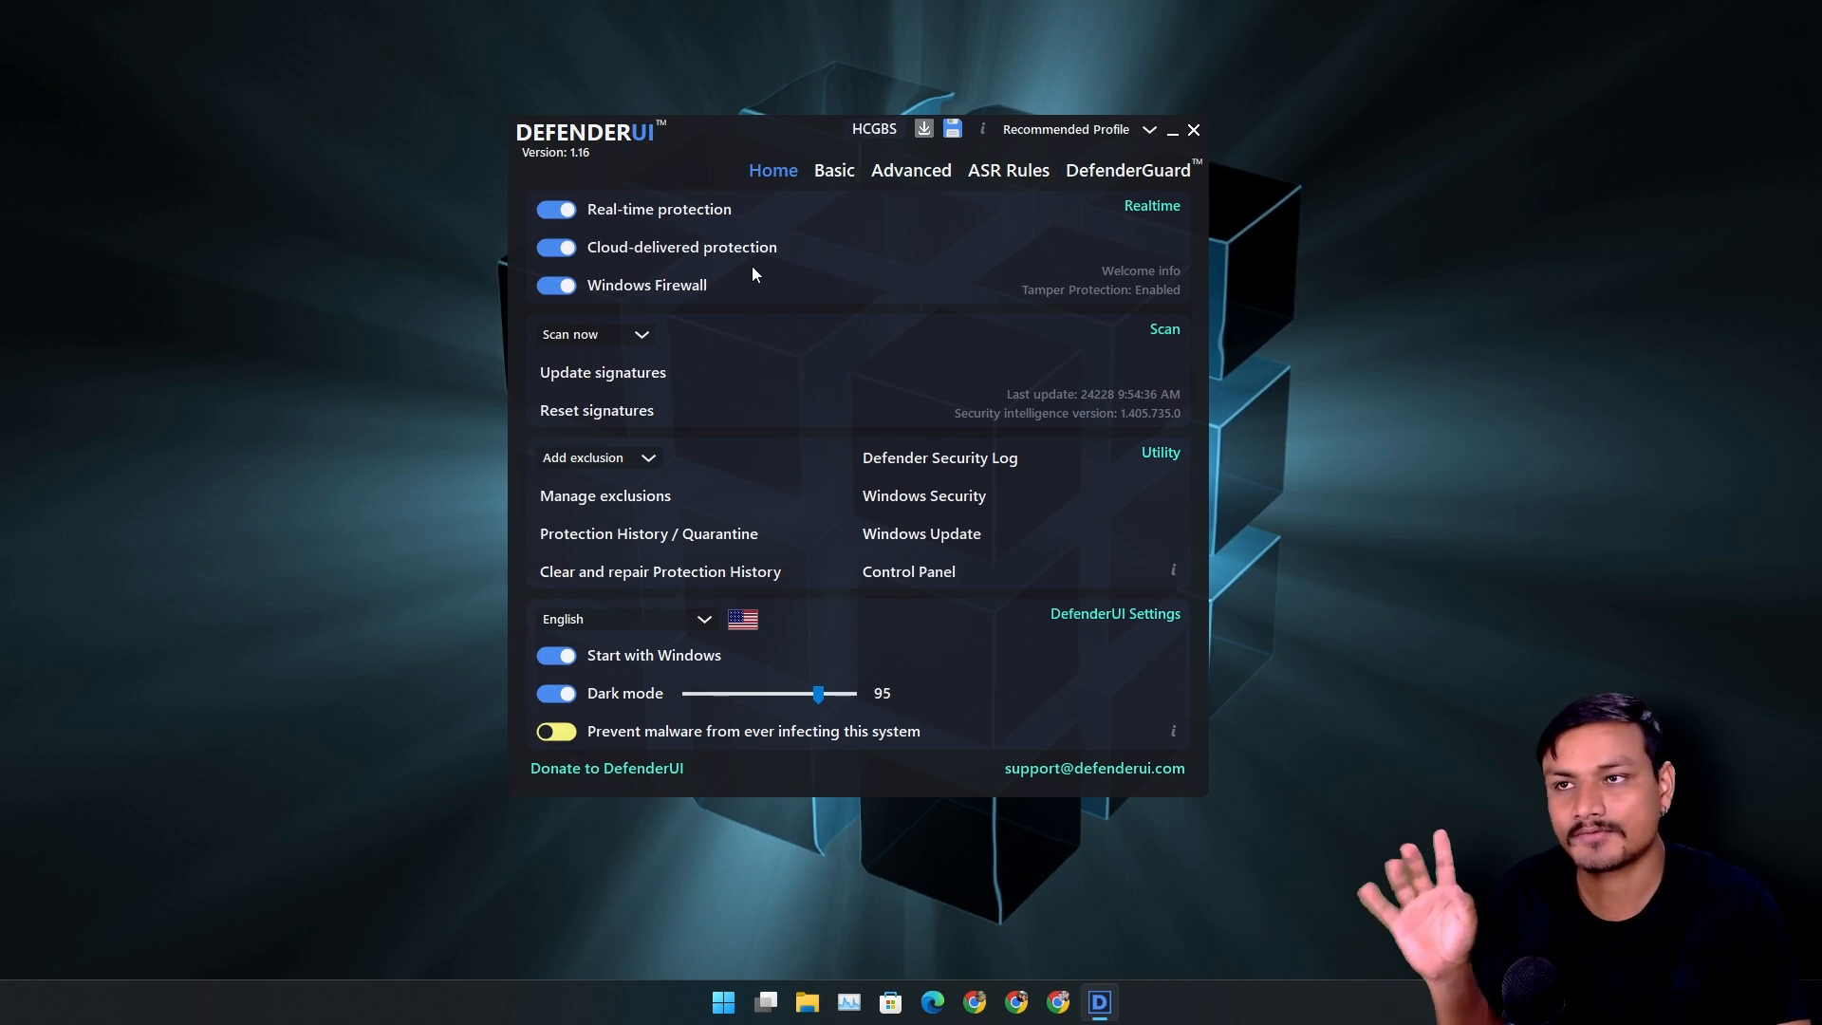
click(923, 496)
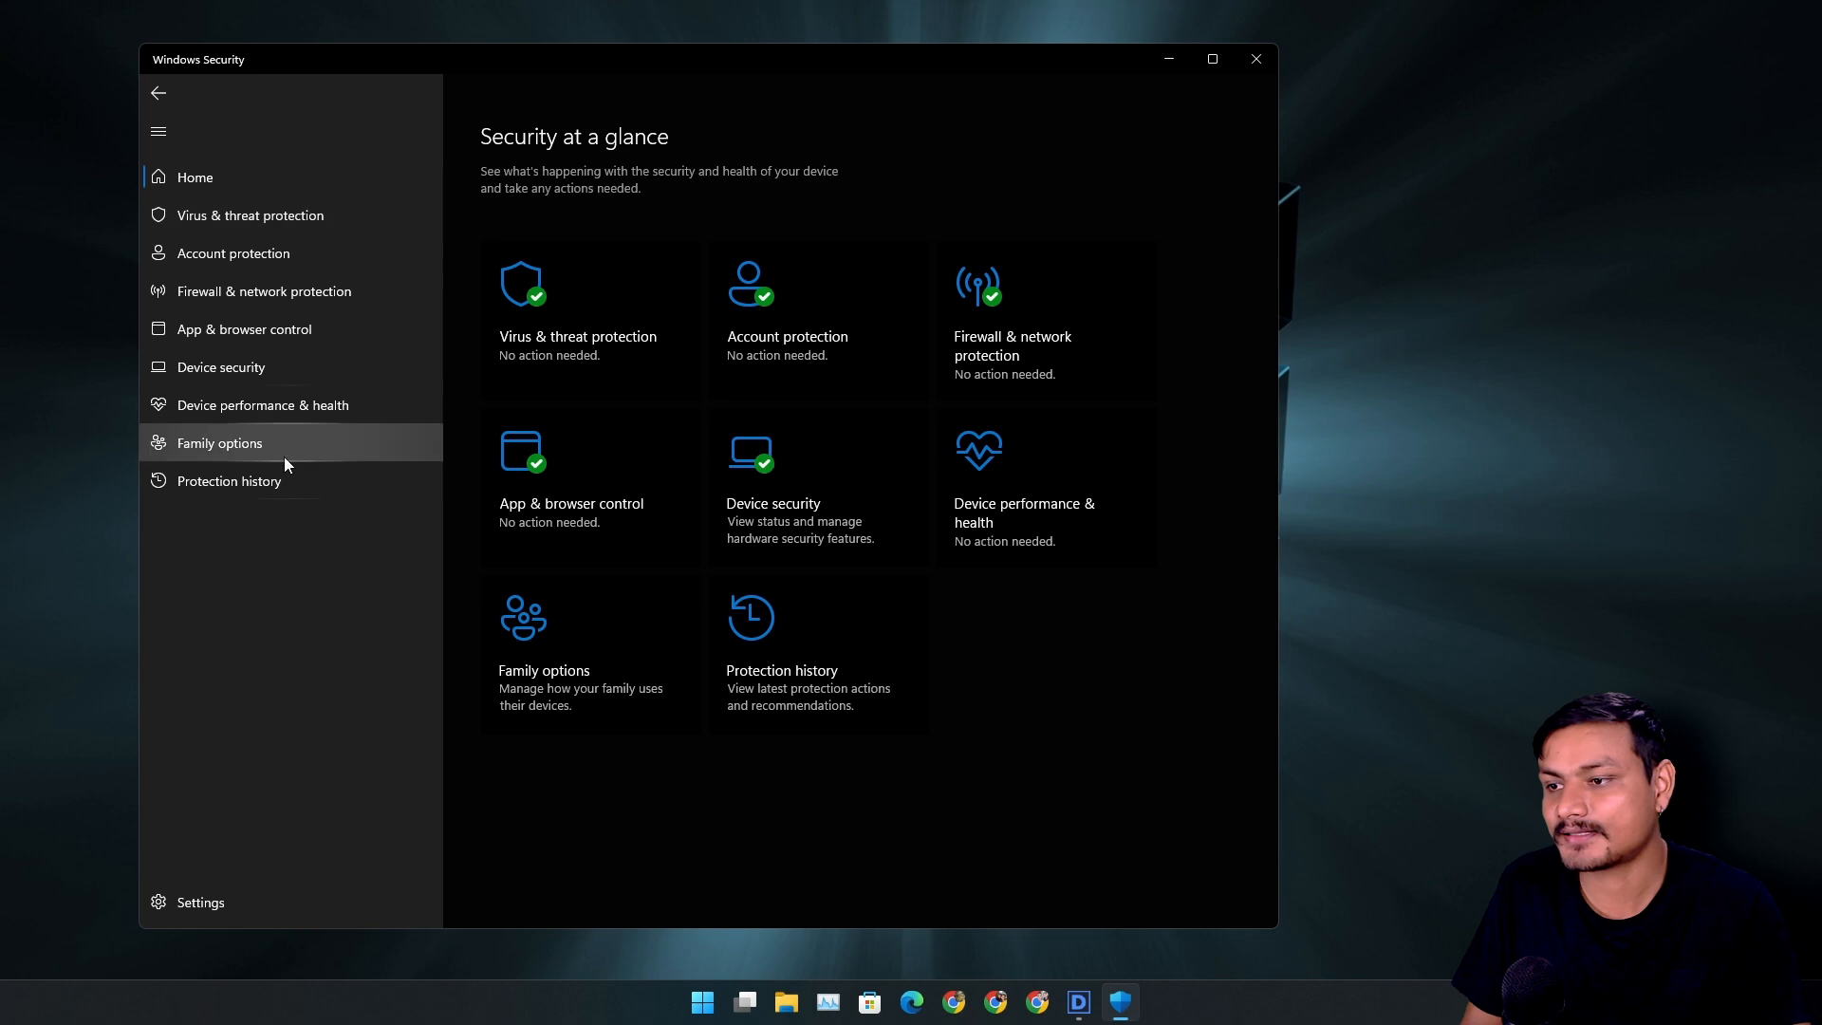
Step: View the Virus & threat protection page with no current threats, then return to DefenderUI
click(250, 214)
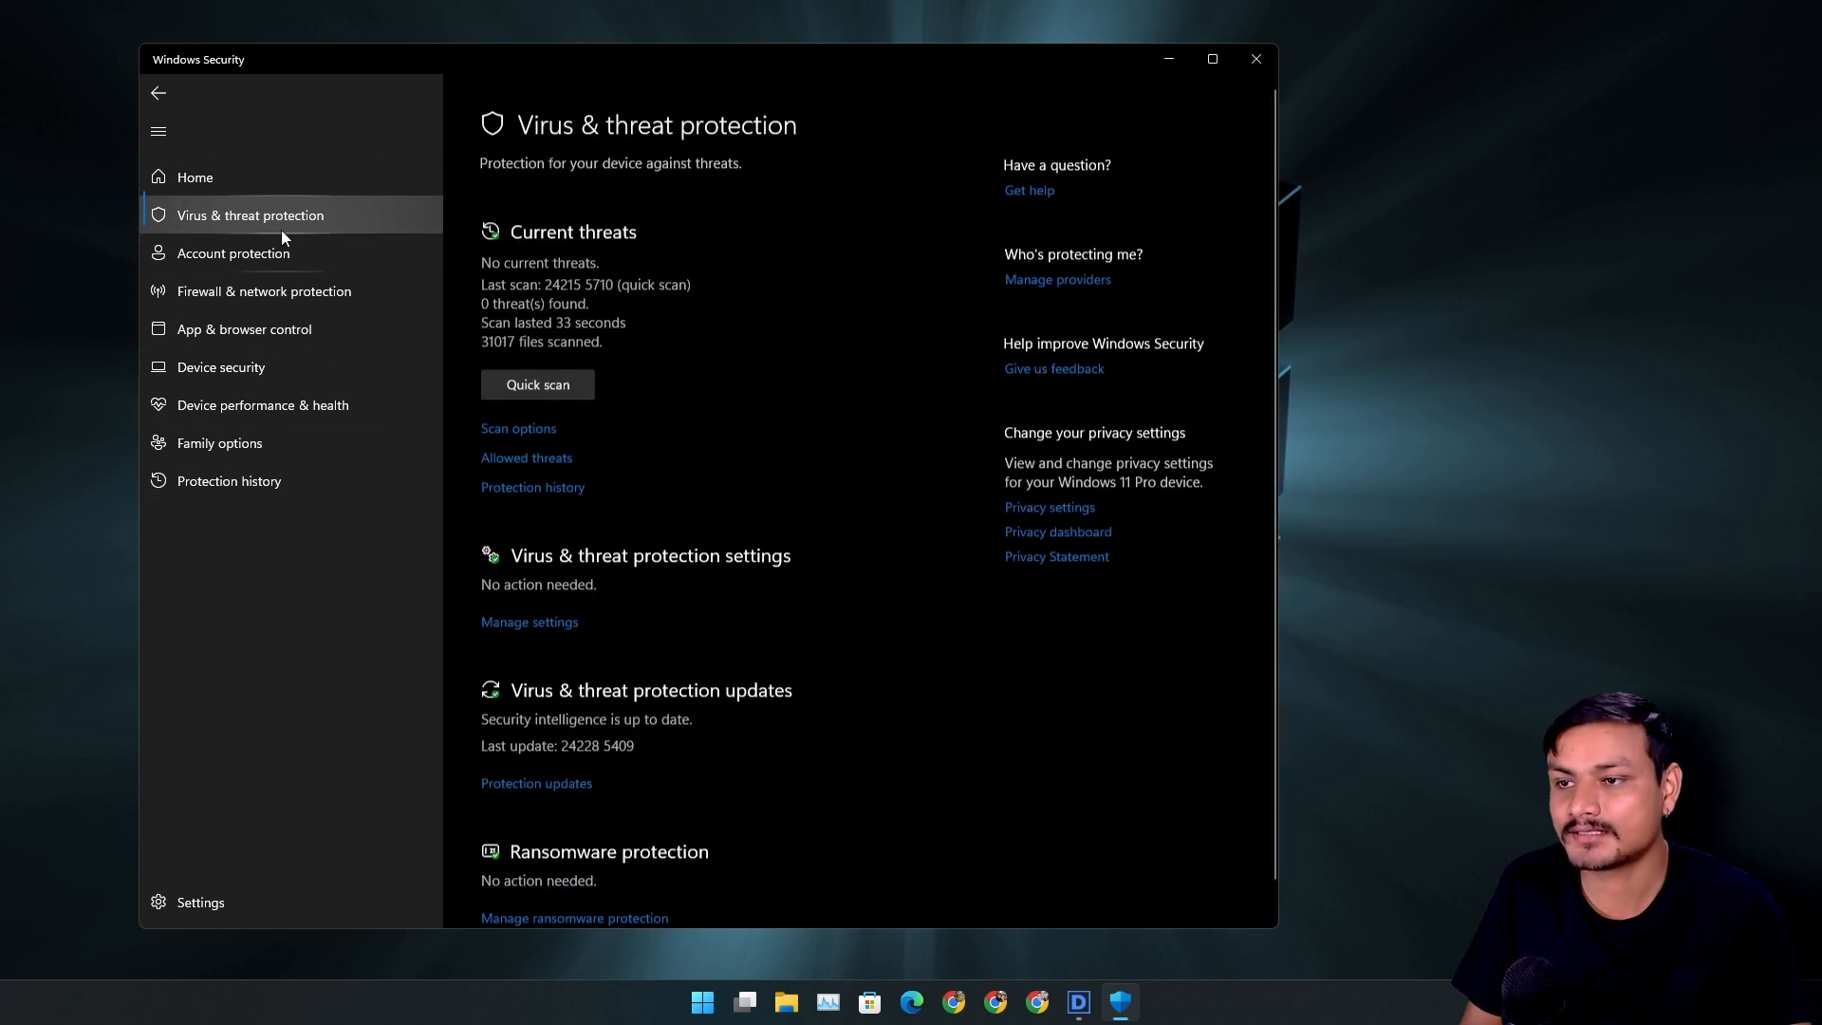
click(1116, 1002)
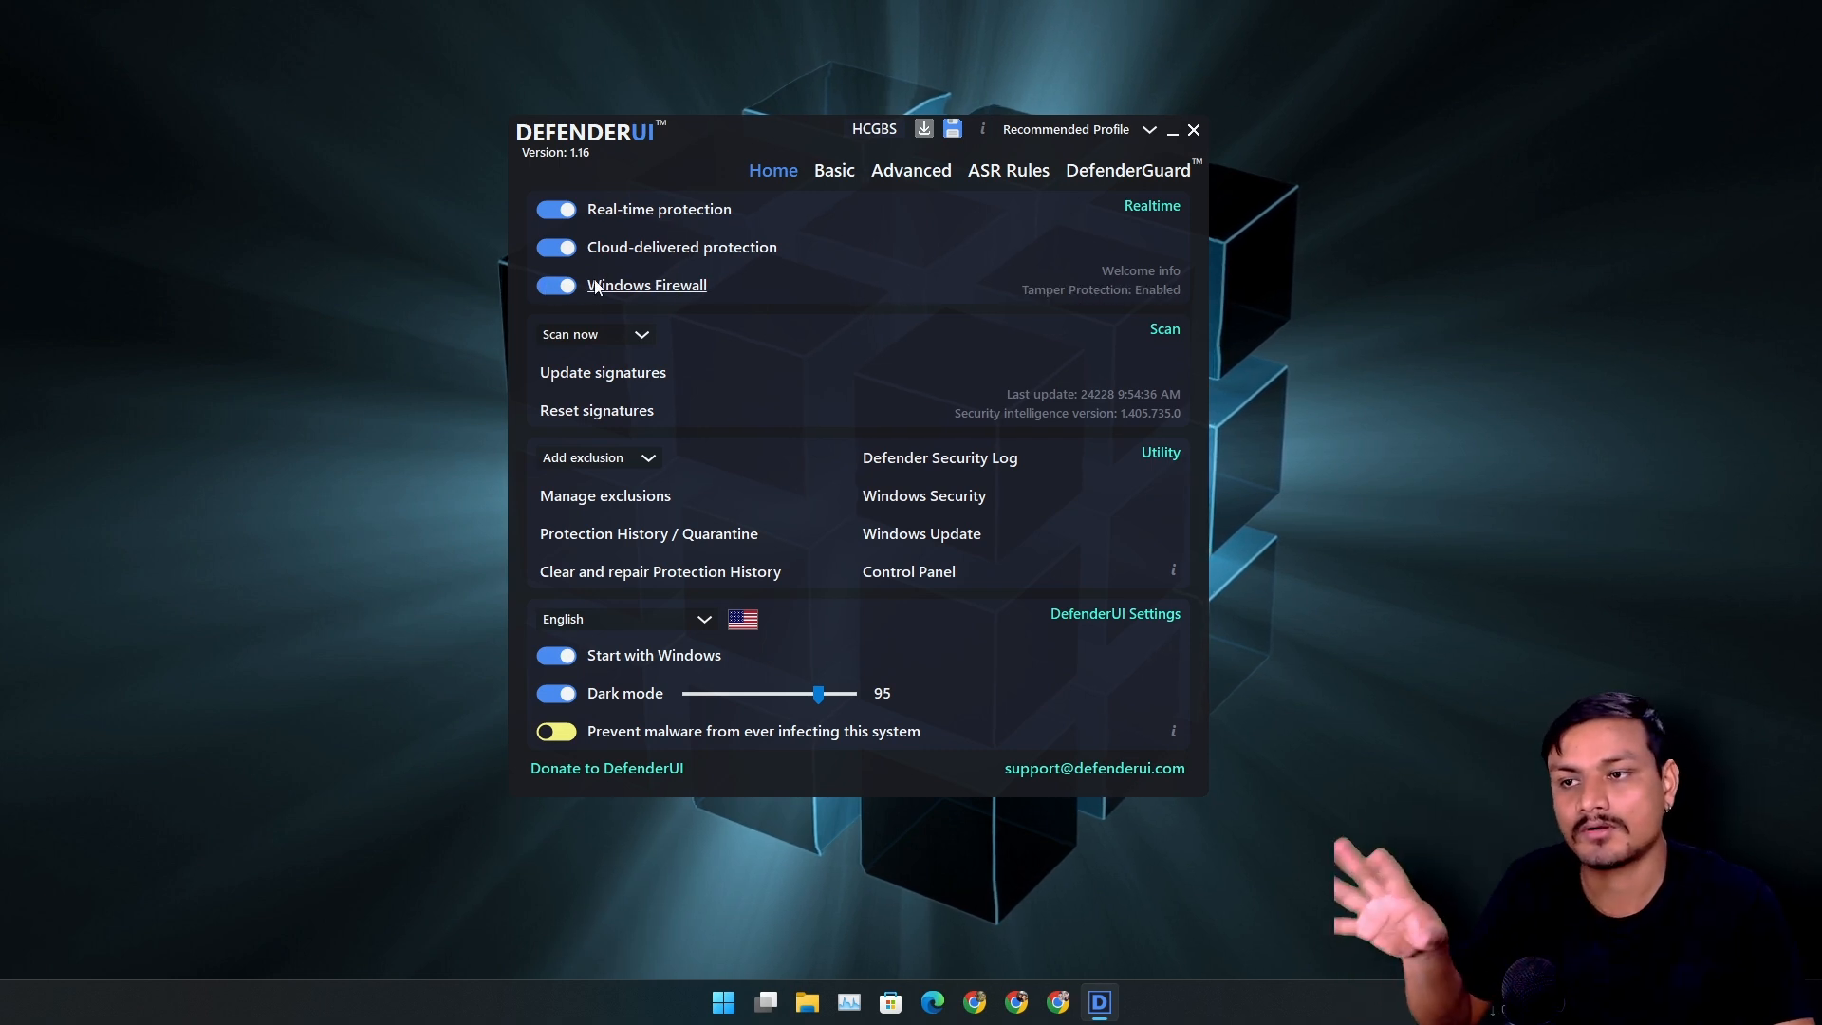
mouse_move(651, 296)
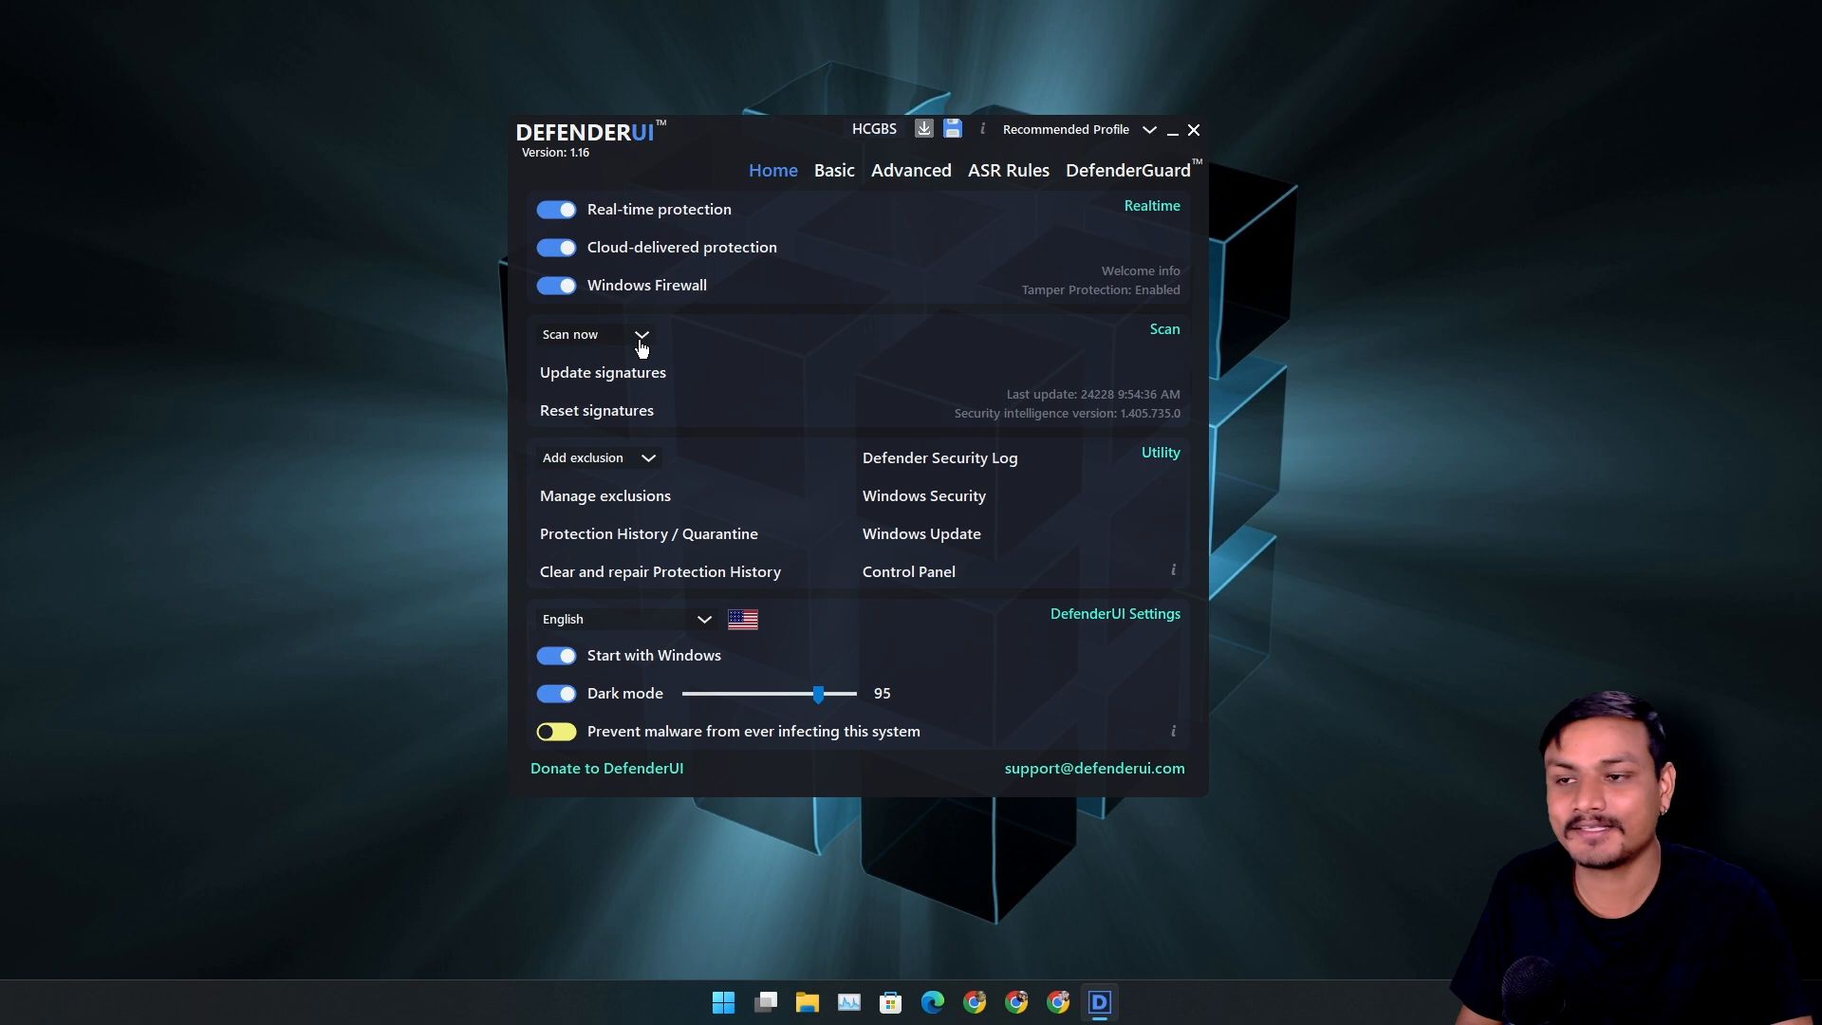
mouse_move(721, 330)
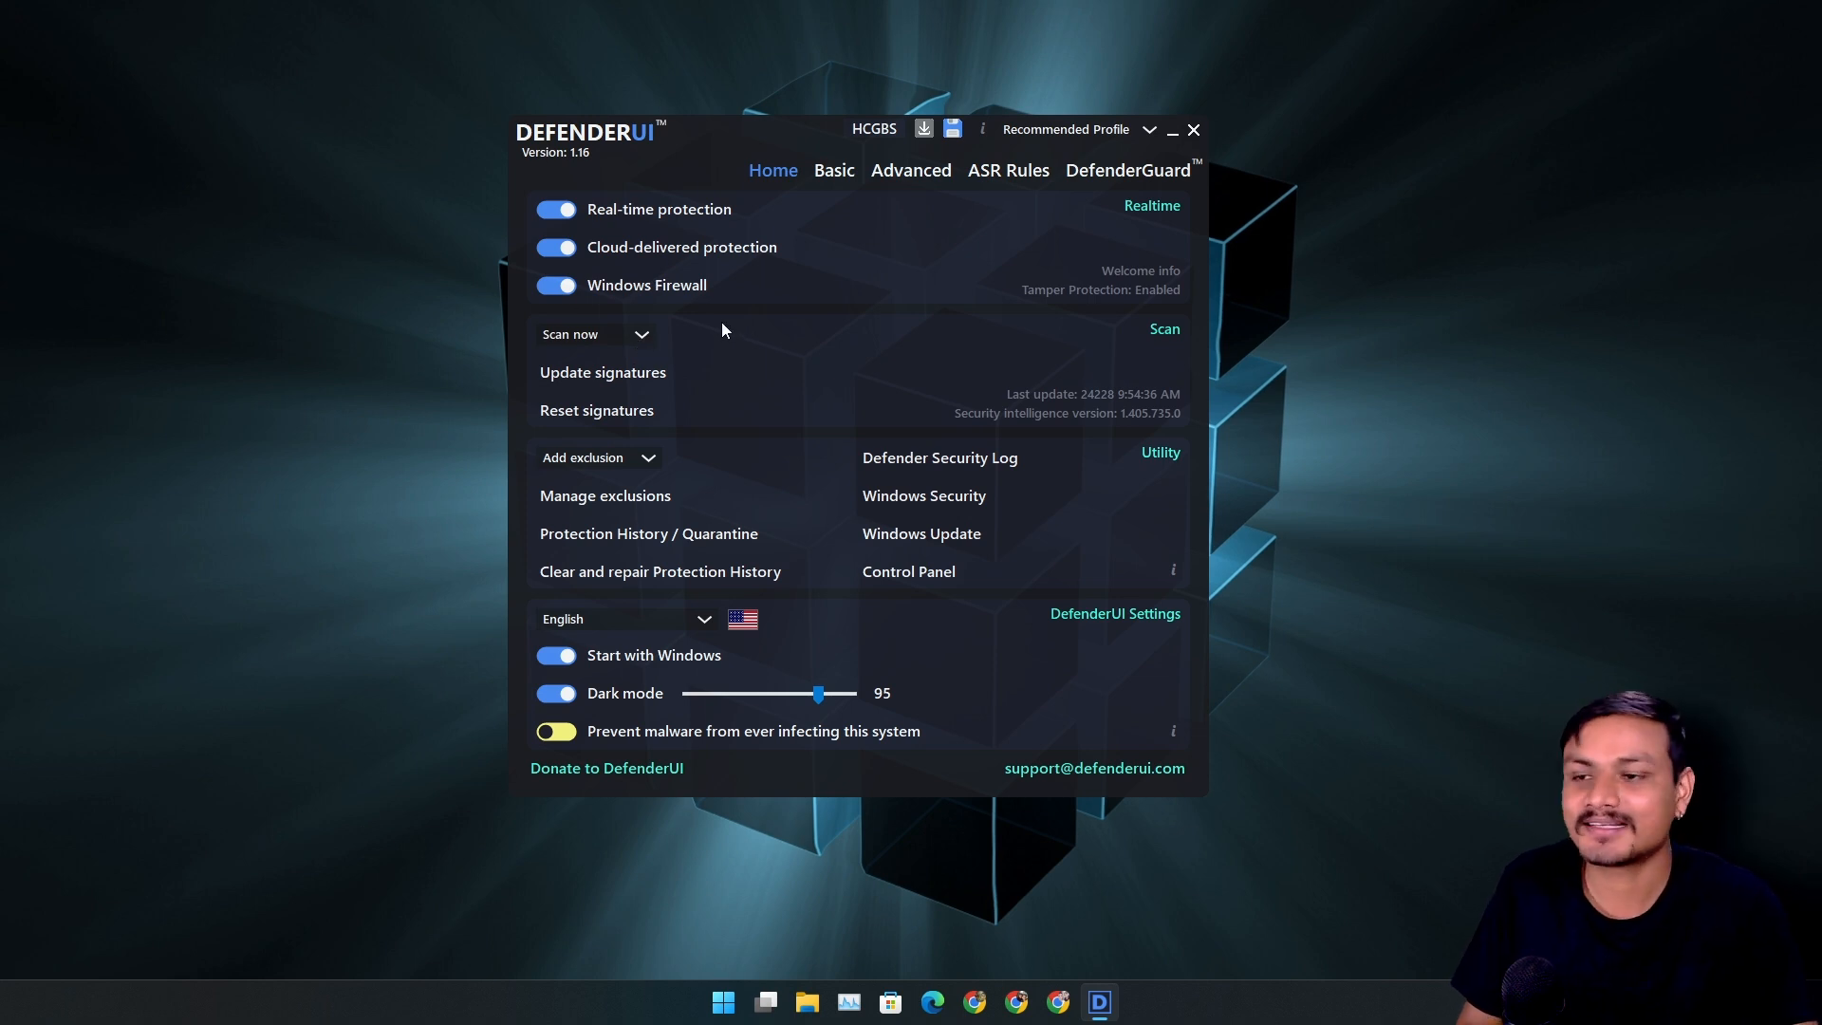
mouse_move(601, 372)
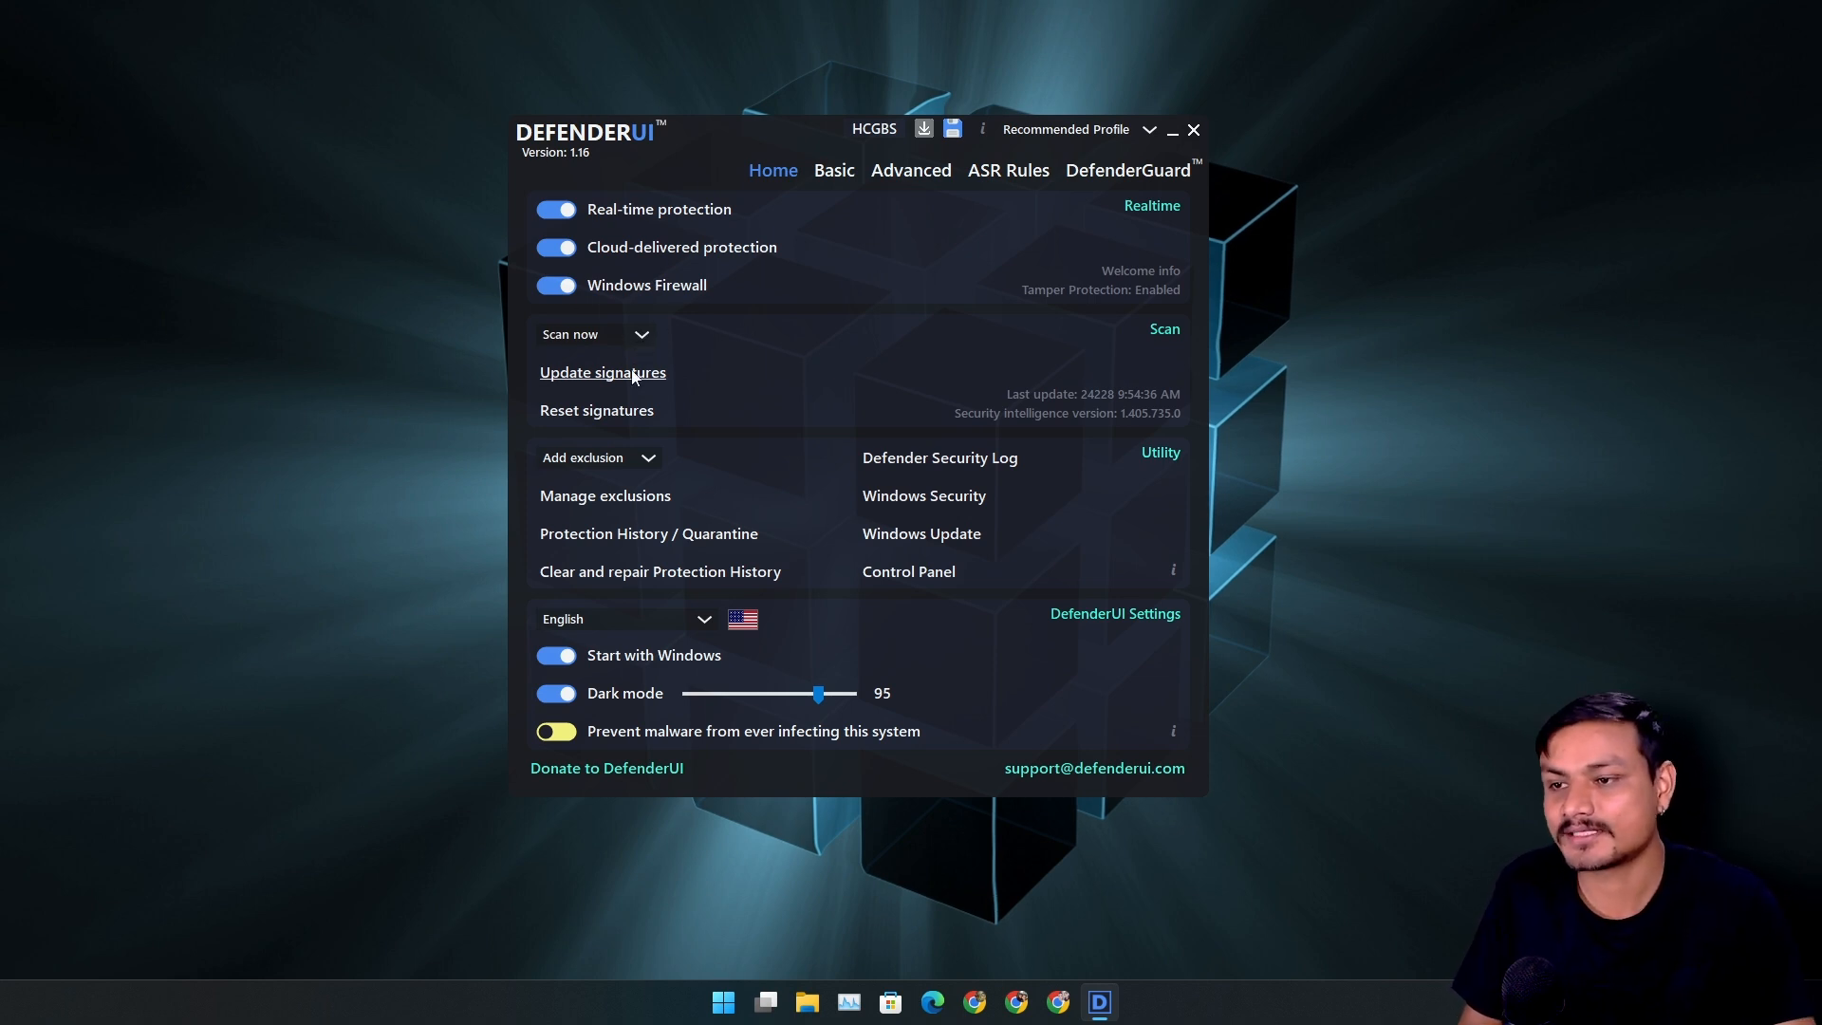
Step: Update the Defender signatures from the Home dashboard
click(639, 334)
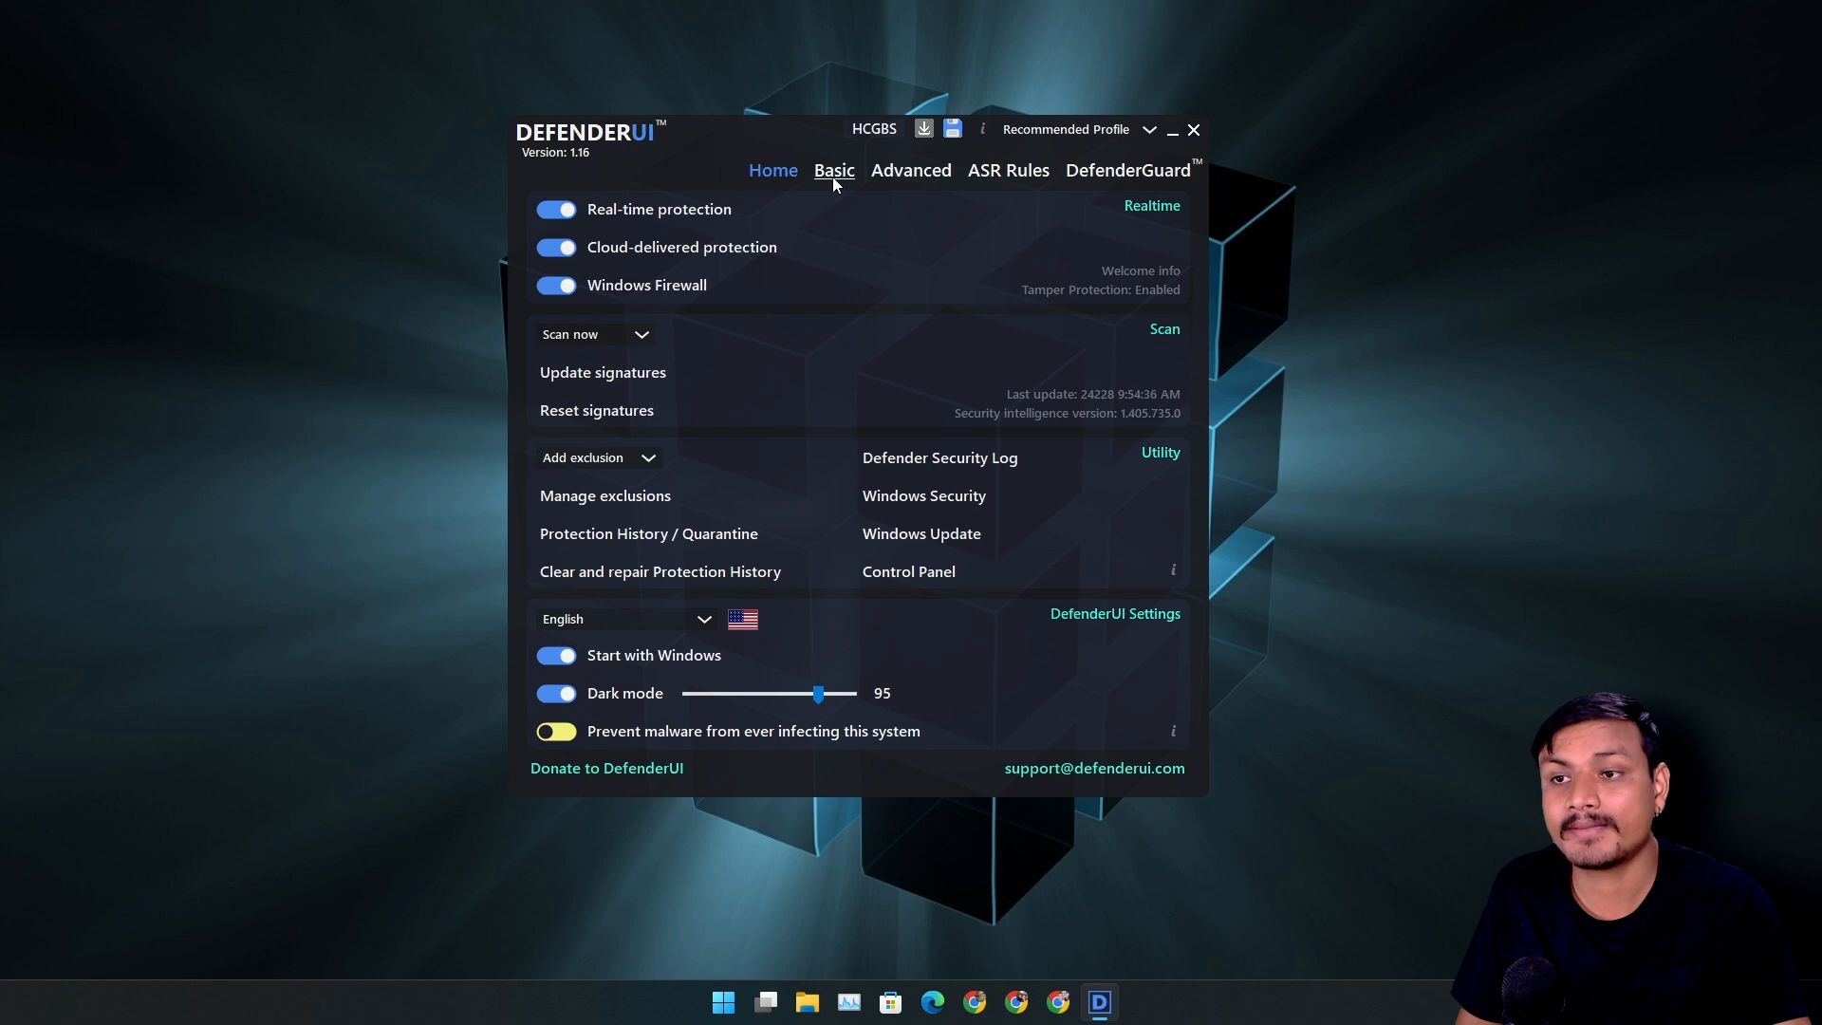
Step: Turn on Controlled folder access (ransomware protection) in the Basic settings
click(833, 169)
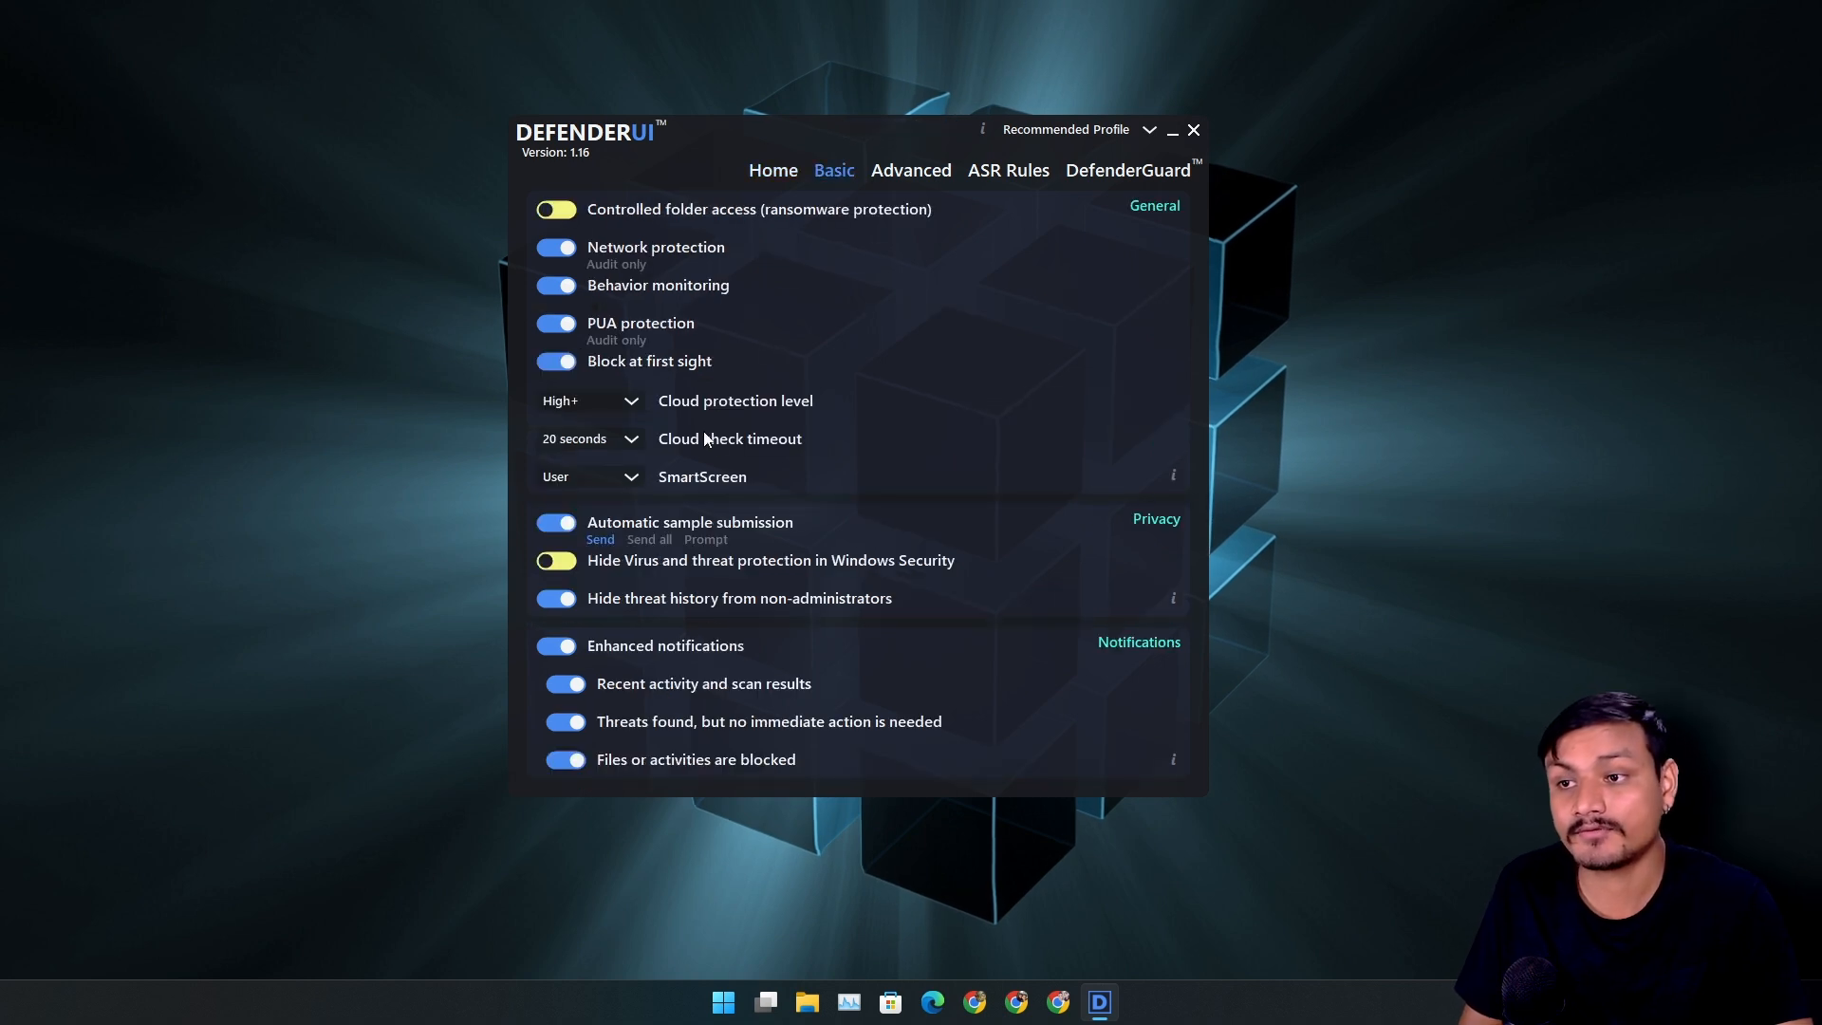
mouse_move(609, 215)
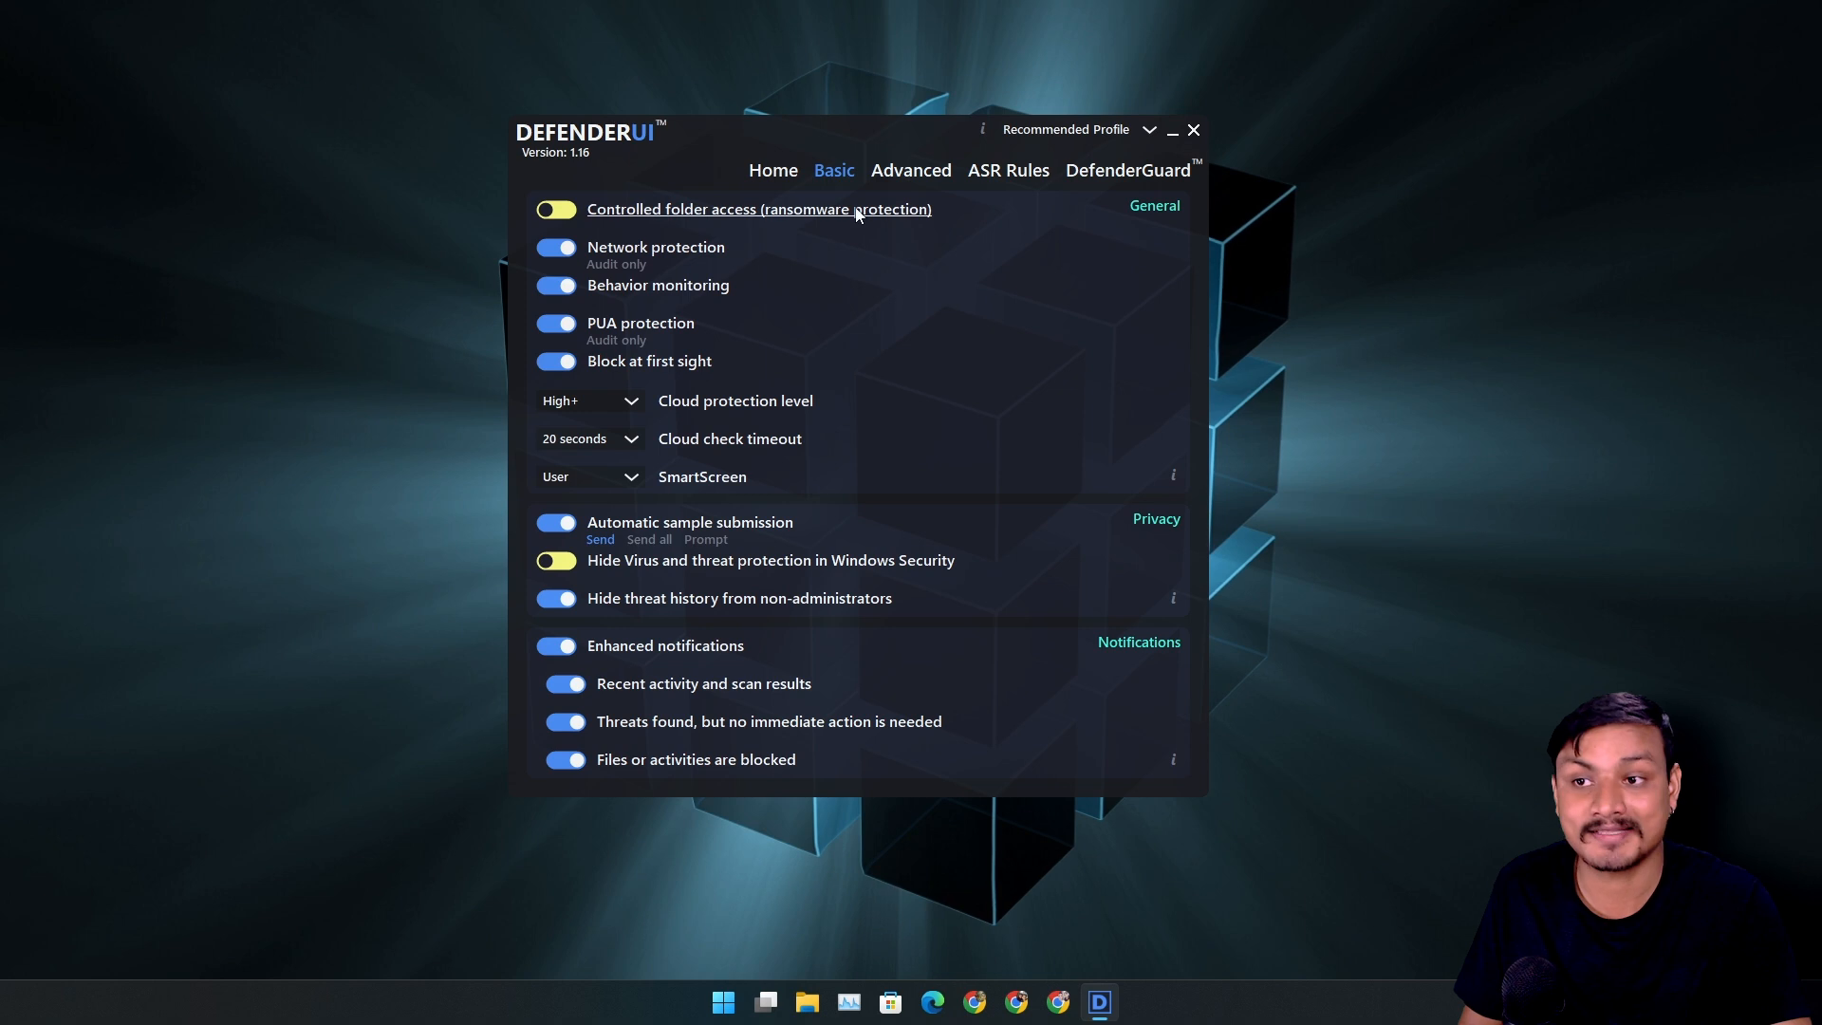
click(556, 209)
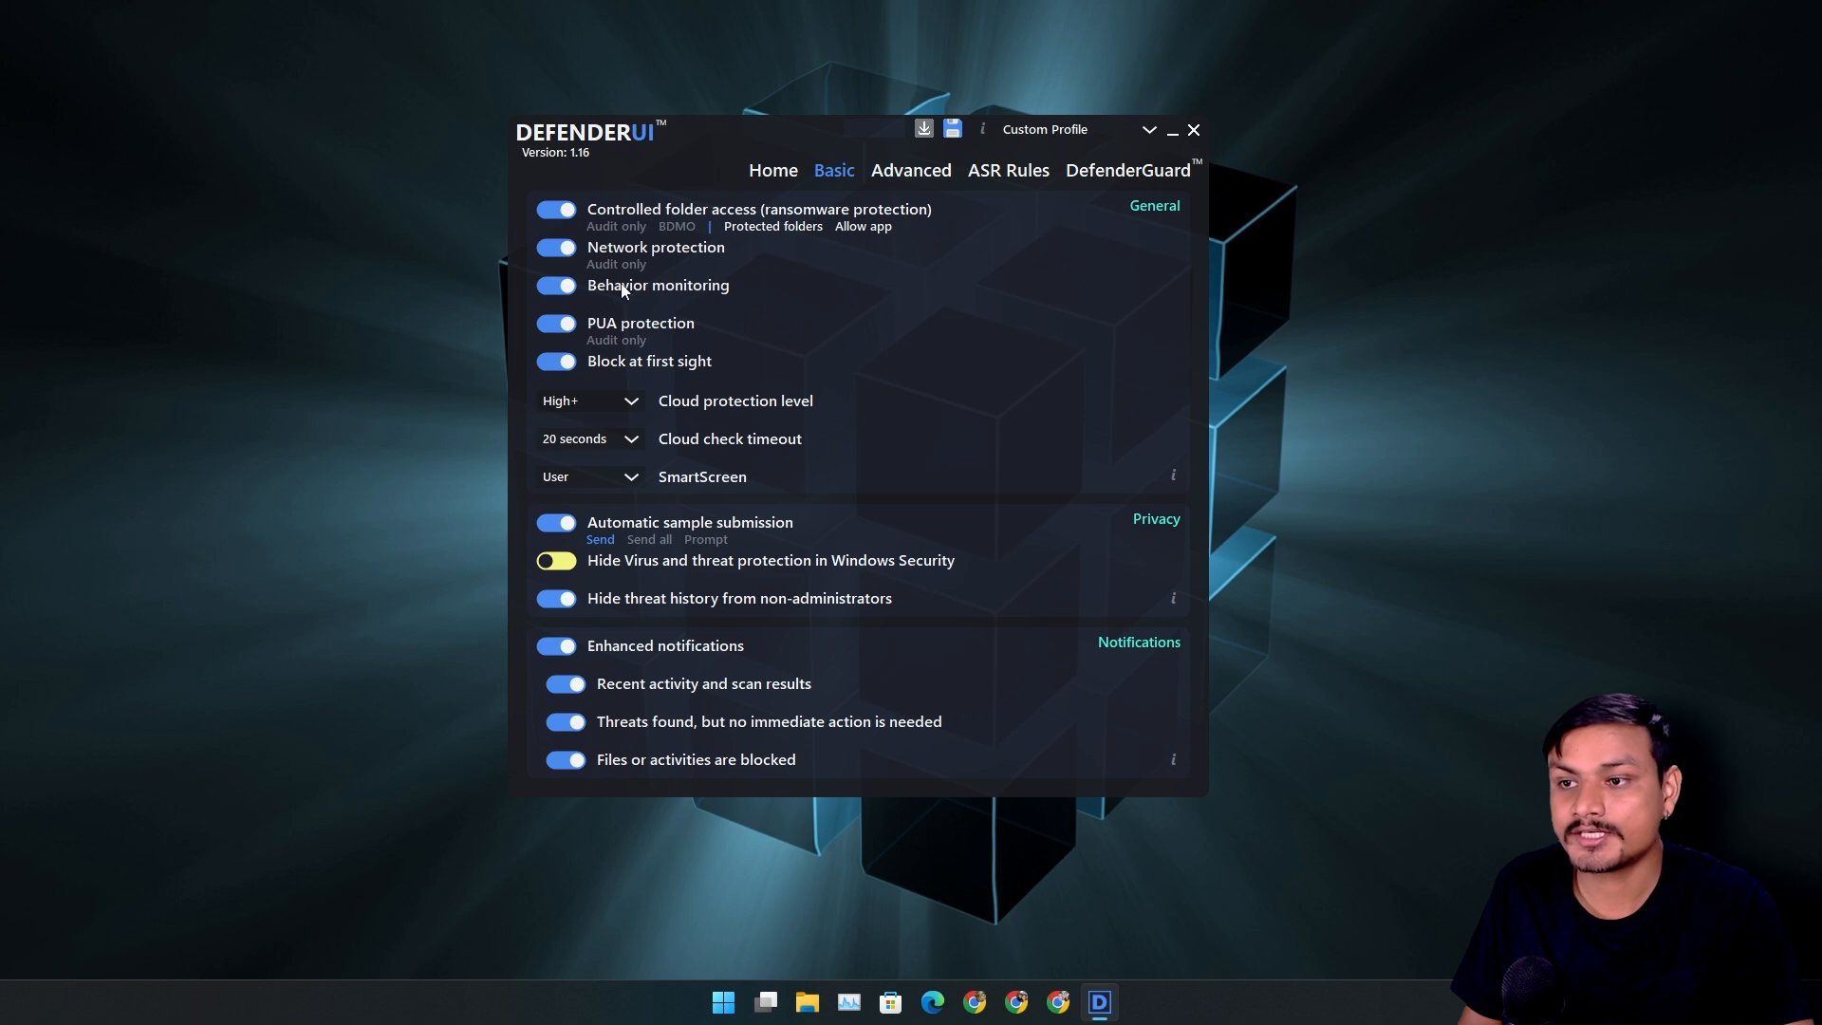
mouse_move(687, 334)
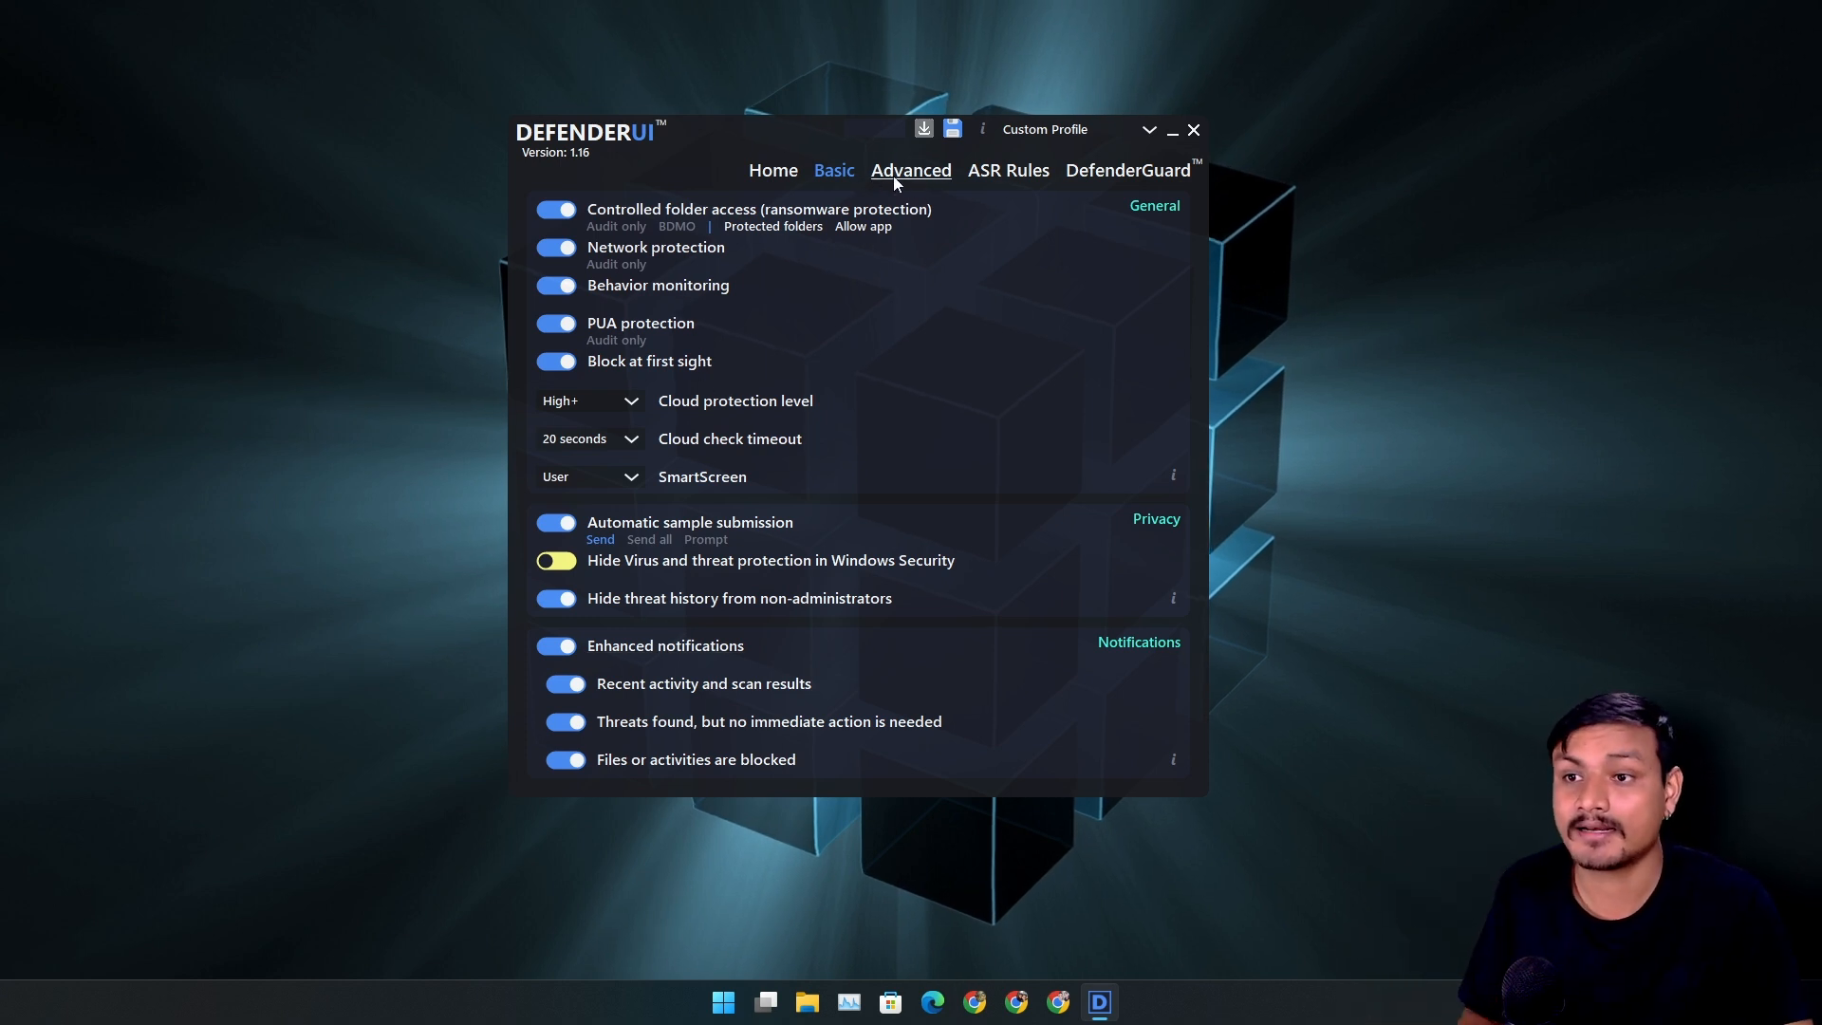
Step: Show the Advanced page with scan options and threat default actions
click(909, 169)
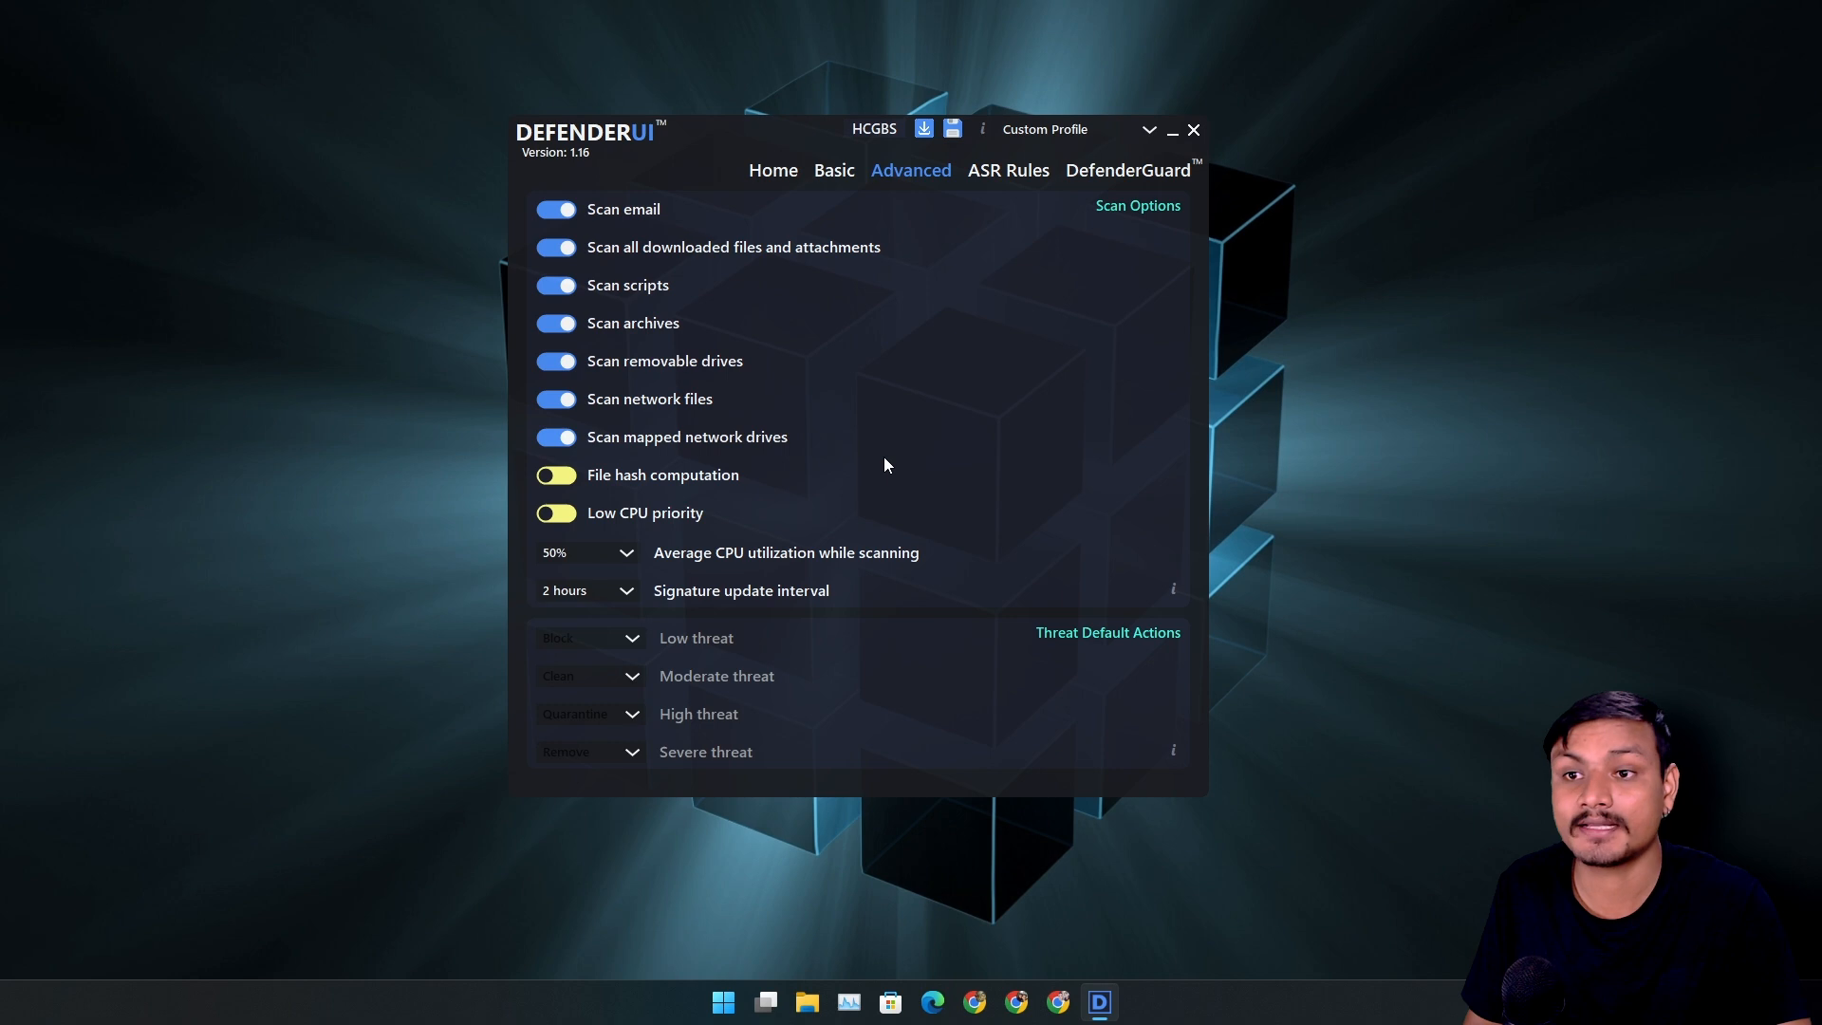
mouse_move(628, 230)
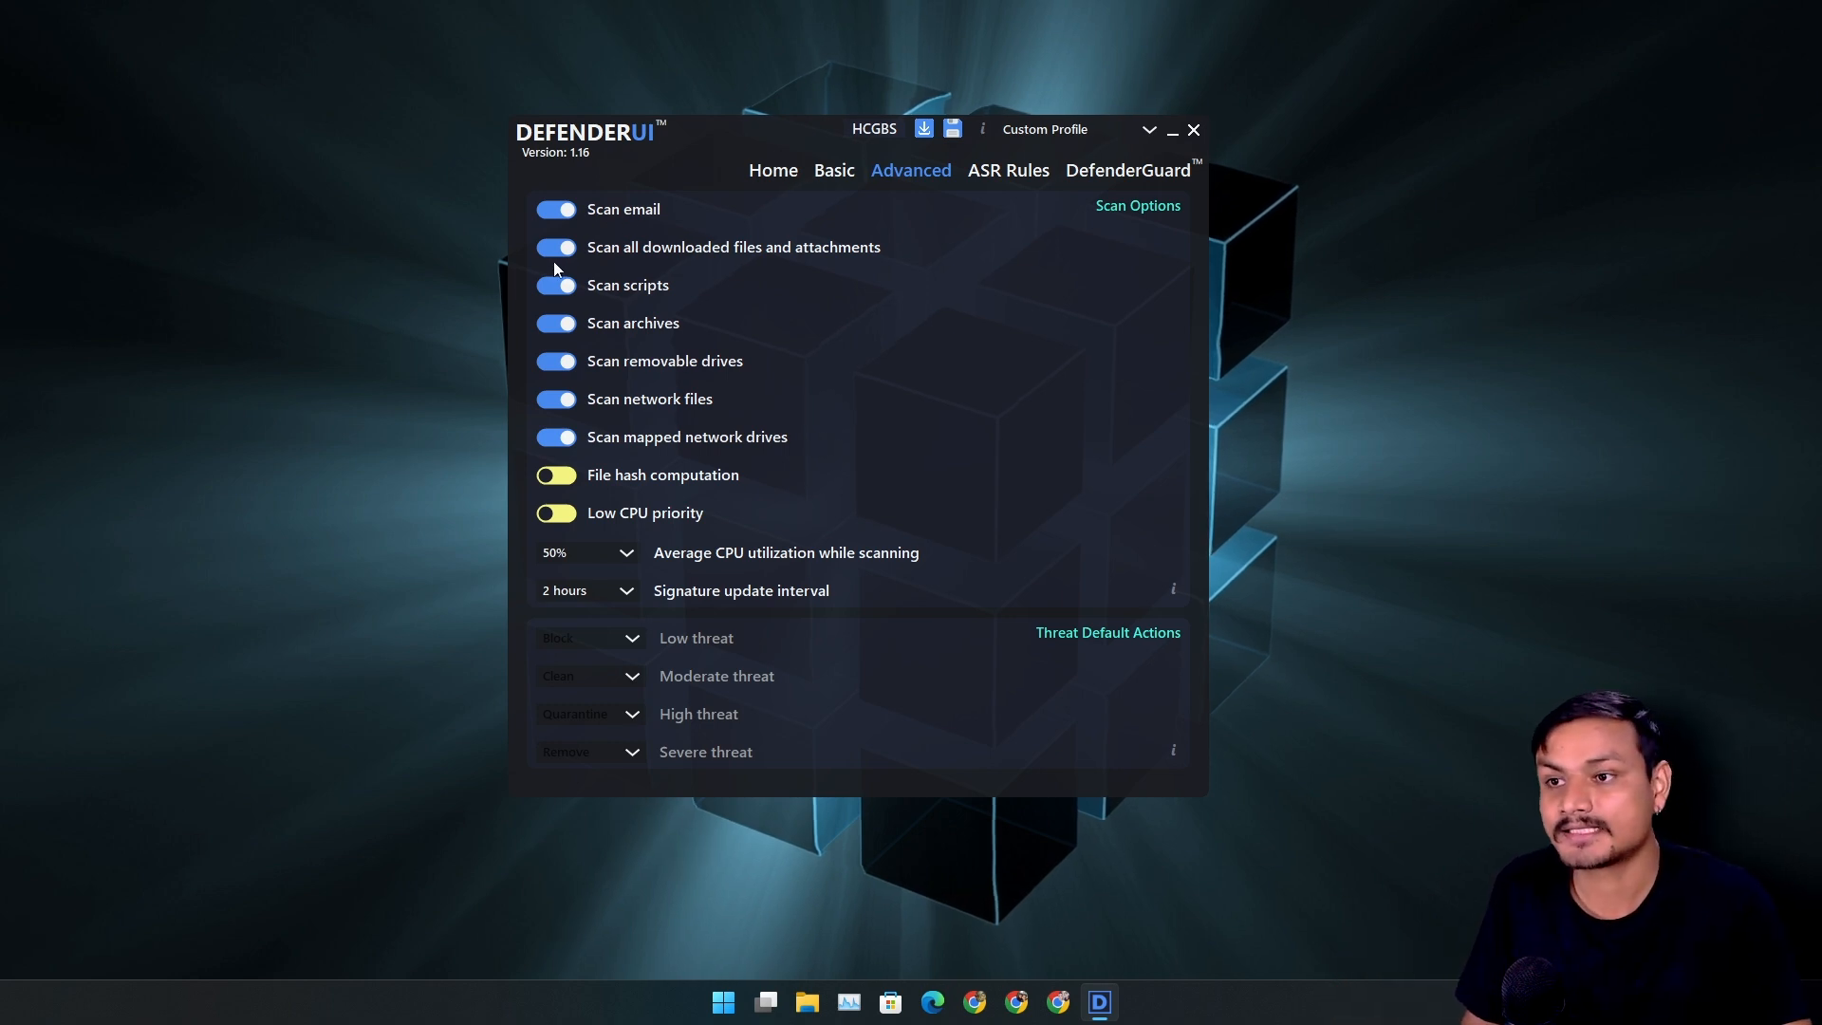
mouse_move(897, 267)
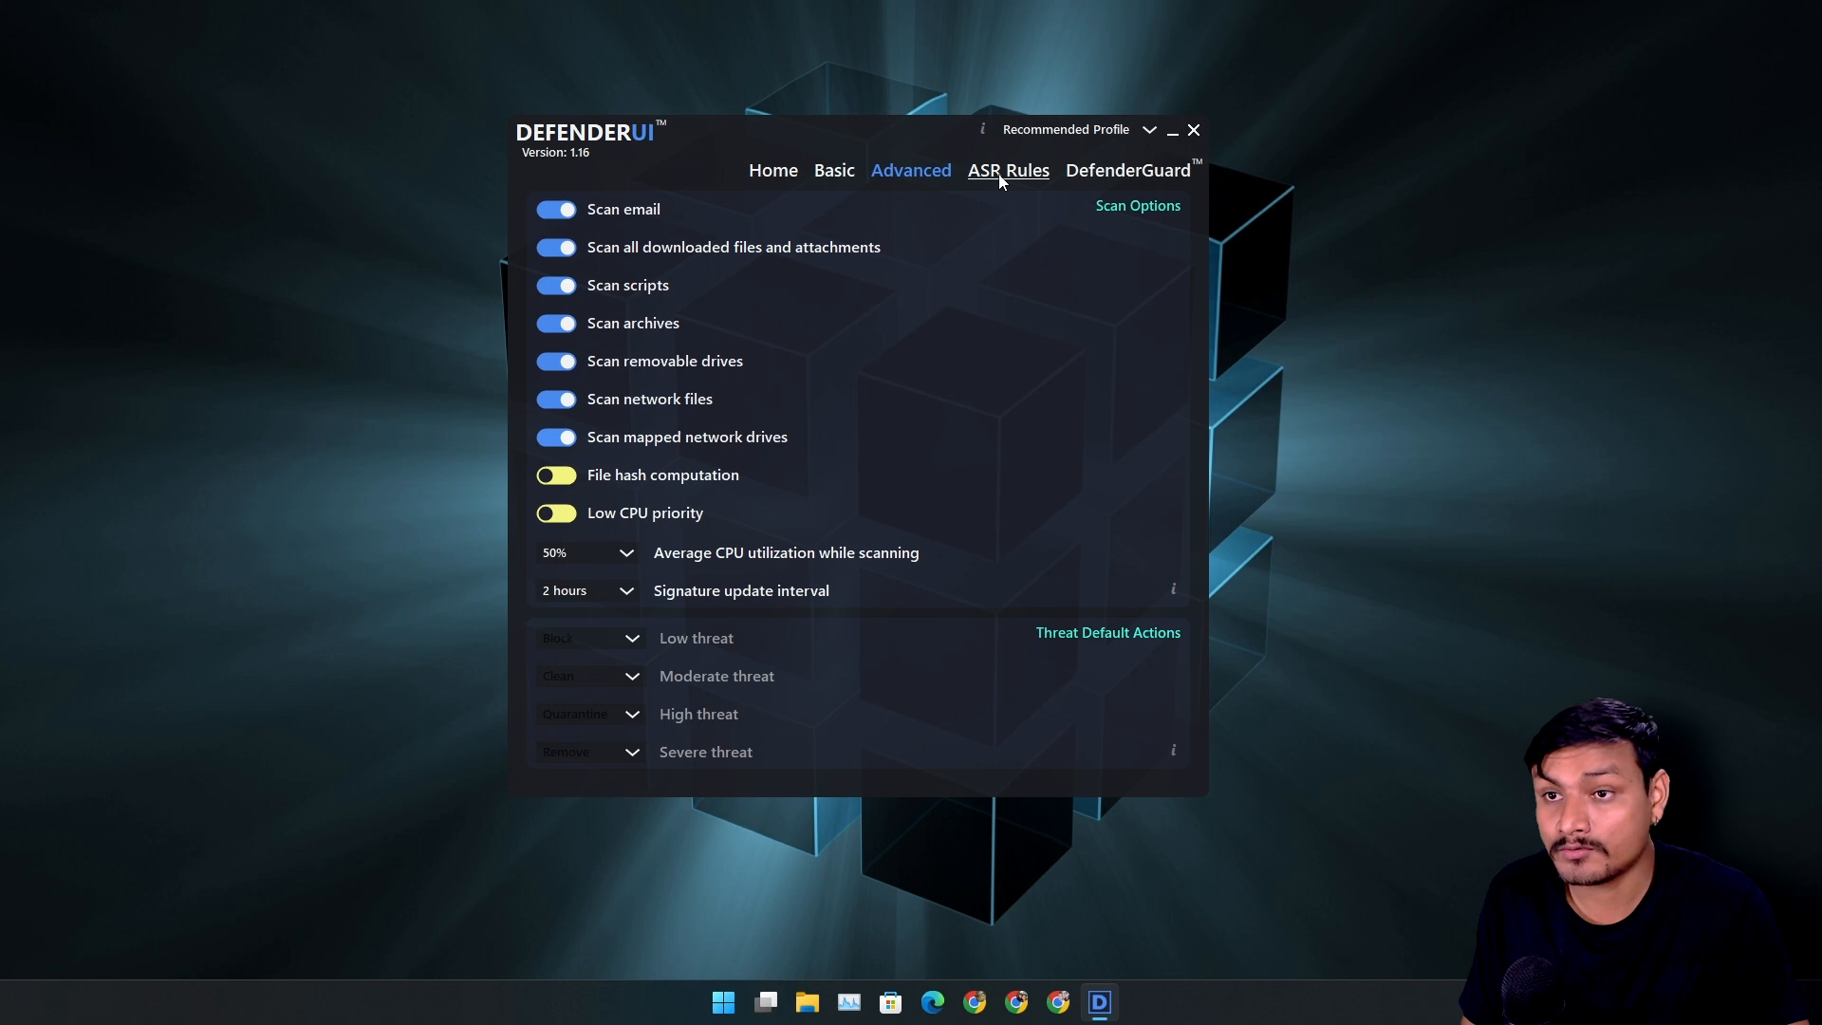
Step: Show the ASR Rules page listing attack surface reduction rules and their states
click(1006, 169)
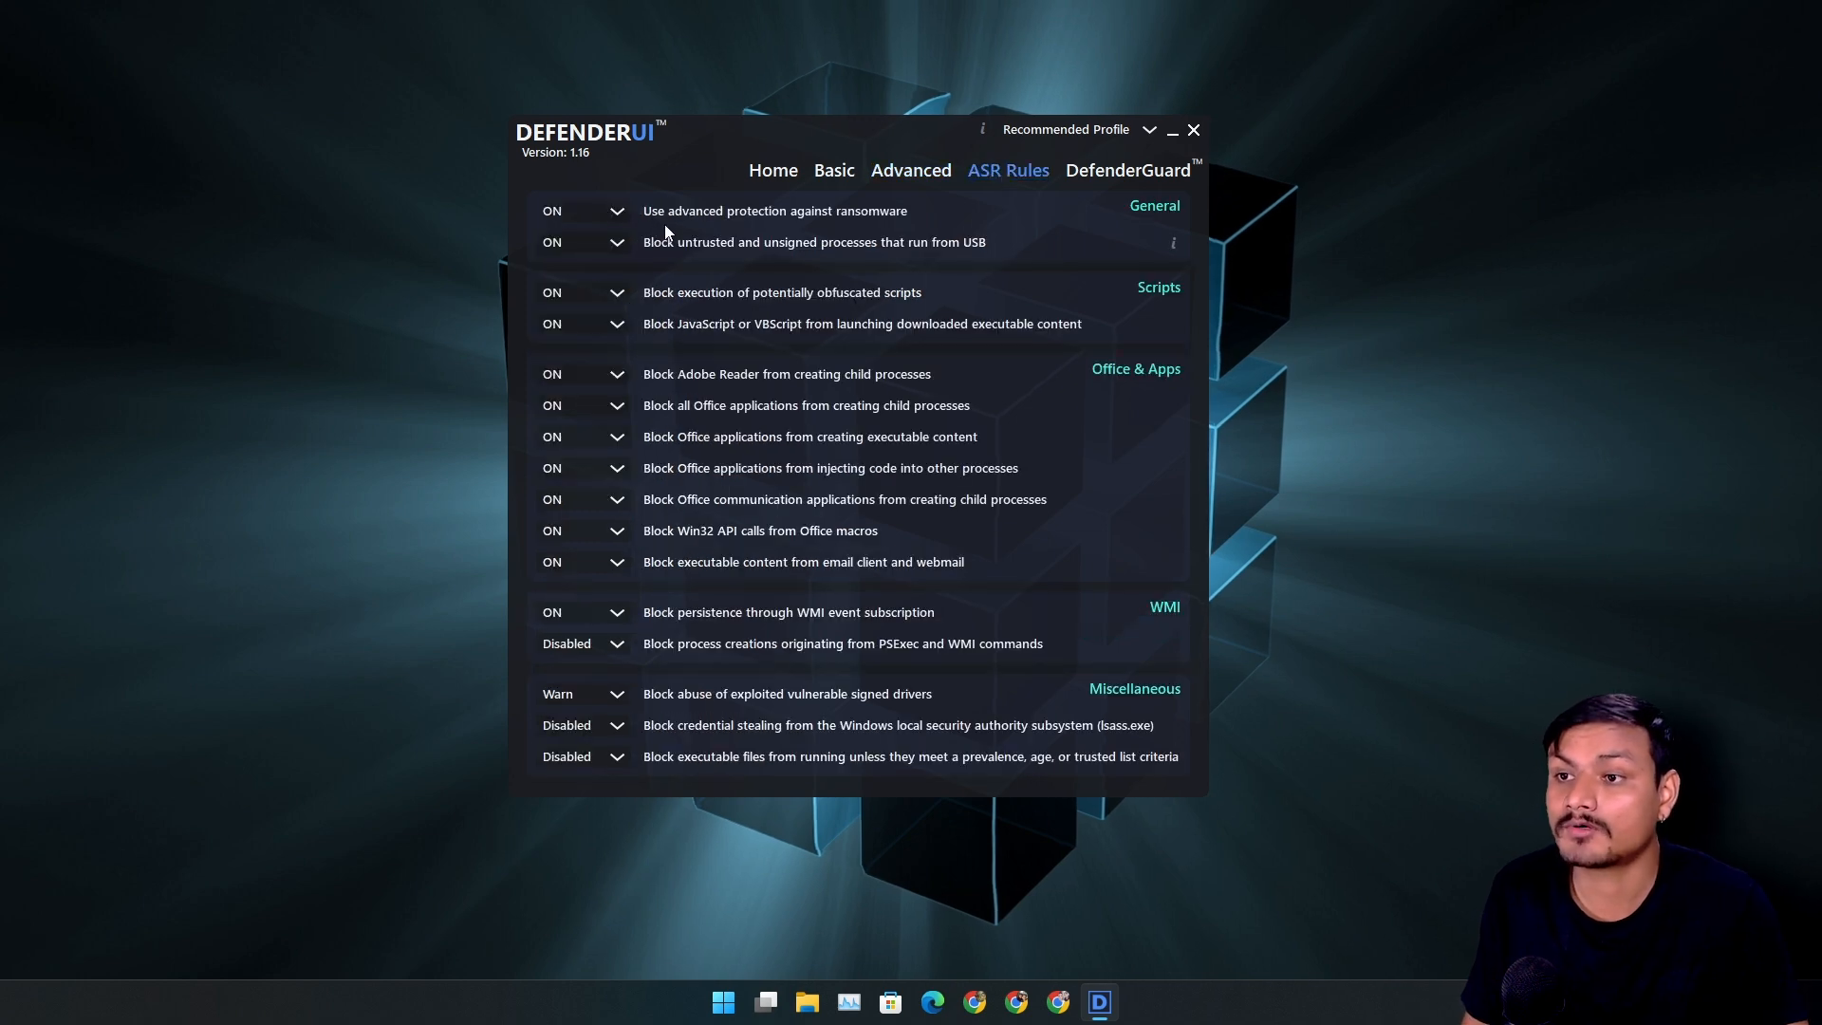
mouse_move(759, 231)
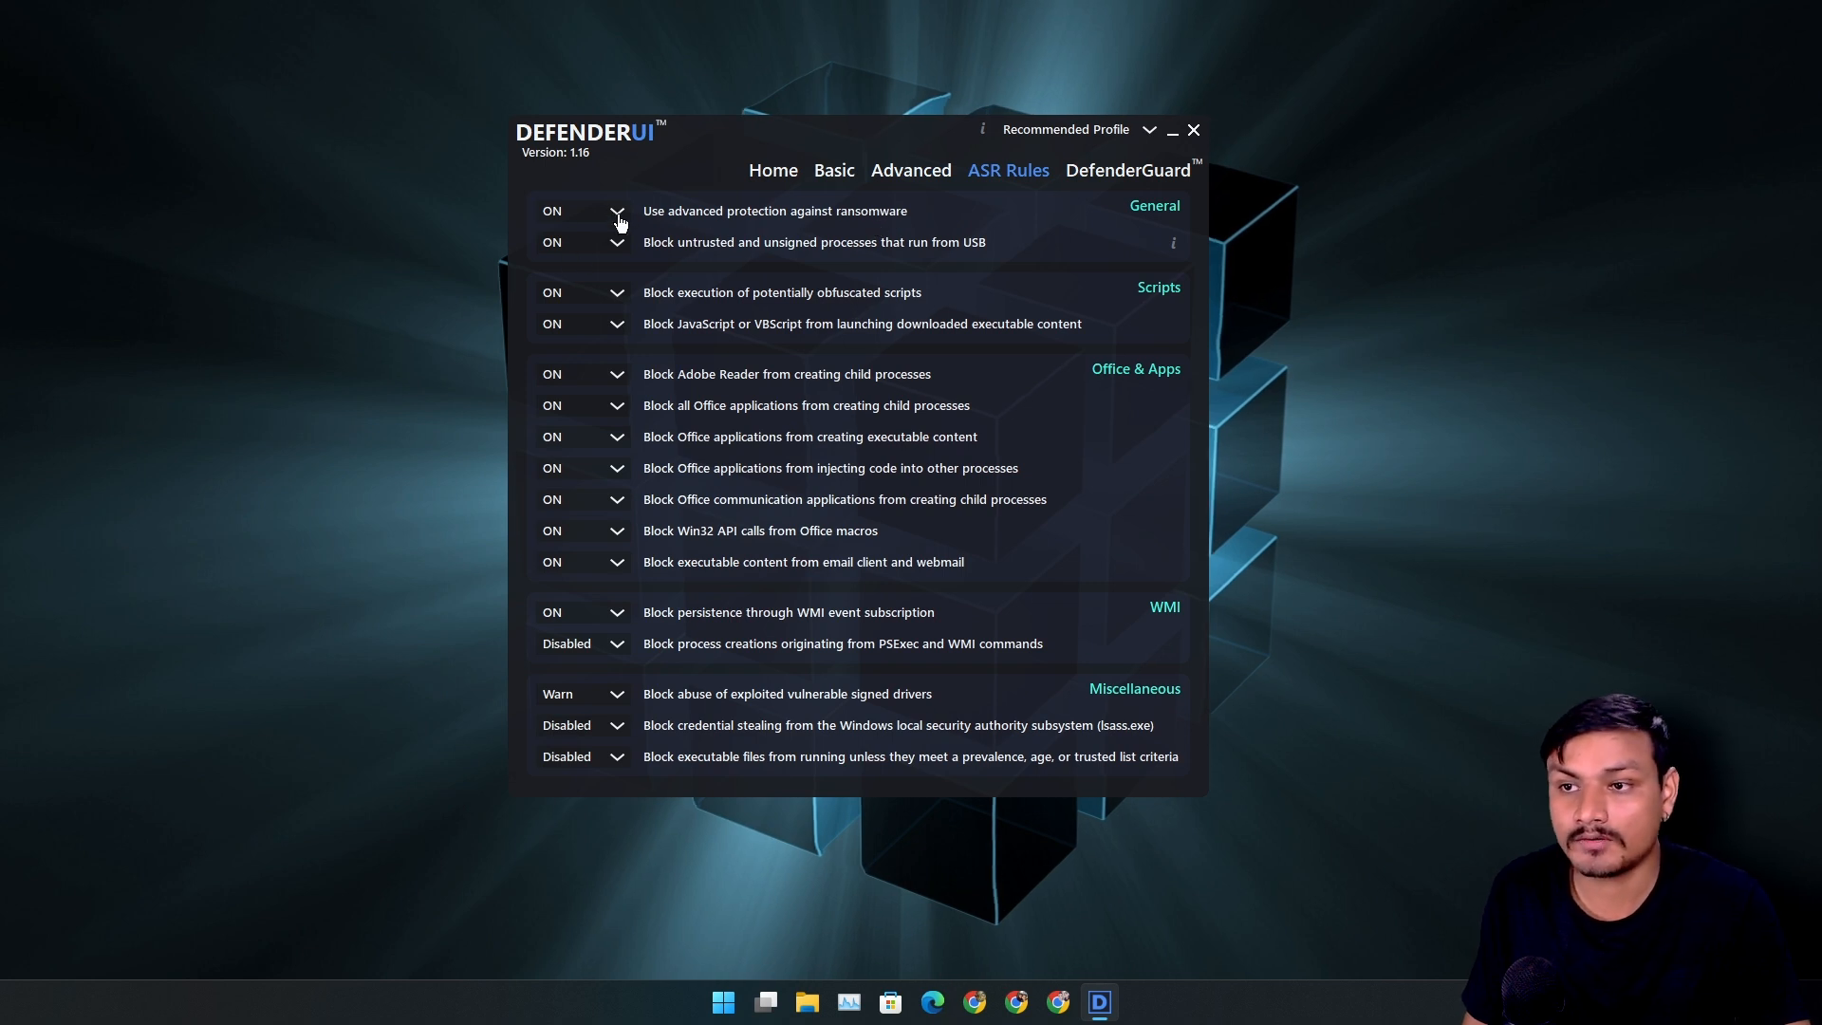
mouse_move(591, 721)
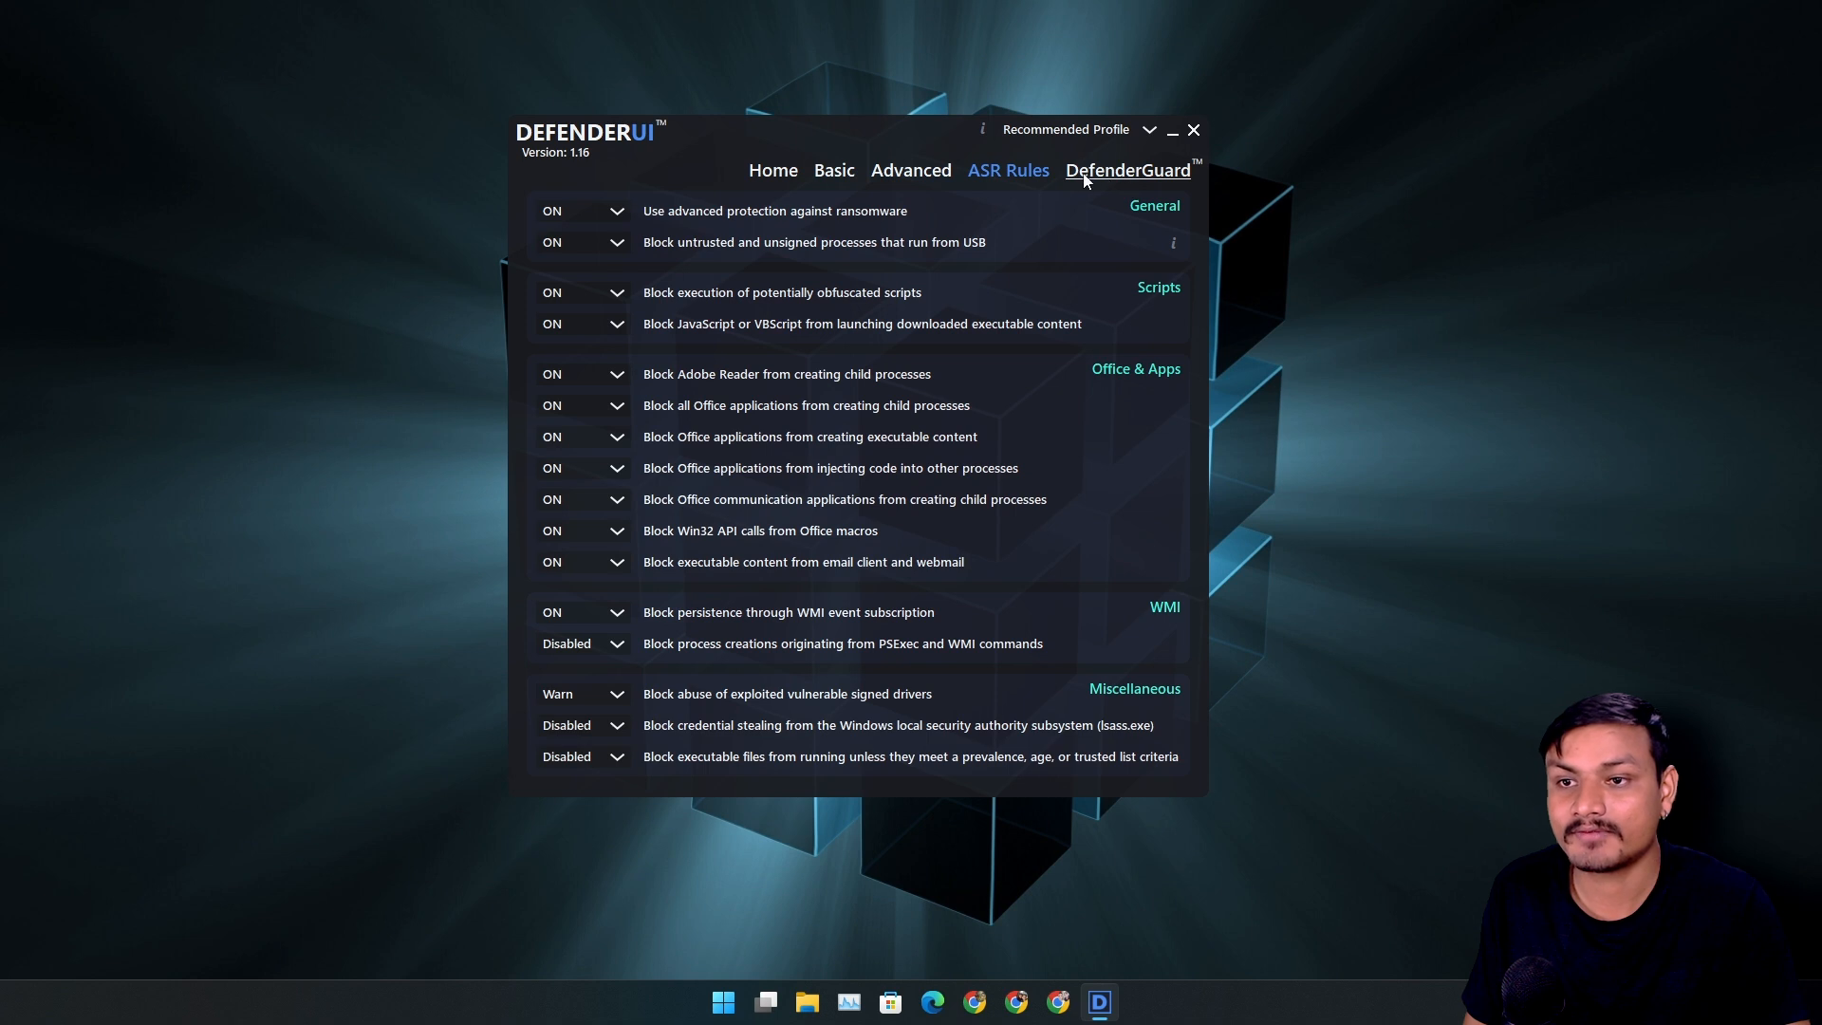
Step: Review DefenderGuard's auto-reactivation timers, then return to the Home dashboard
click(1125, 168)
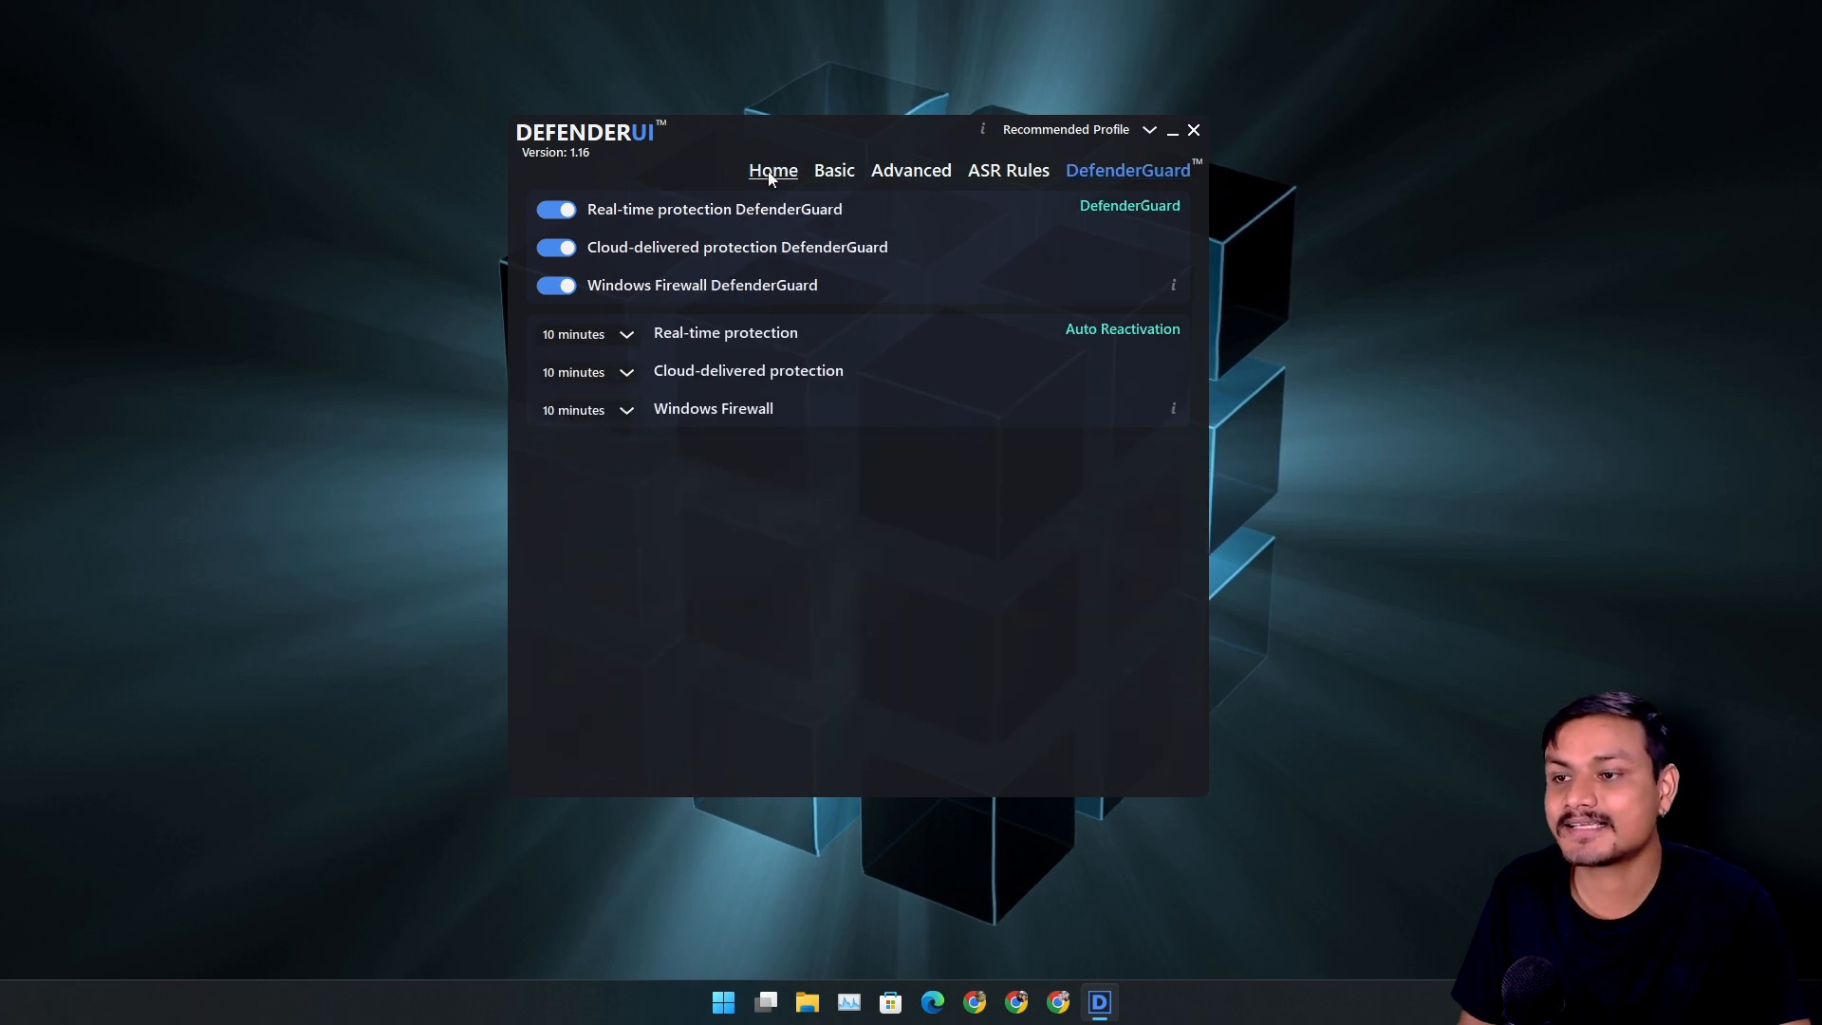
click(773, 169)
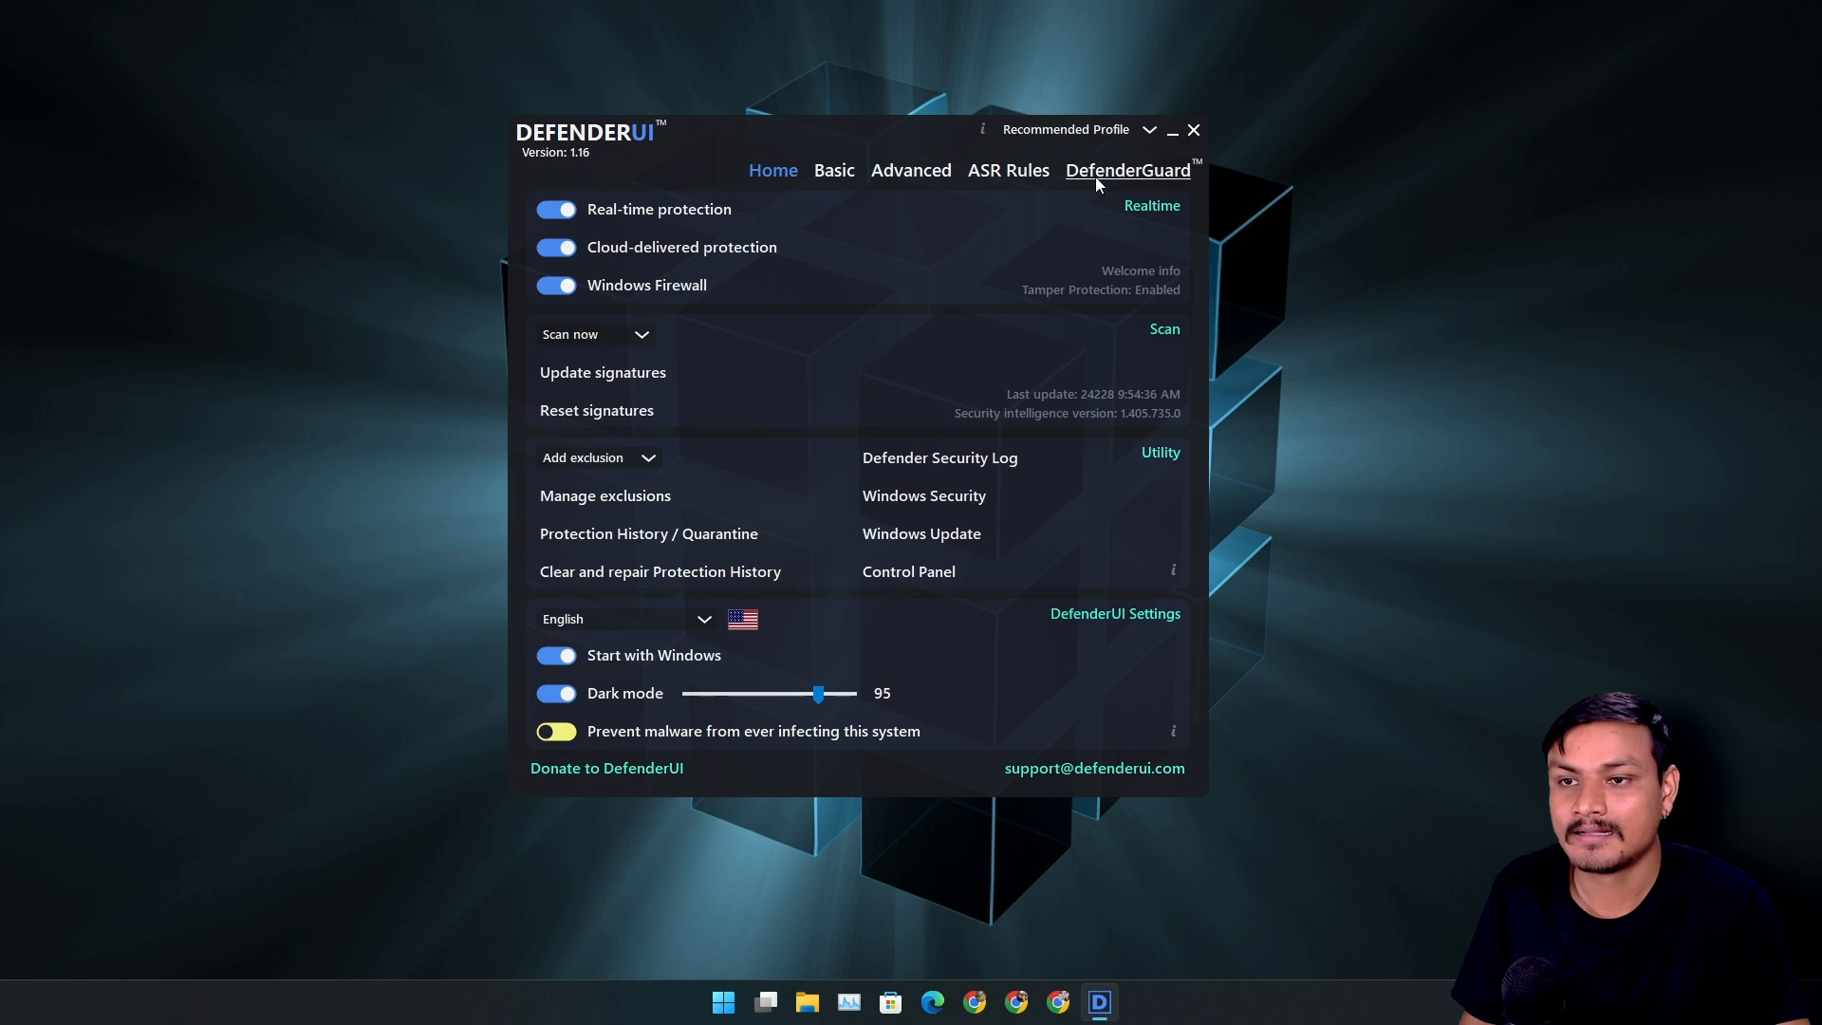
click(1125, 168)
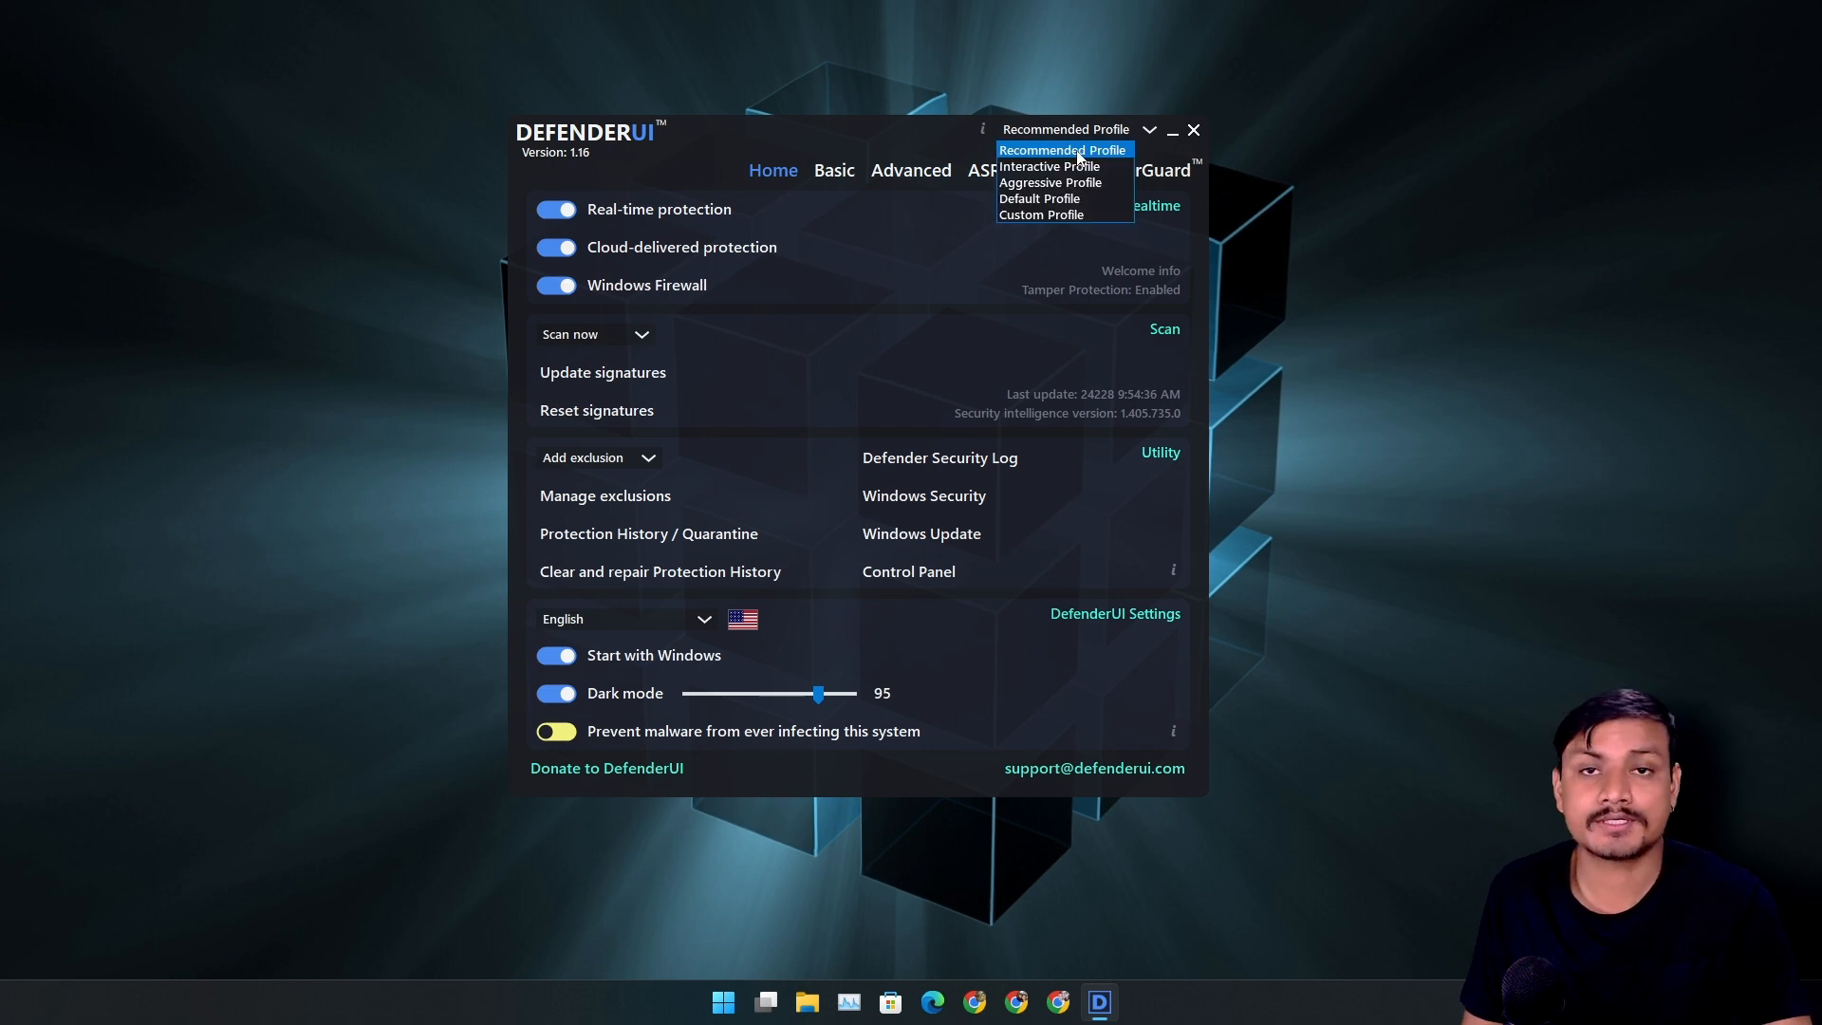
mouse_move(1047, 167)
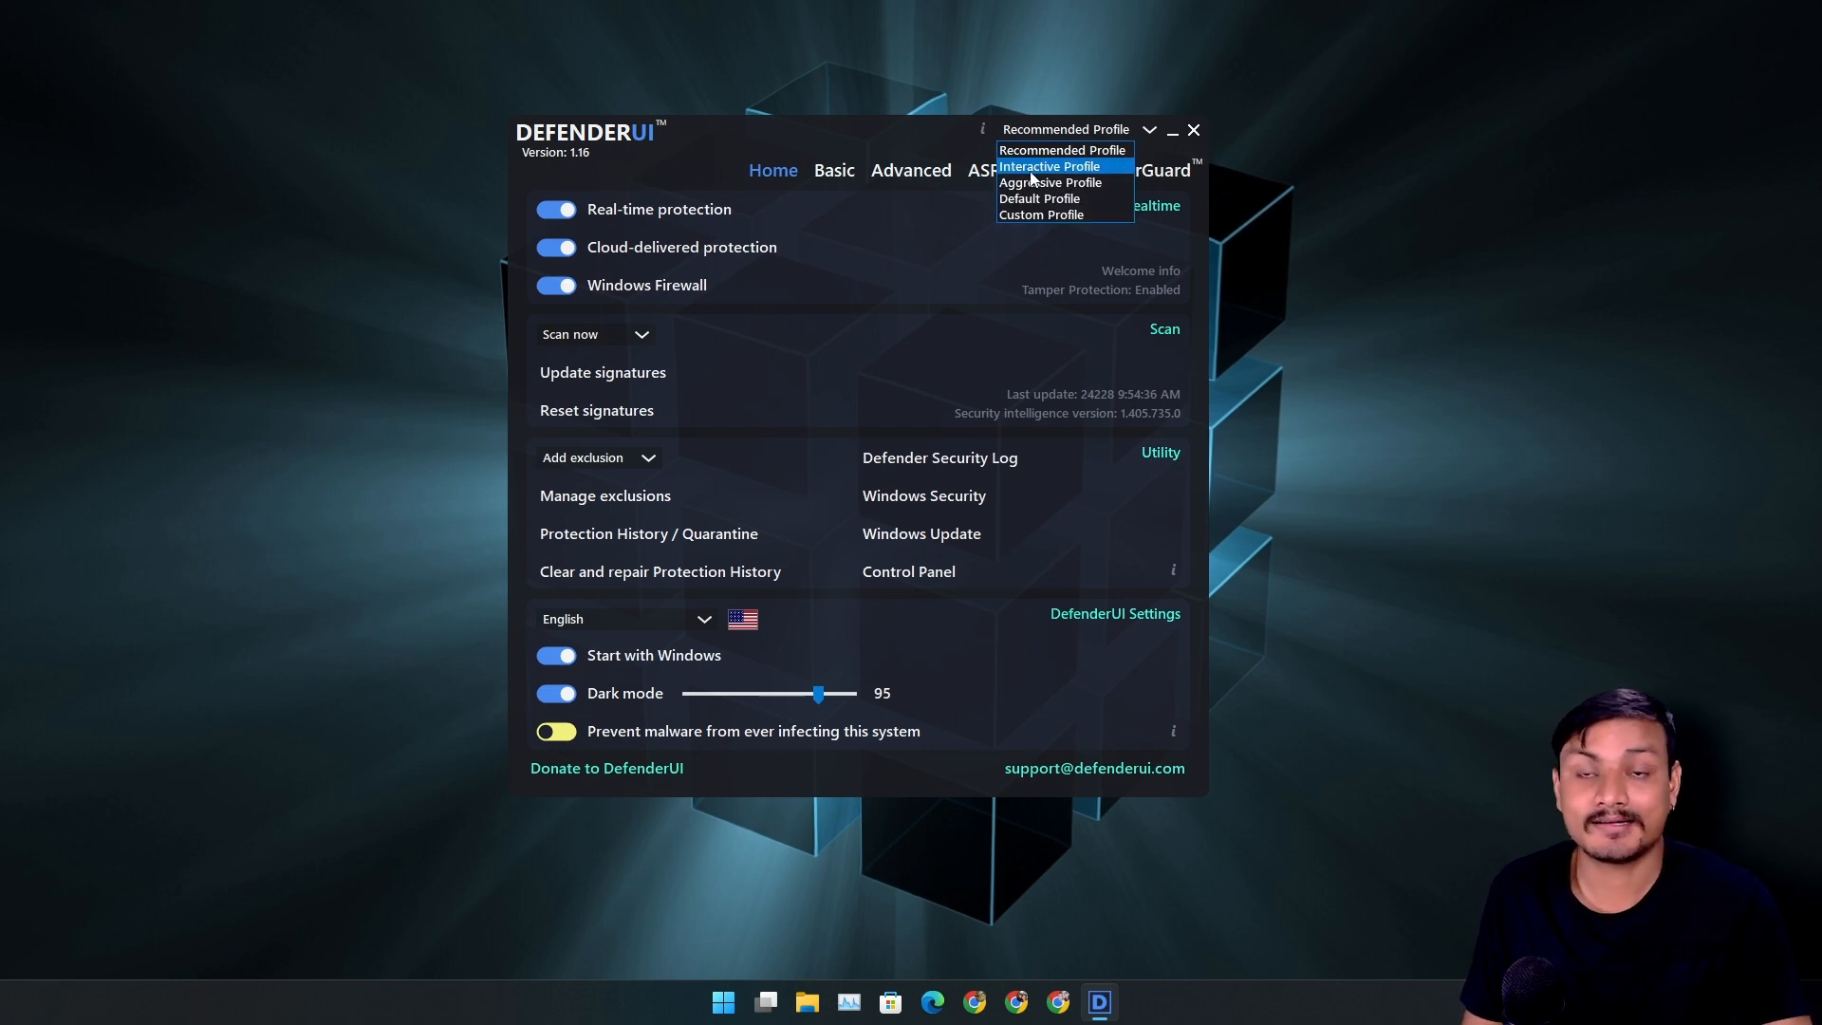
mouse_move(1050, 182)
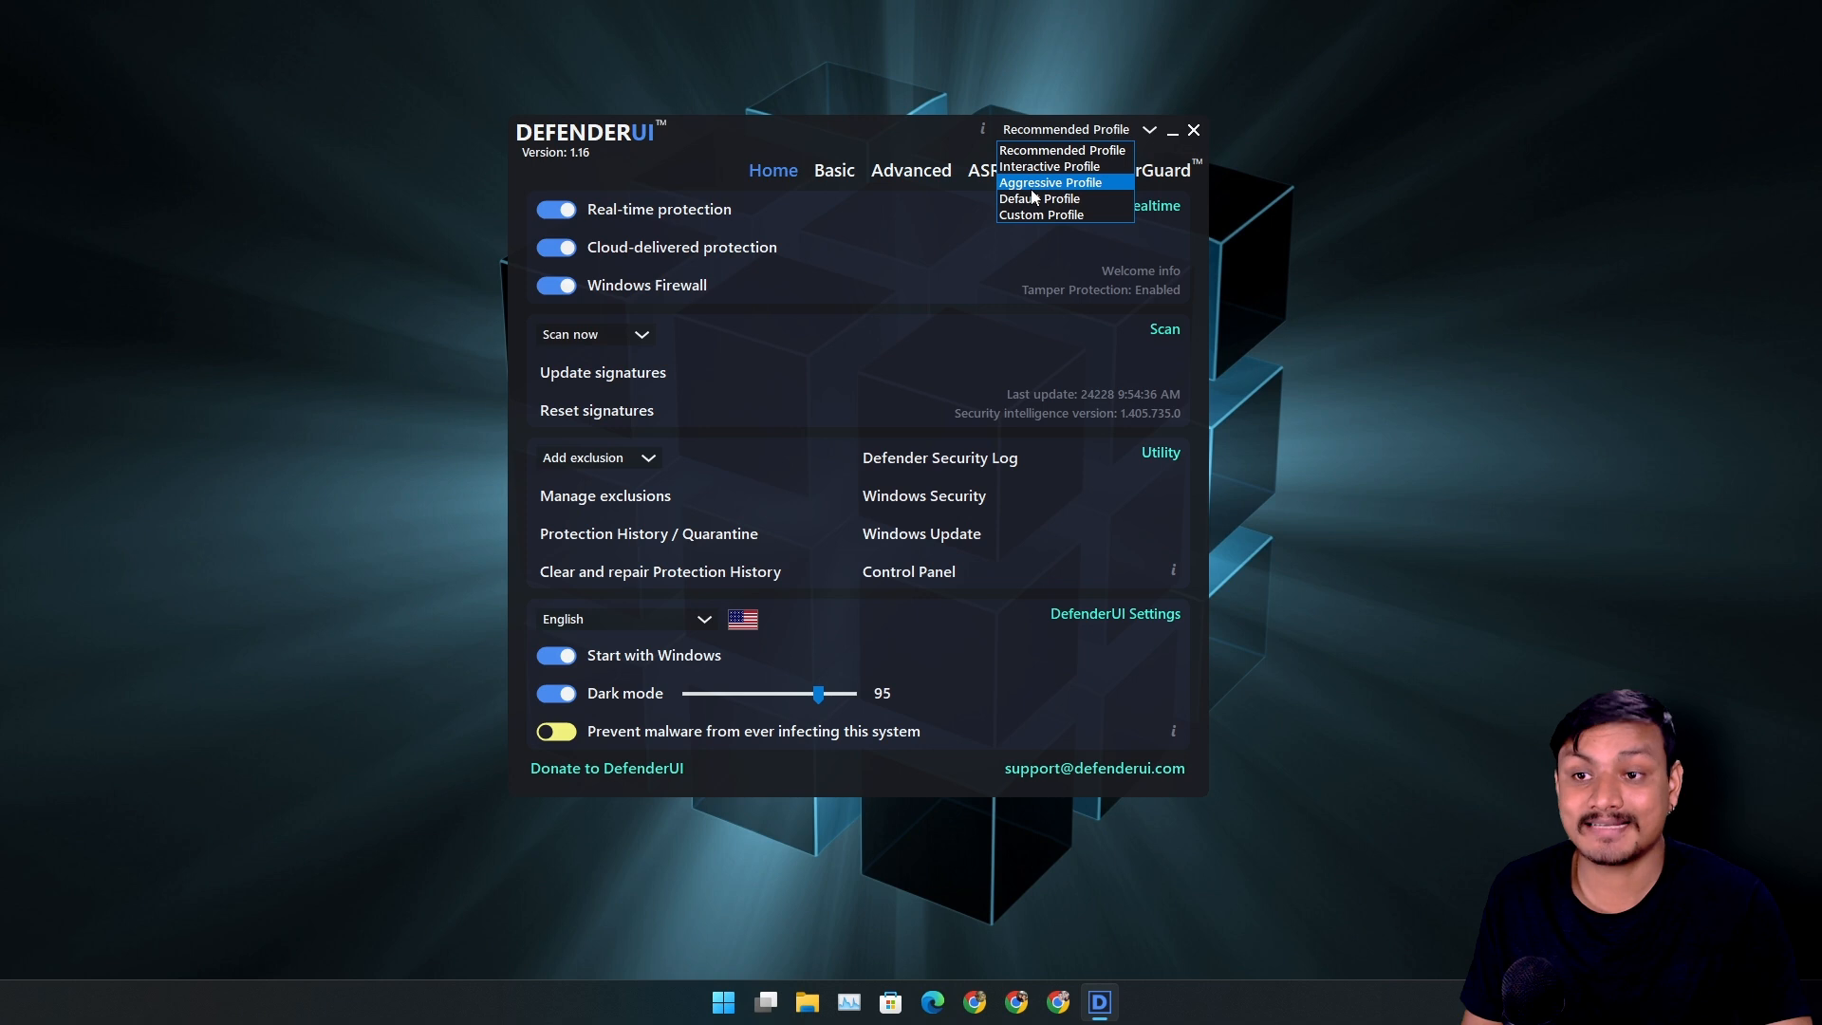
mouse_move(1065, 190)
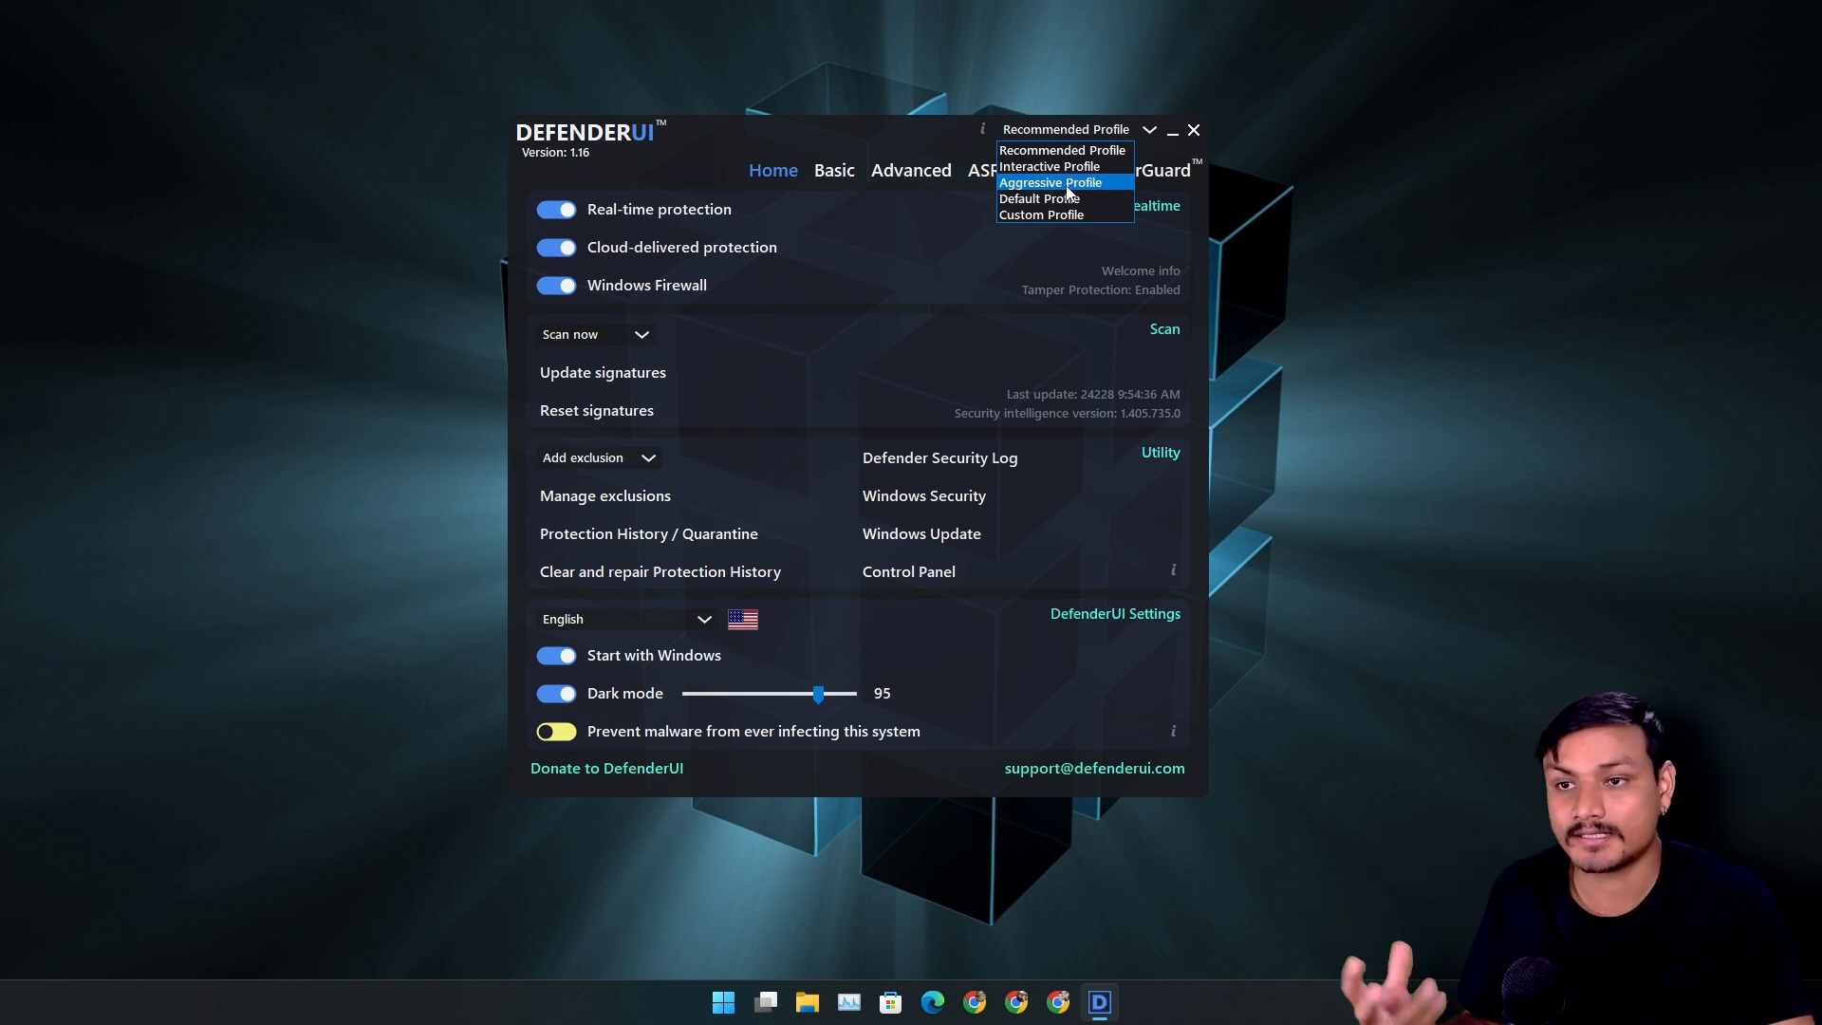
mouse_move(1059, 150)
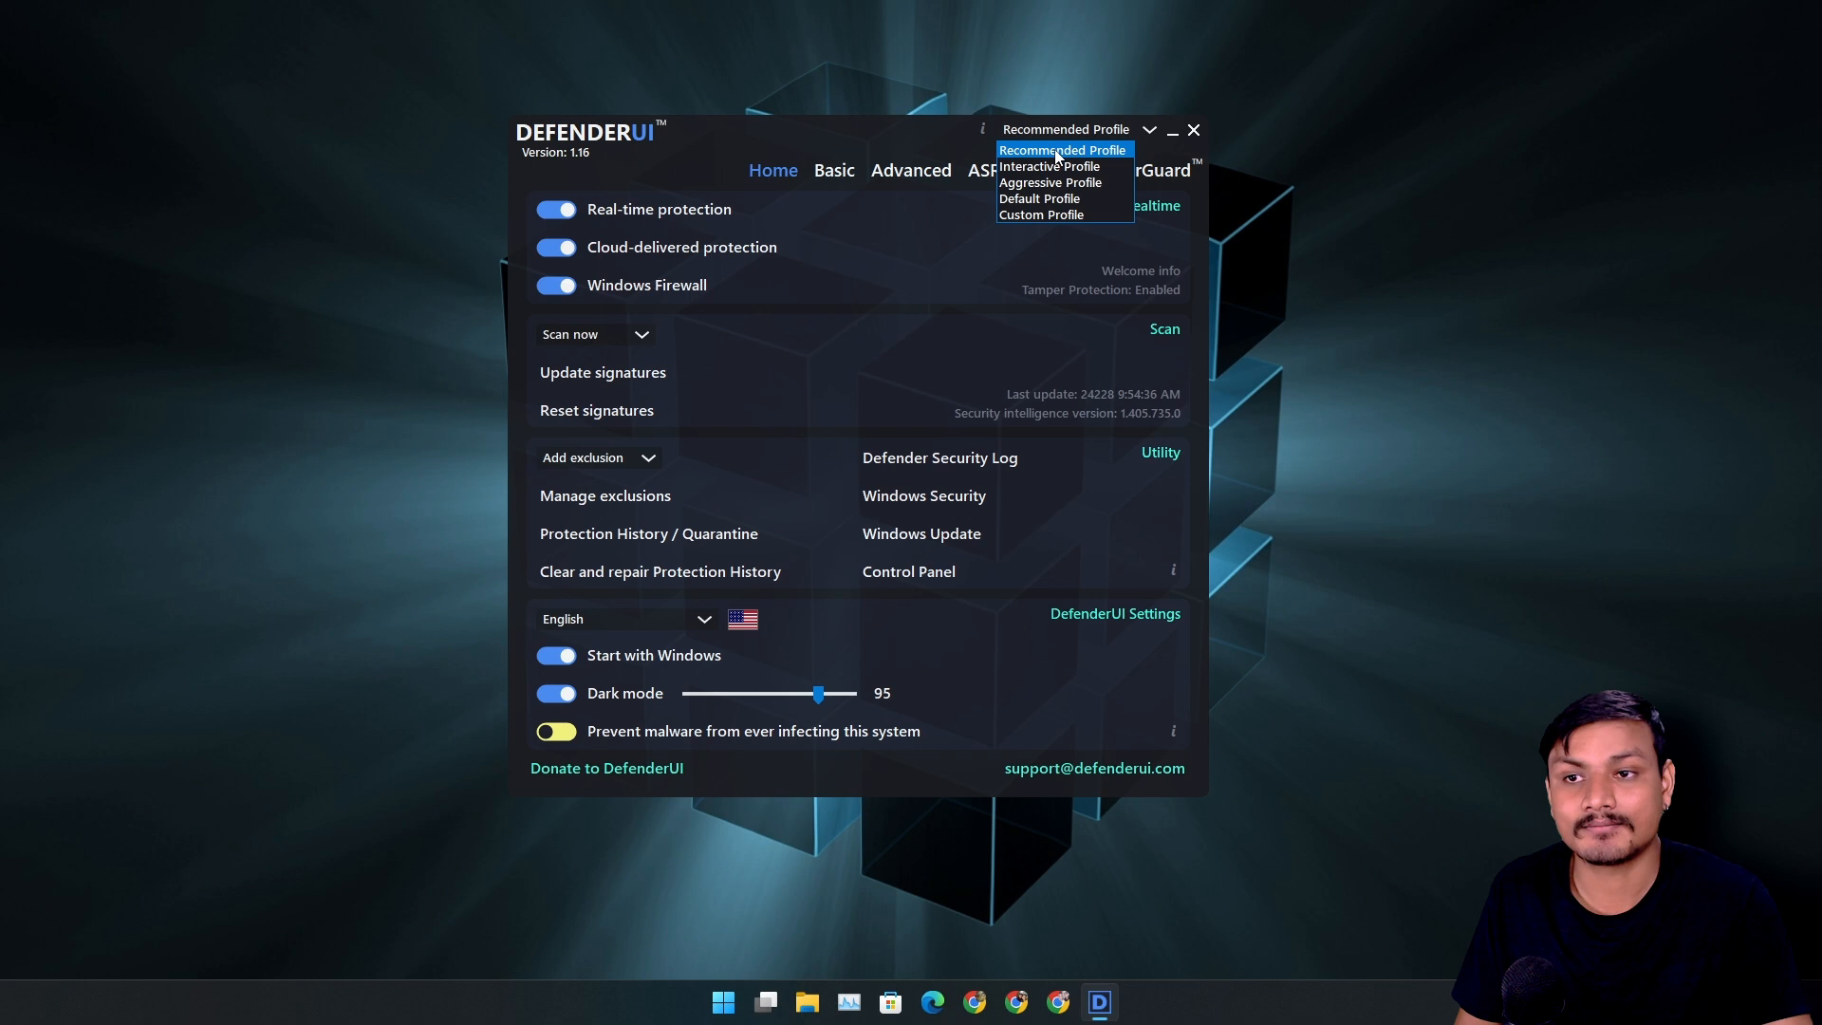
mouse_move(1050, 167)
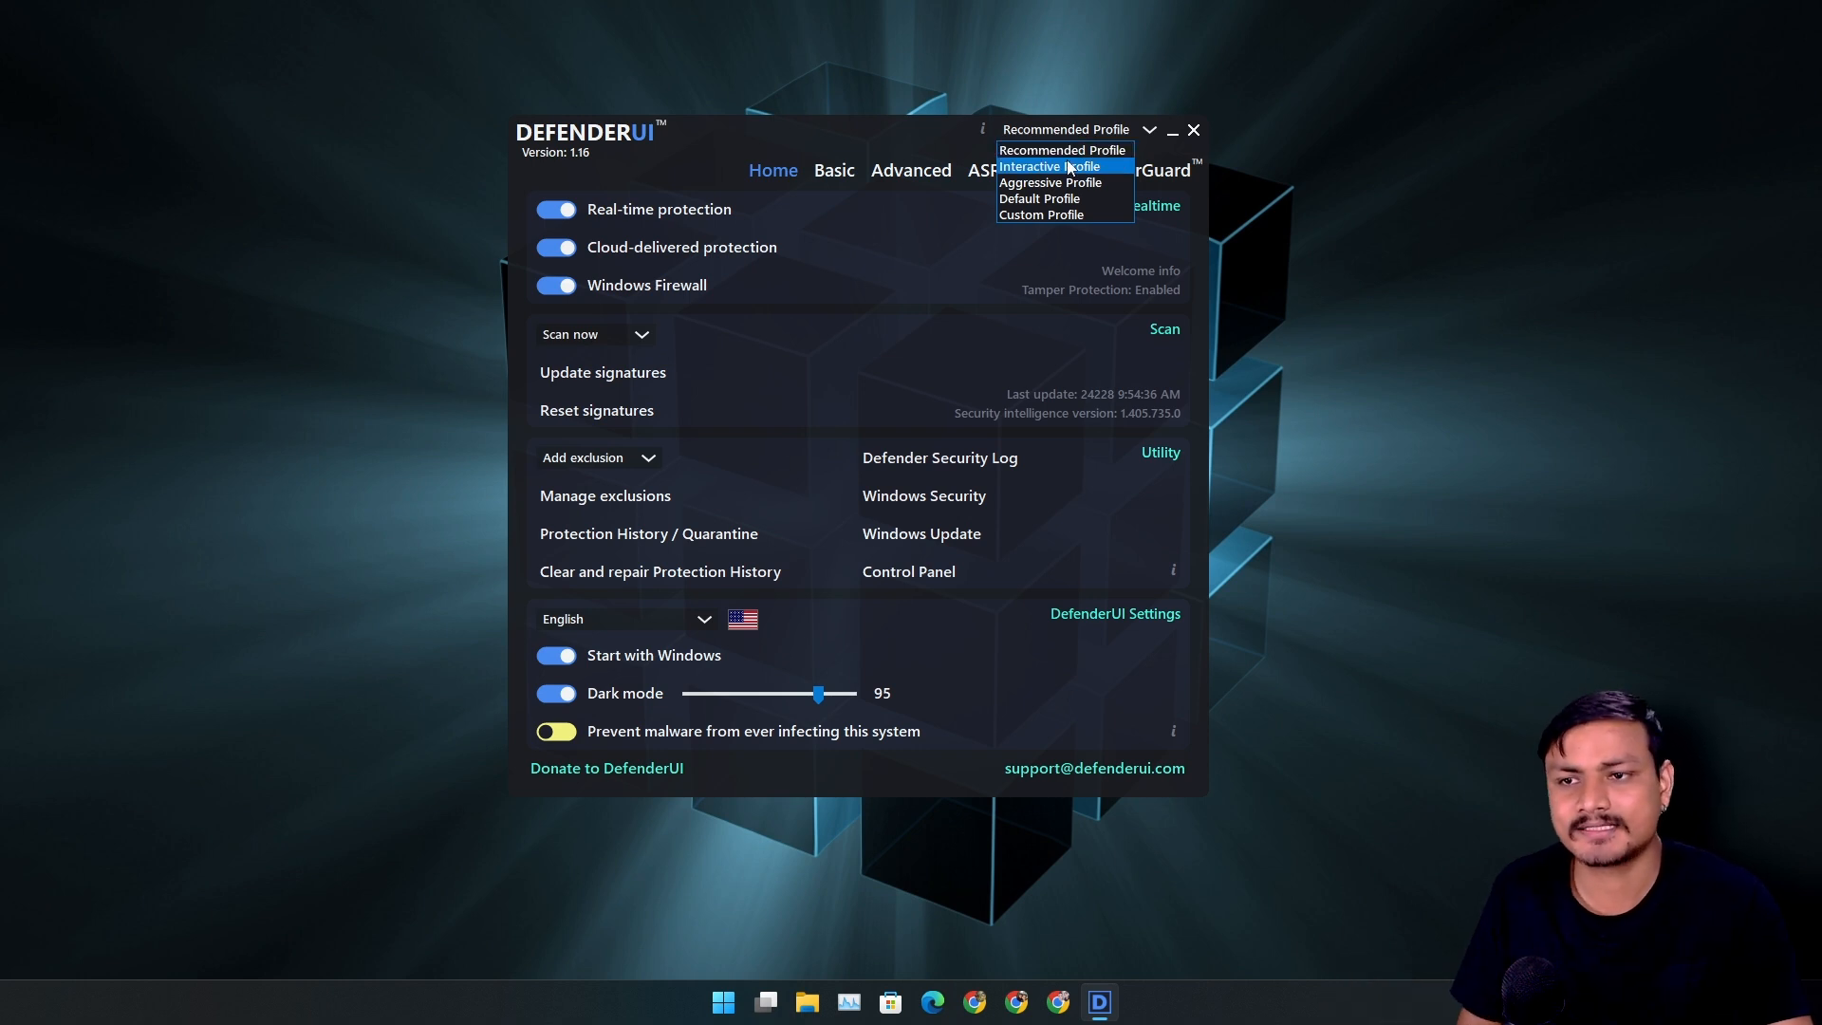
mouse_move(1040, 197)
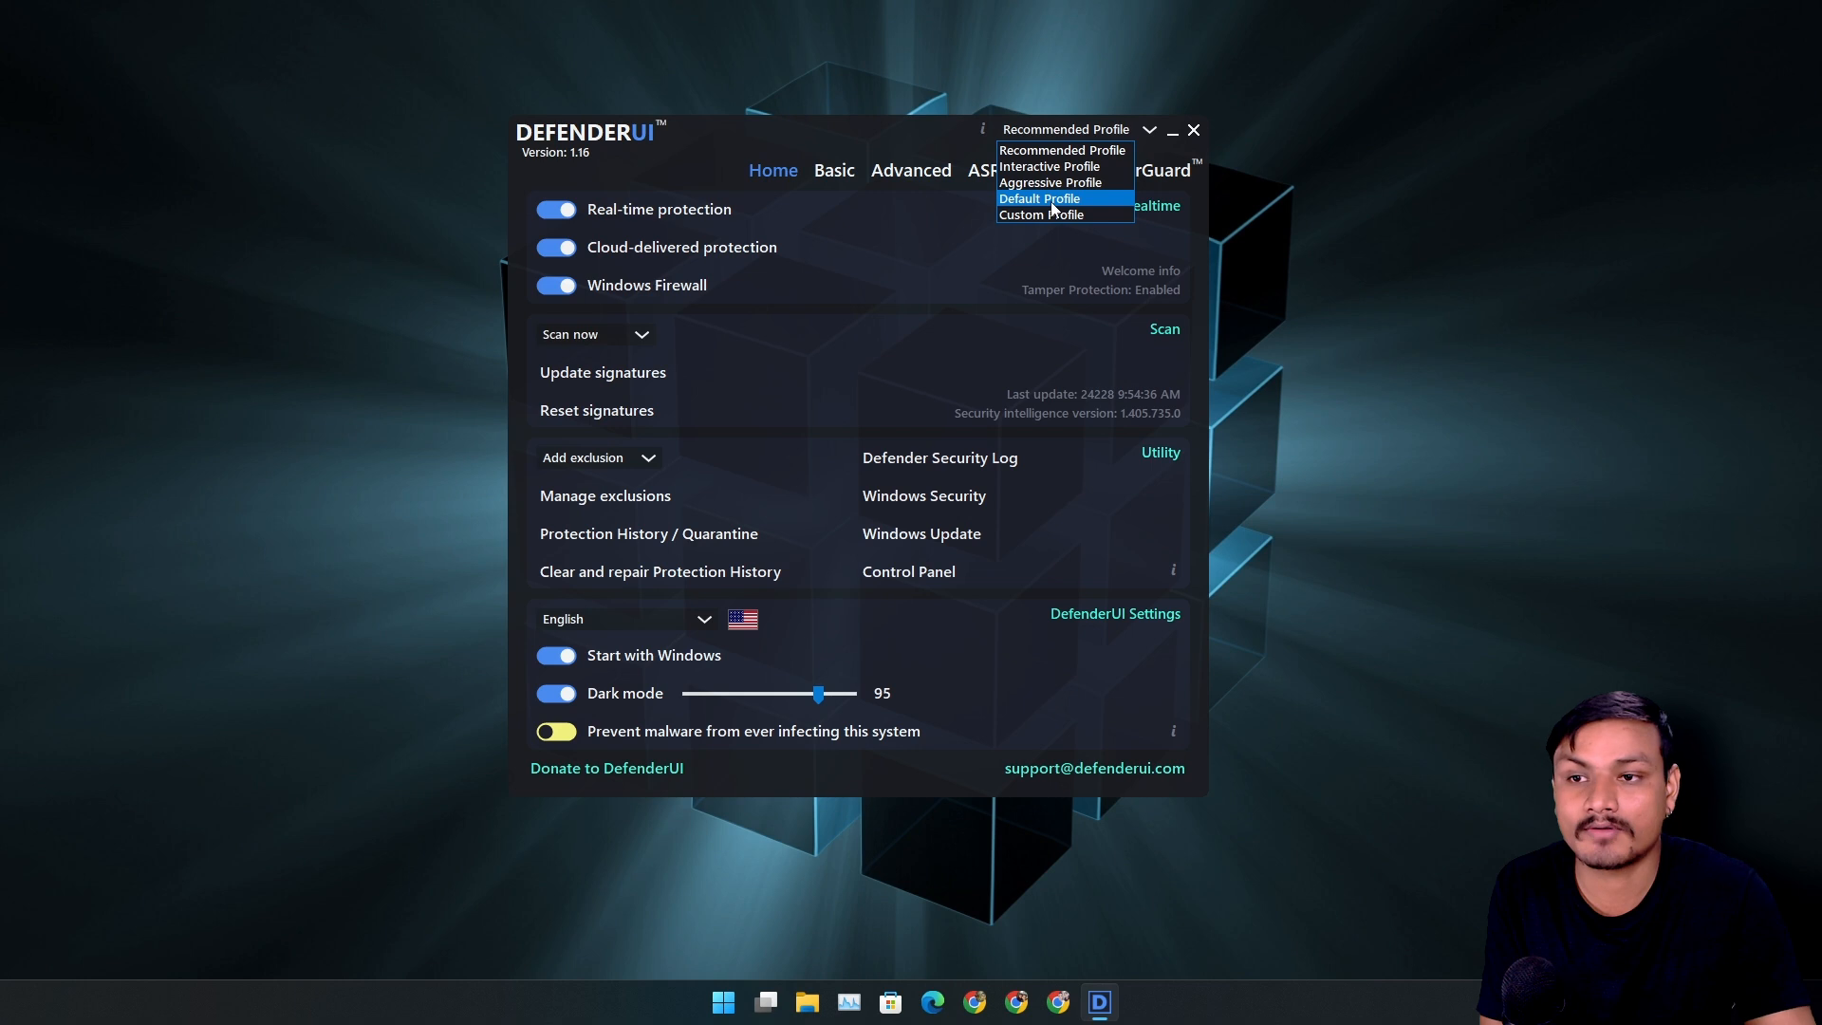
mouse_move(1050, 182)
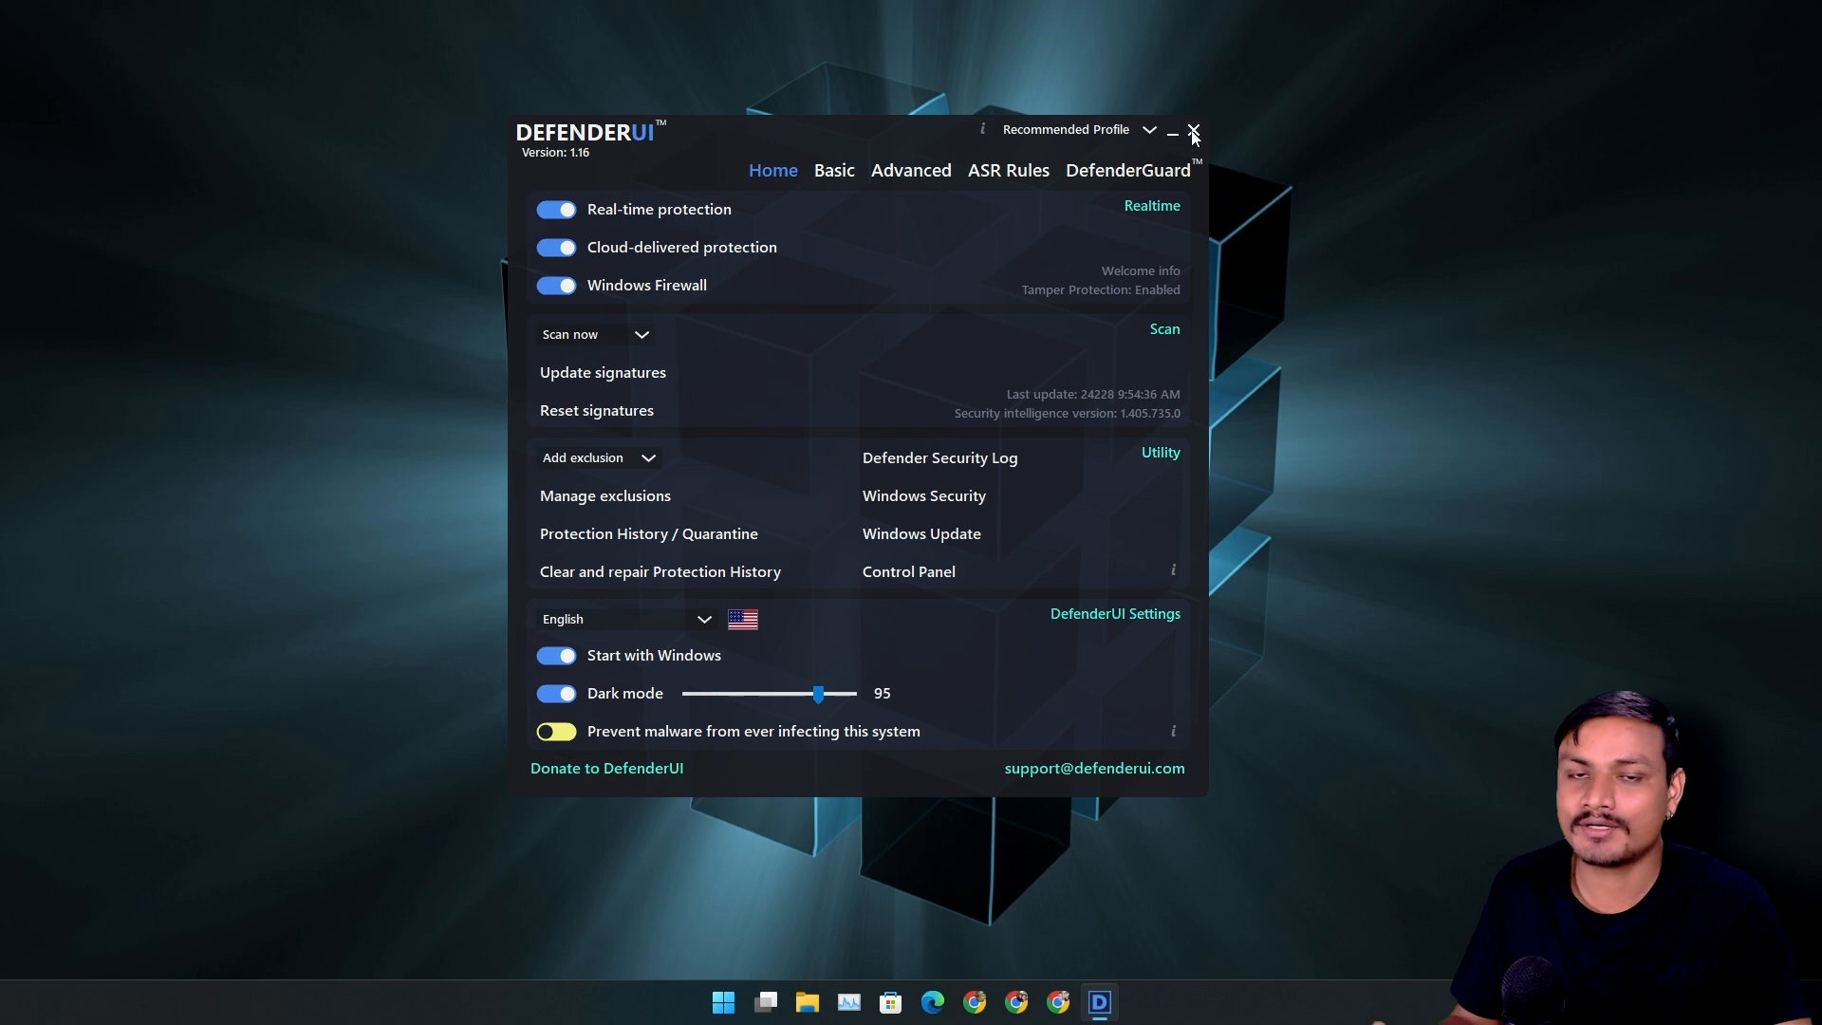
mouse_move(1204, 137)
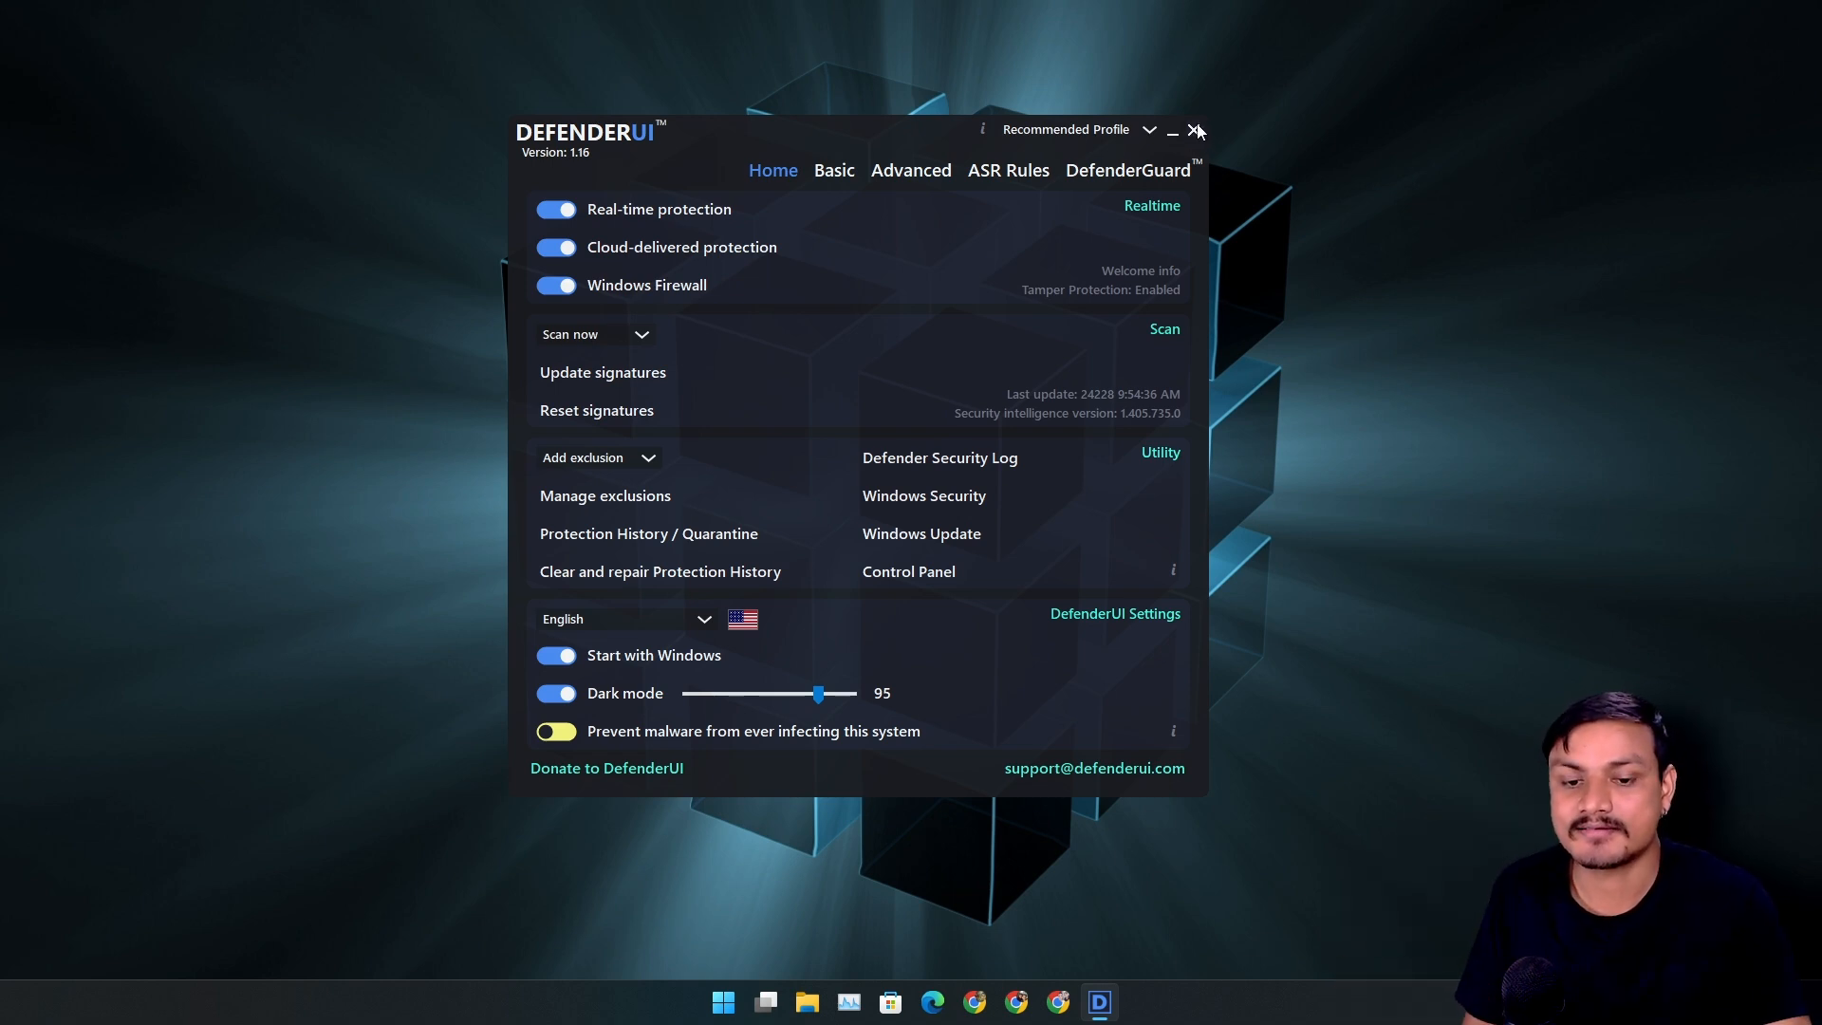
Step: Close the DefenderUI window, leaving the Windows desktop
click(1196, 129)
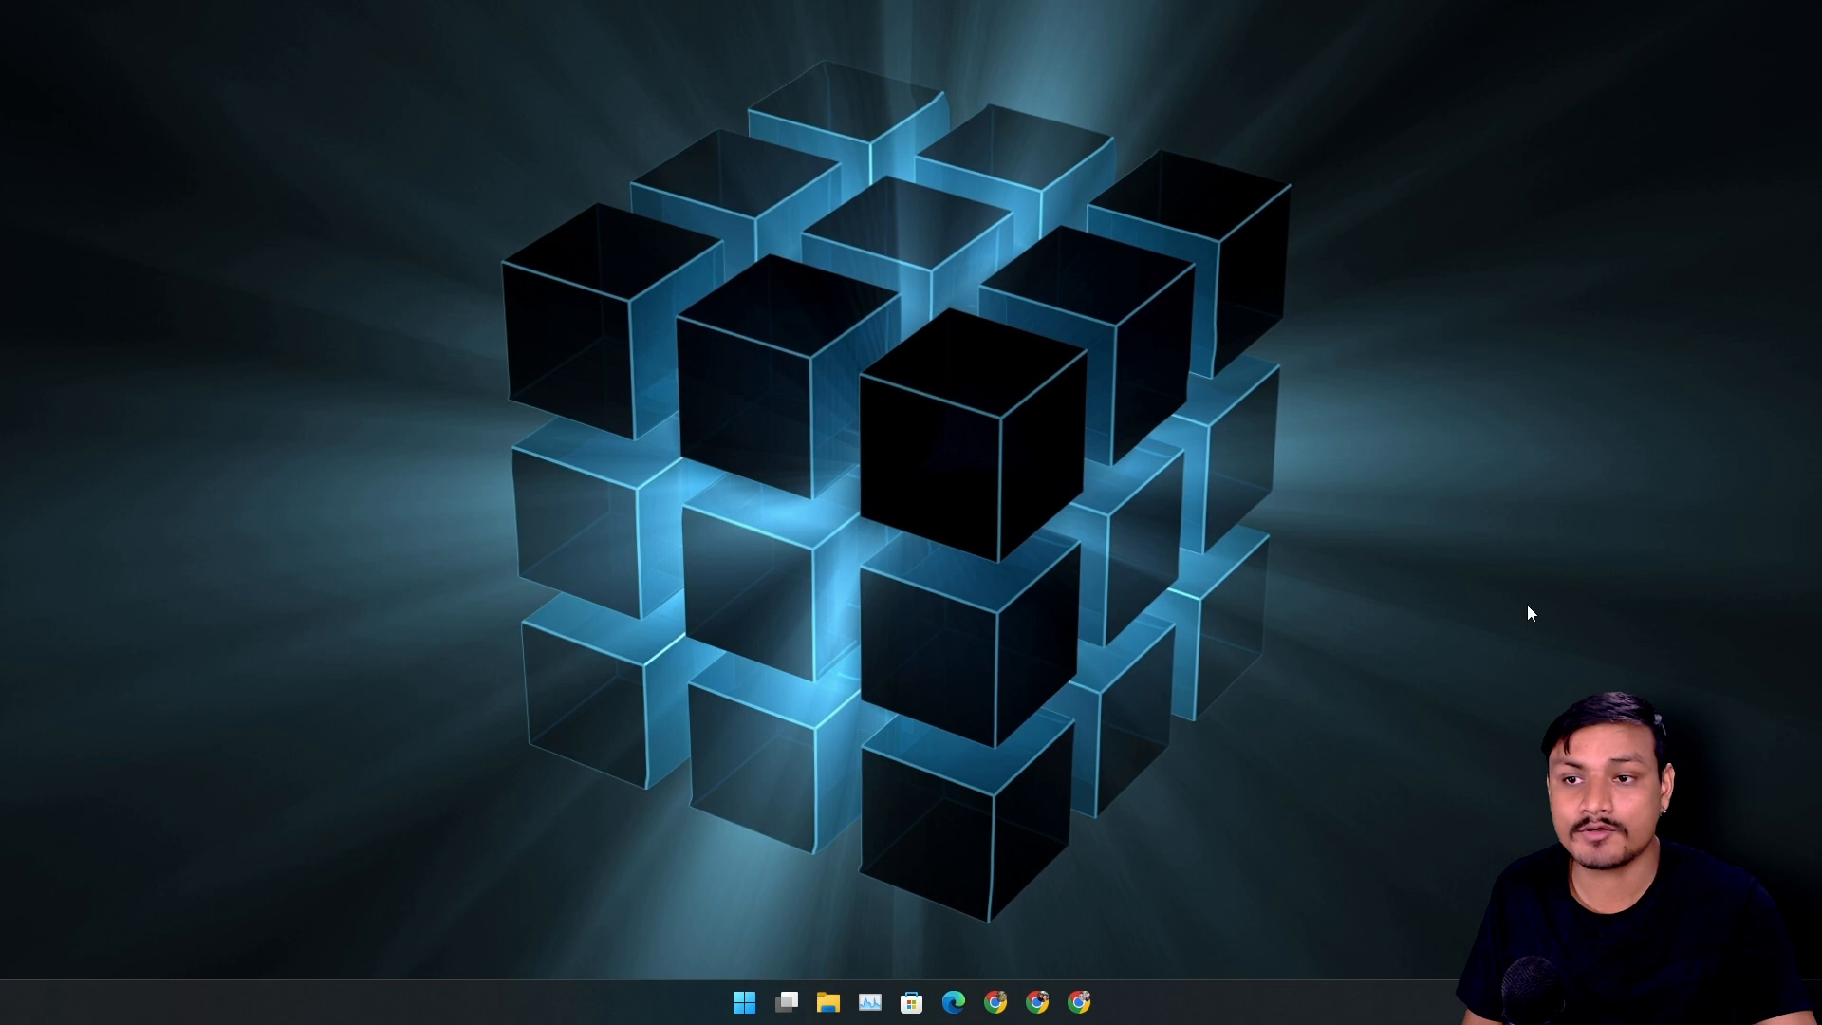
mouse_move(1317, 368)
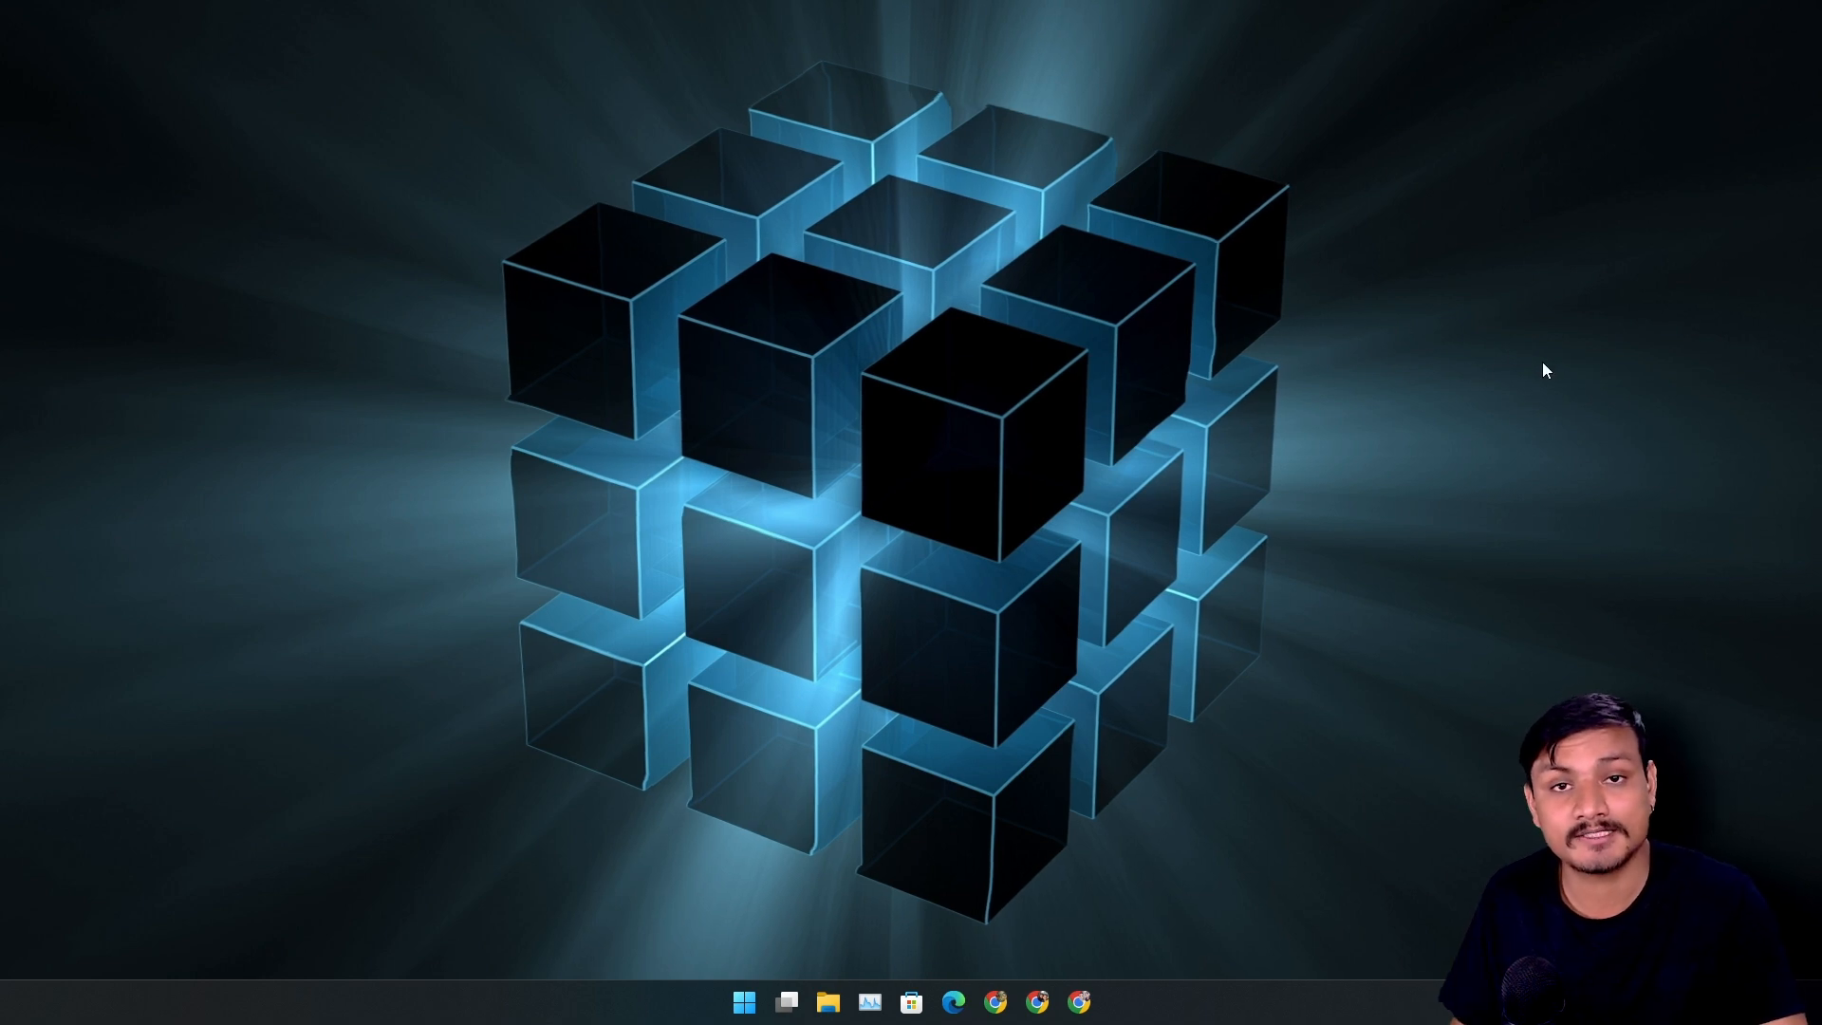
mouse_move(1515, 345)
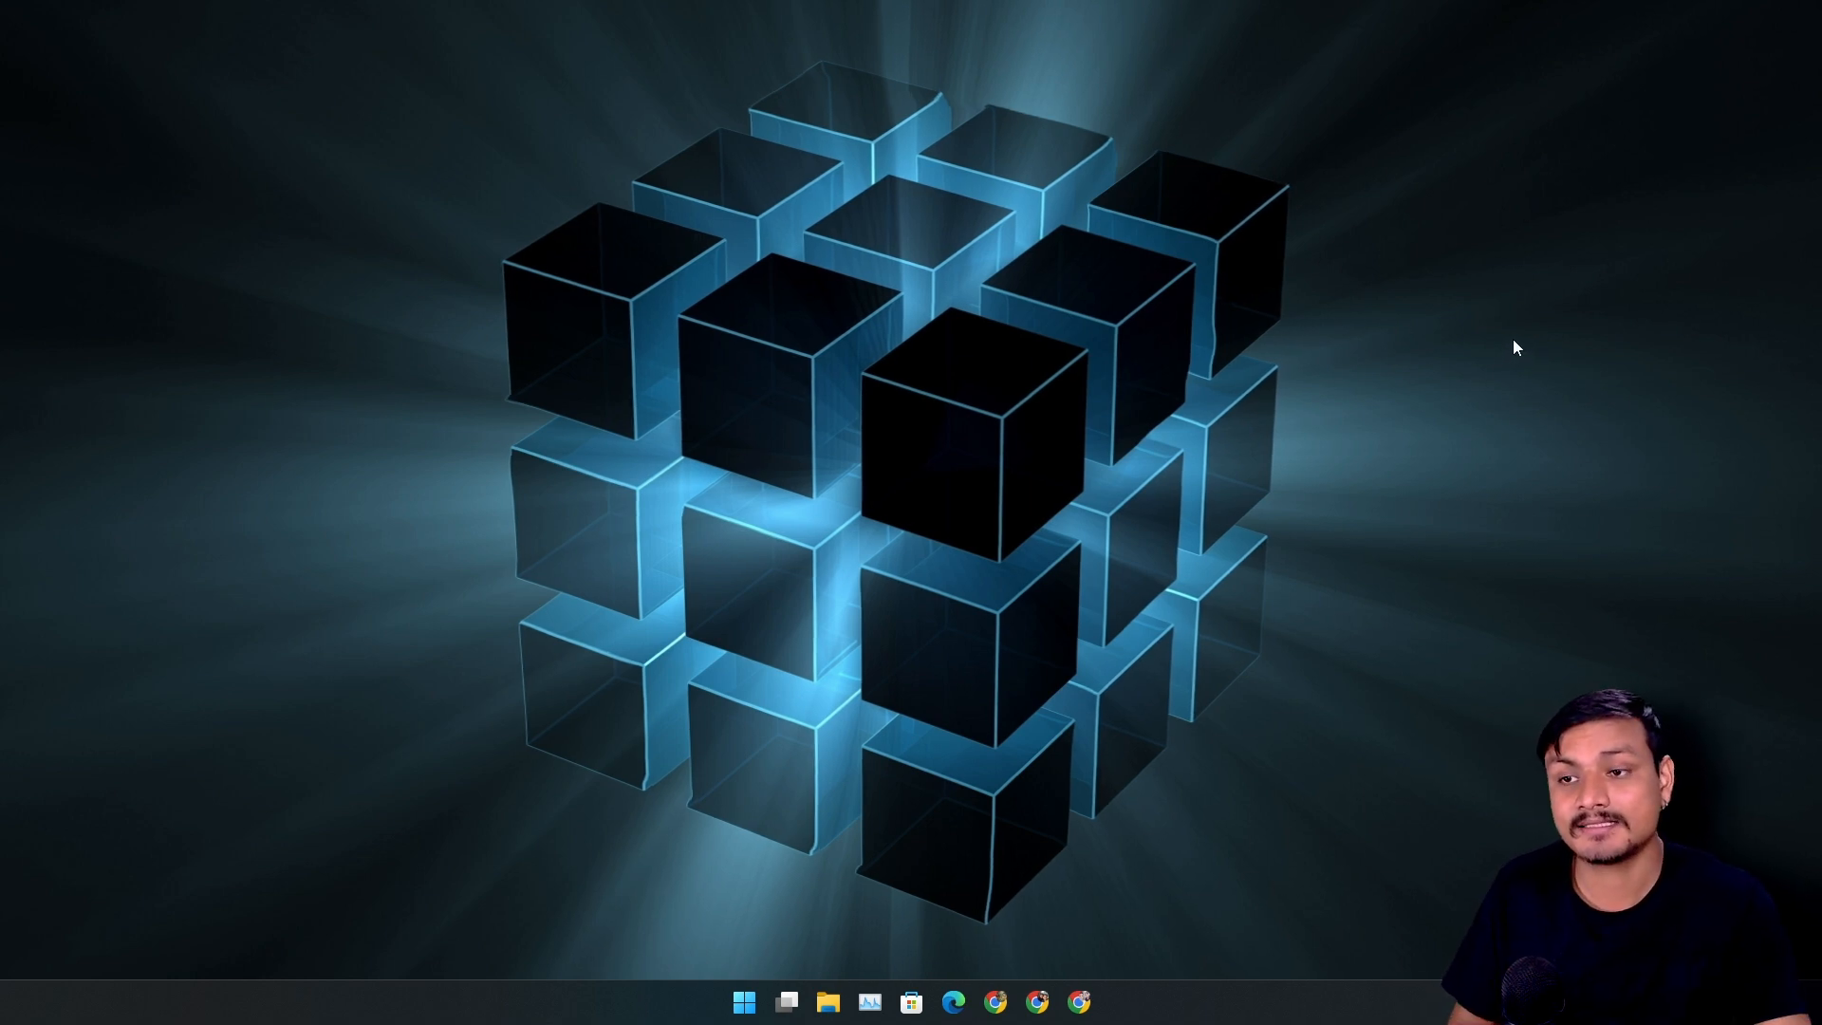